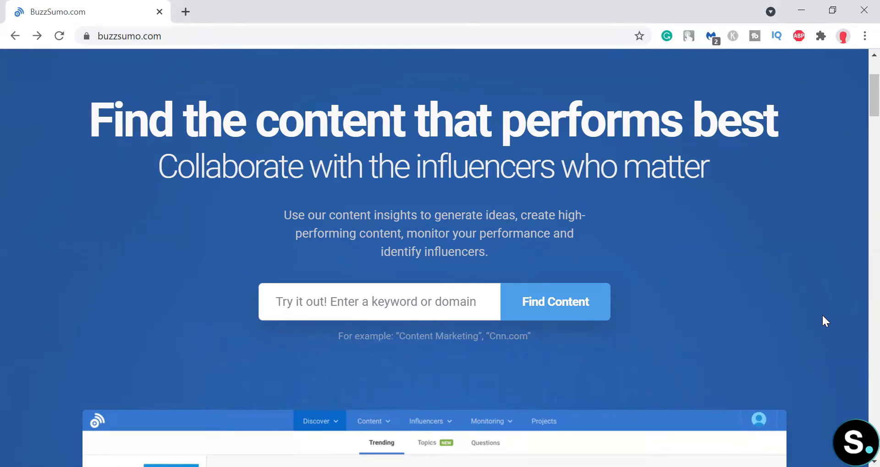
Step: Scroll through the BuzzSumo landing page
scroll("down", 3)
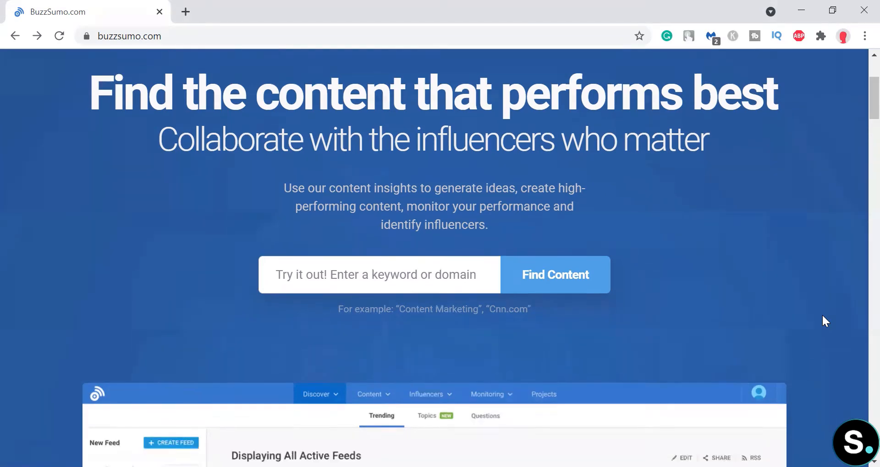
scroll("down", 3)
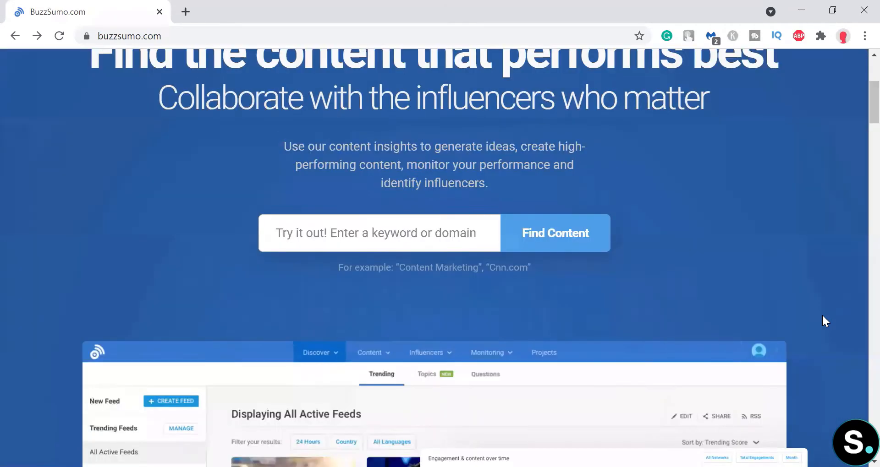
scroll("down", 3)
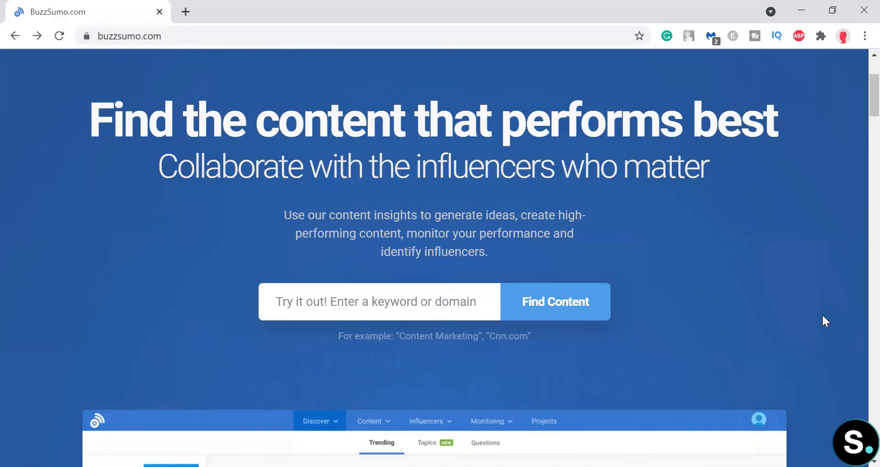
scroll("down", 3)
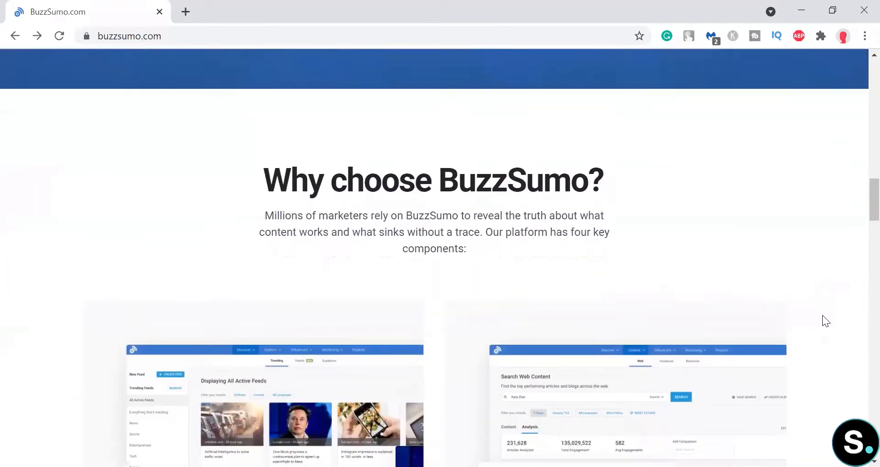
scroll("down", 3)
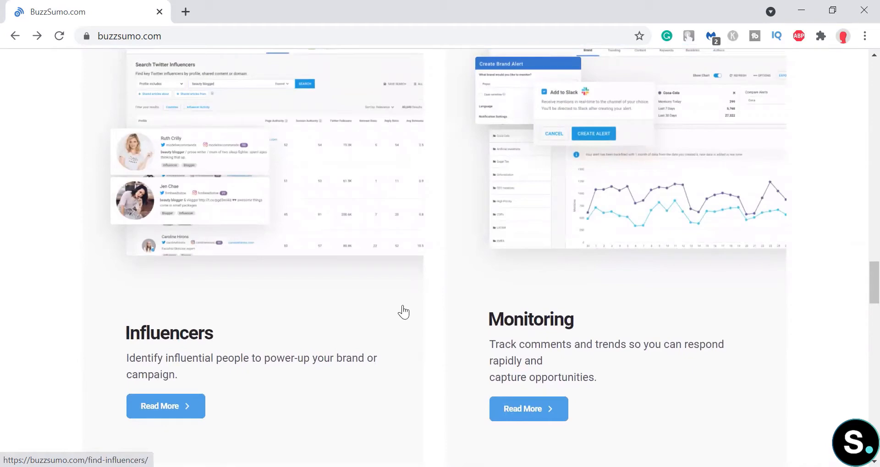
scroll("down", 3)
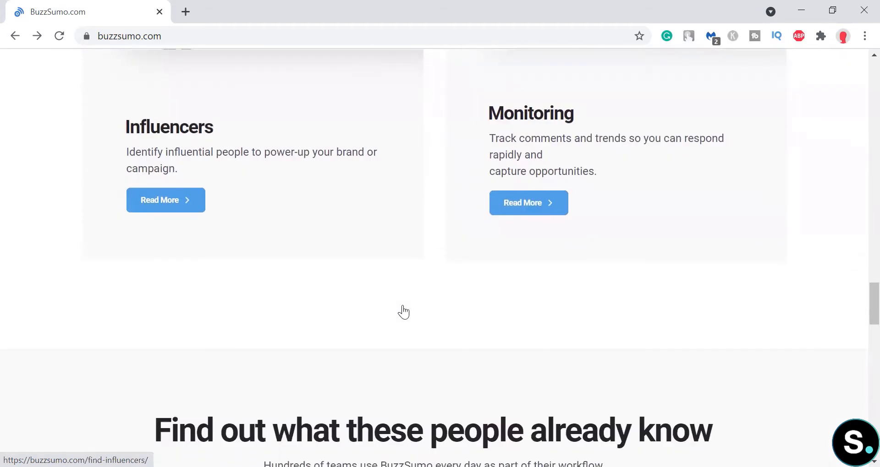
scroll("down", 3)
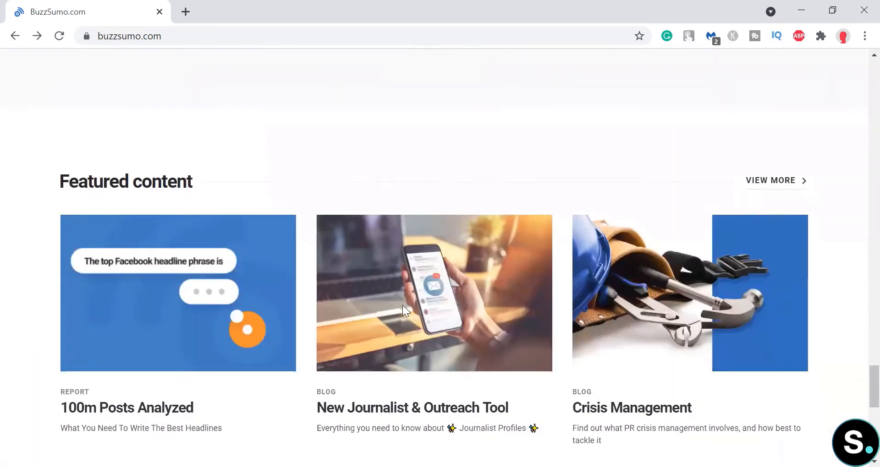
scroll("down", 3)
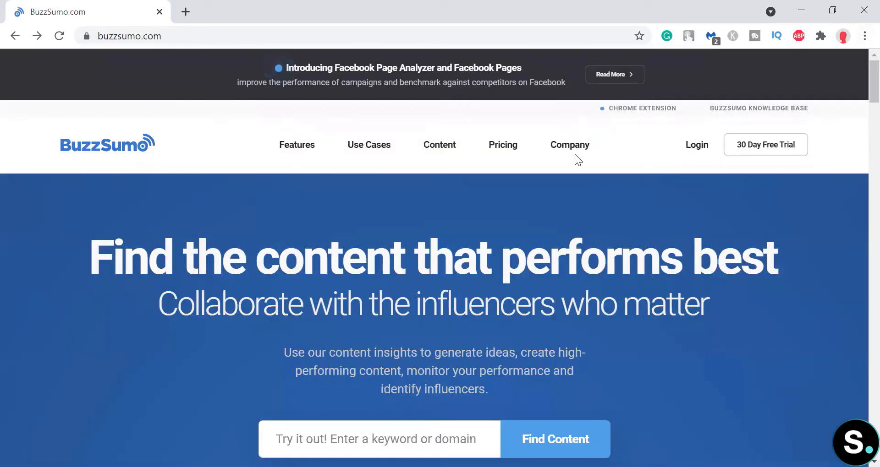
Step: Open Pricing, compare the plans, and choose the free plan
left_click(502, 145)
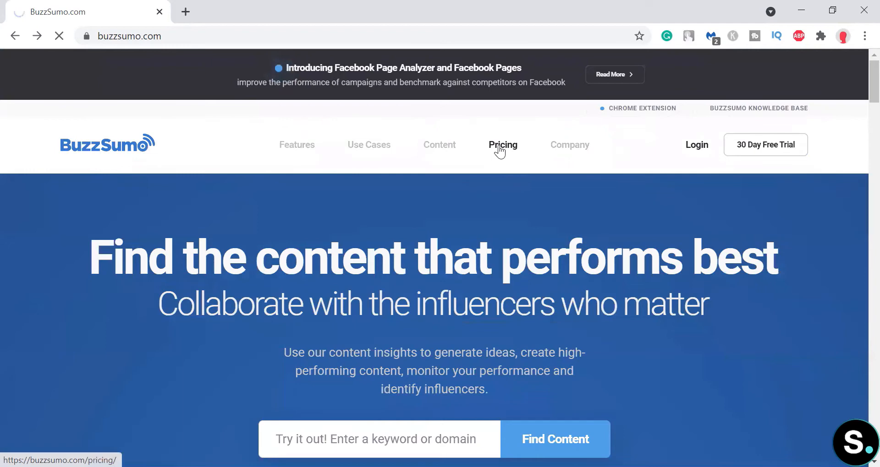
left_click(502, 145)
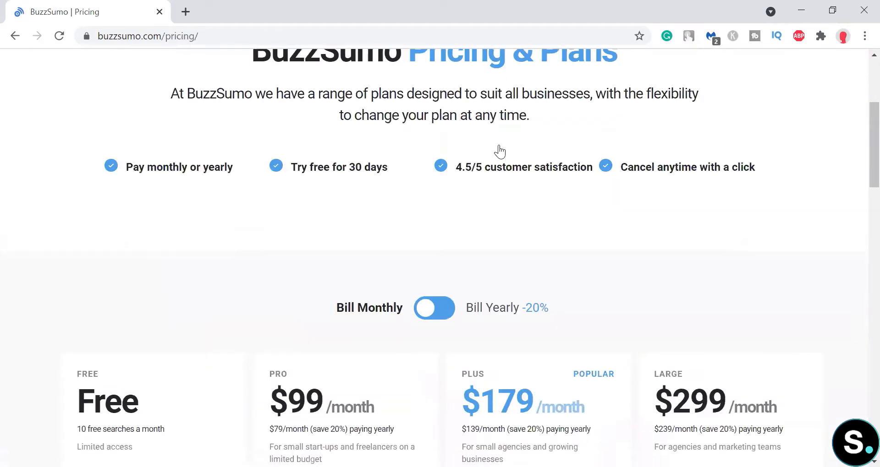
scroll("down", 3)
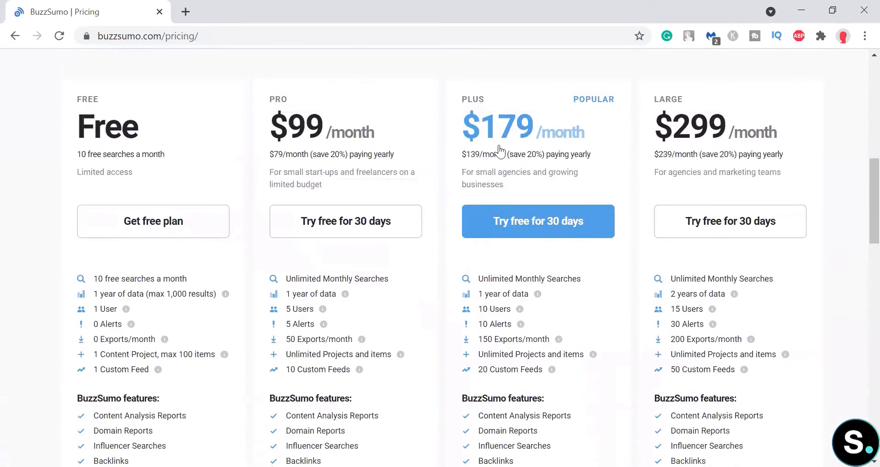
mouse_move(14, 130)
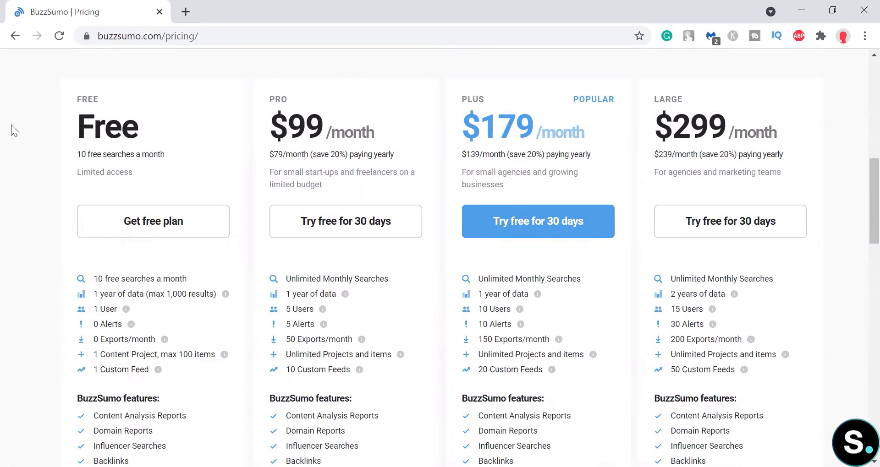
mouse_move(345, 221)
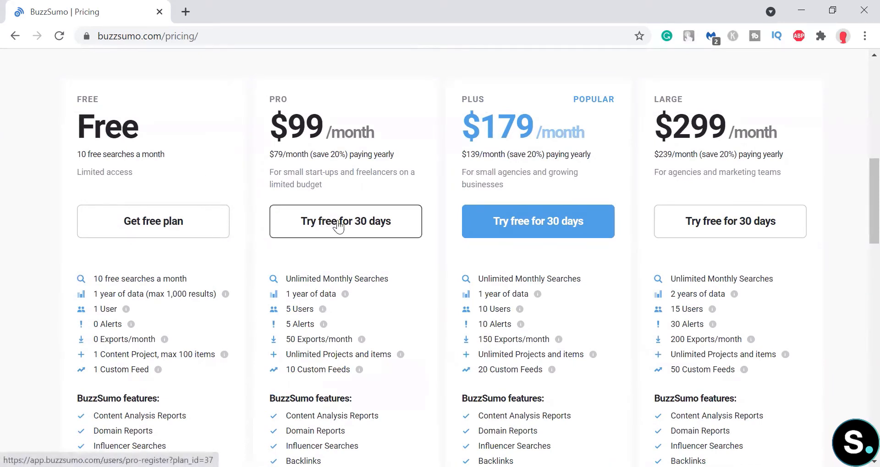
mouse_move(82, 198)
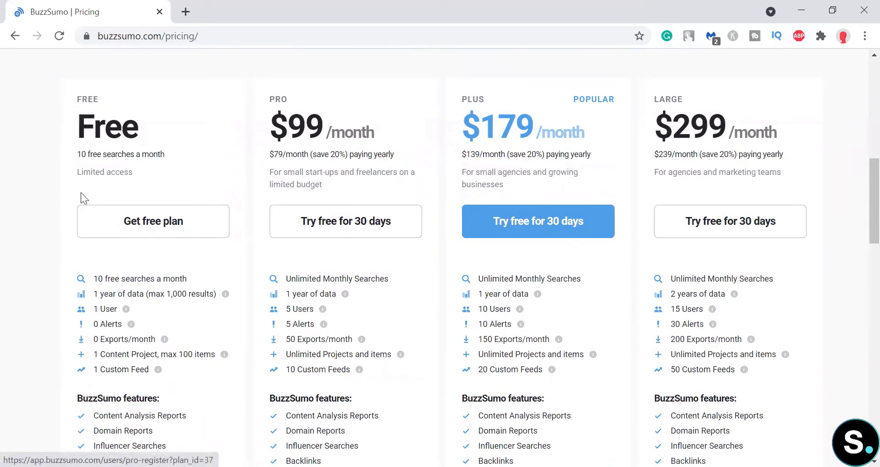
mouse_move(55, 205)
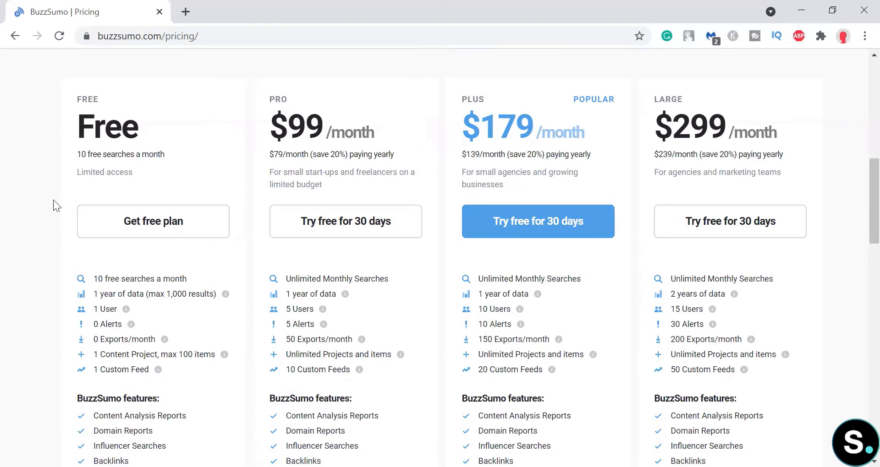
scroll("down", 3)
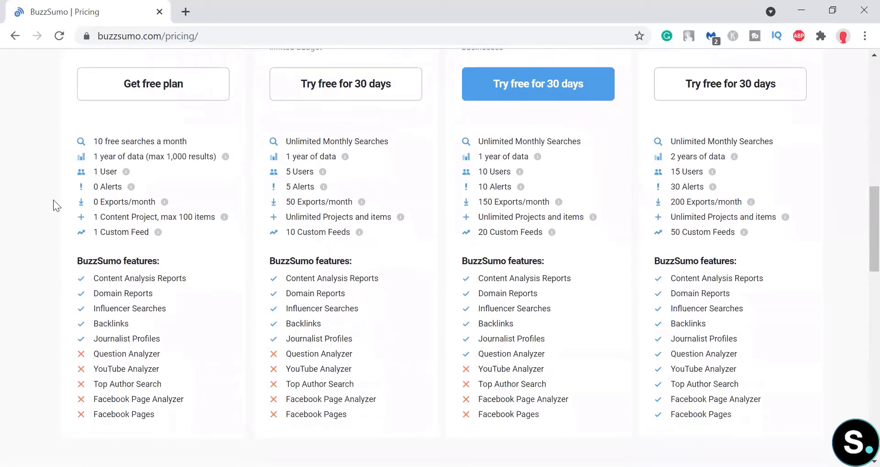
scroll("down", 3)
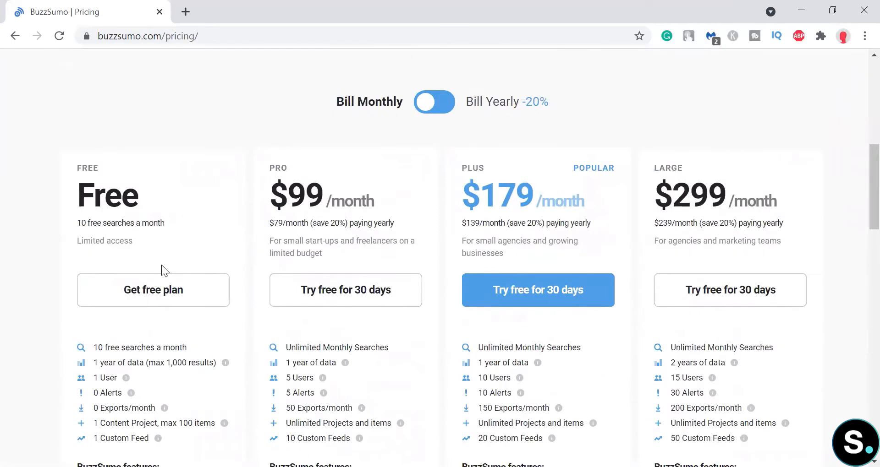
left_click(153, 290)
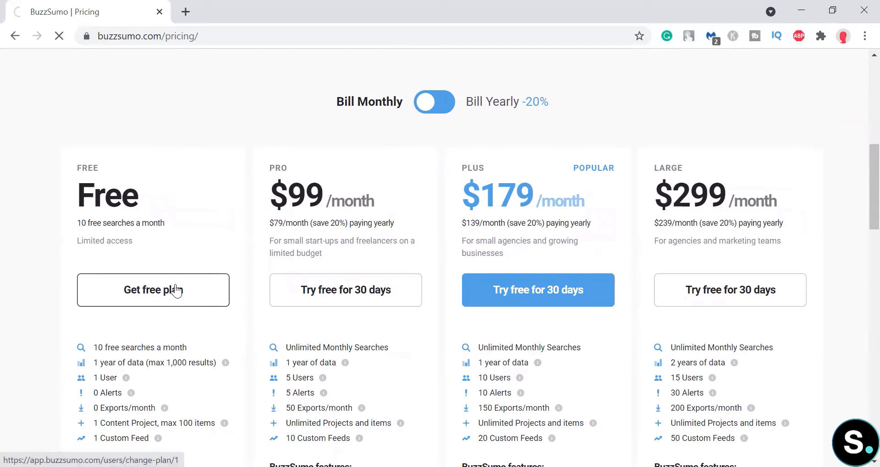
left_click(153, 290)
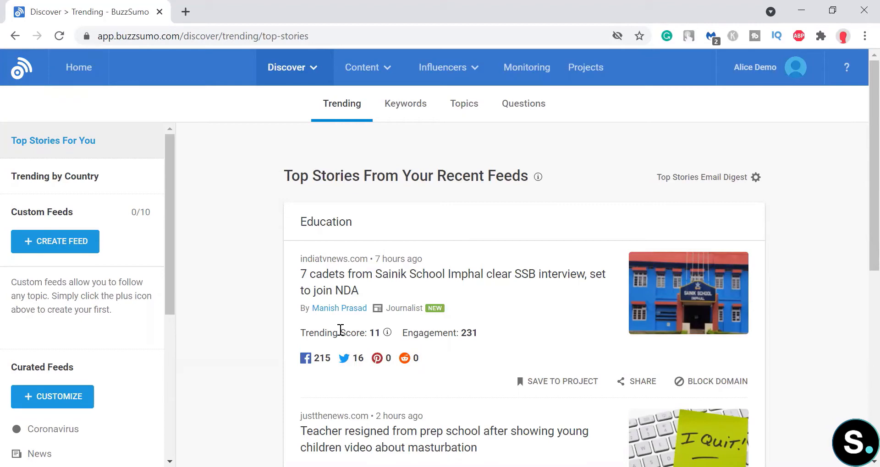
Step: Look over the trending top stories, then switch to the News curated feed
scroll("down", 3)
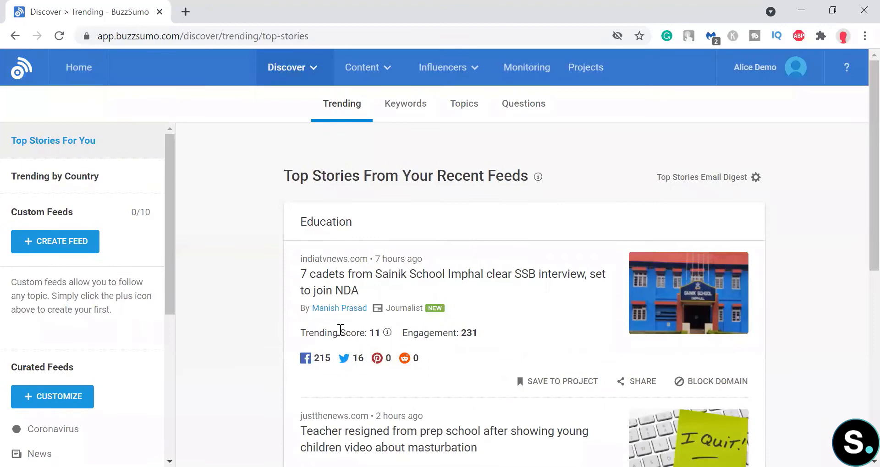
scroll("down", 3)
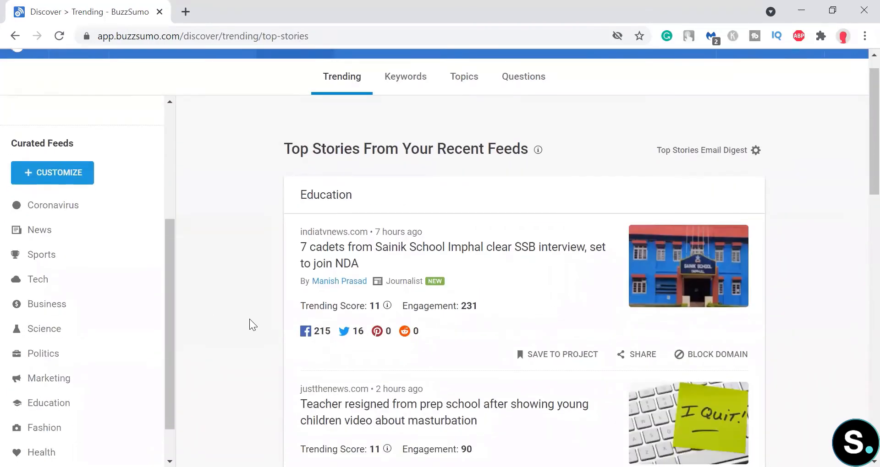
scroll("down", 3)
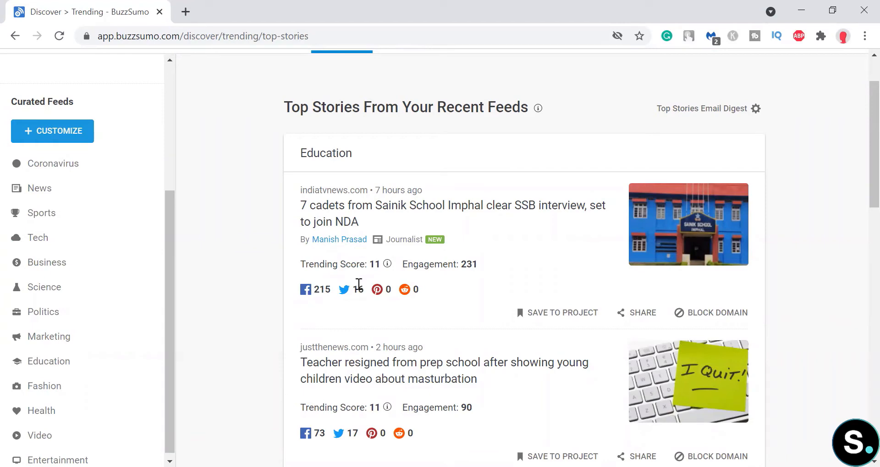
scroll("down", 3)
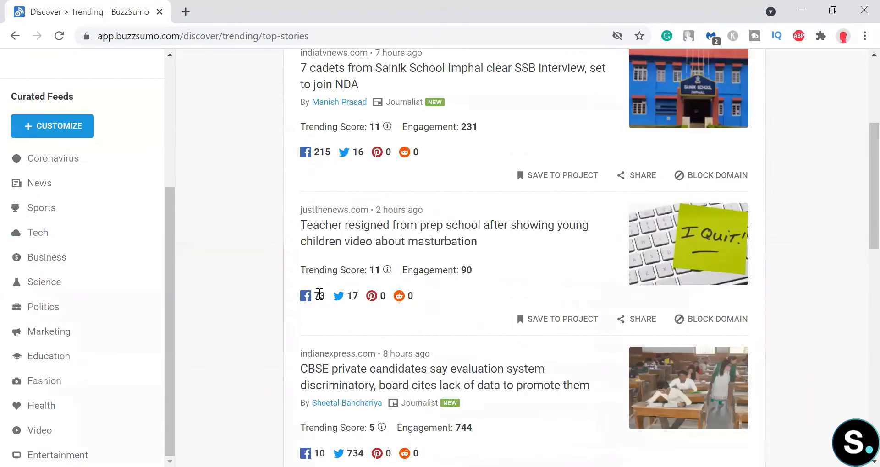
scroll("down", 3)
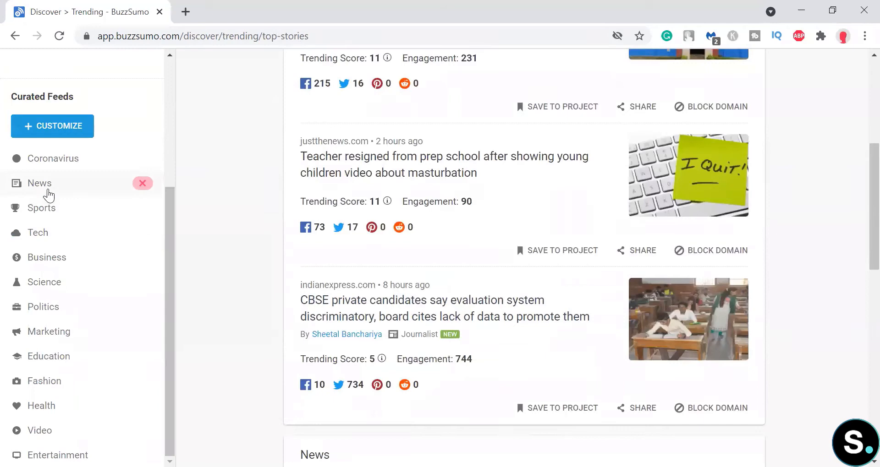
left_click(40, 183)
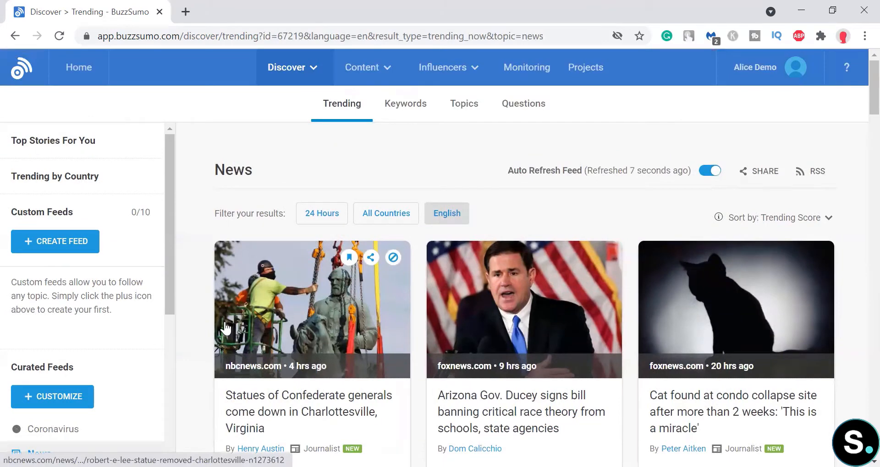
Step: Sort the News feed by Facebook Engagements and browse the ranked stories
scroll("down", 3)
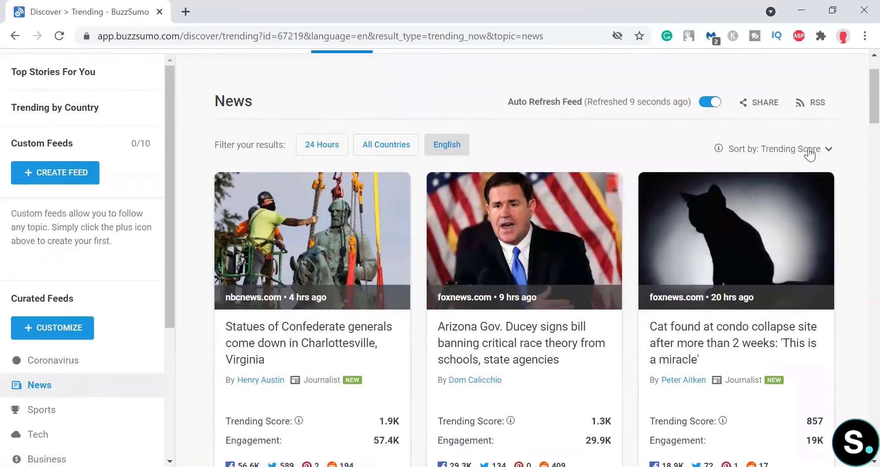
scroll("down", 3)
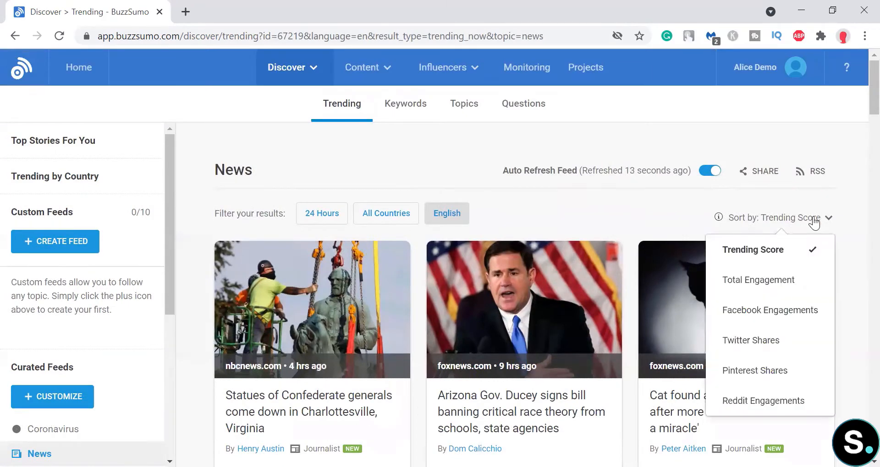
mouse_move(758, 280)
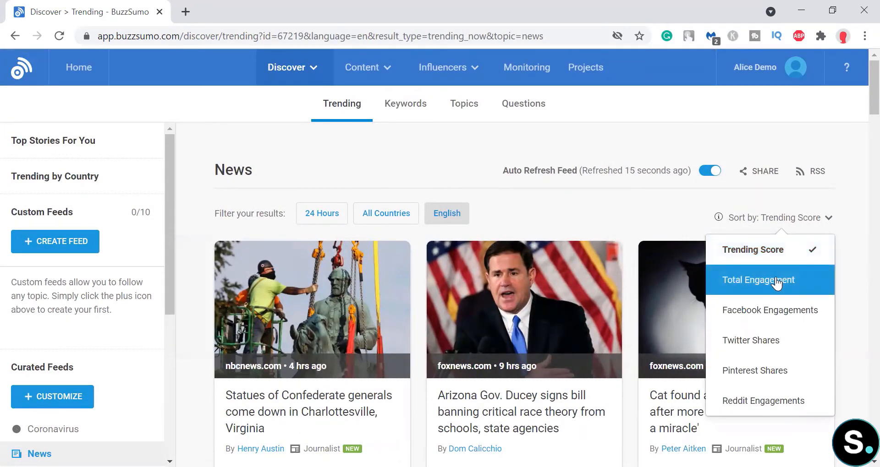
left_click(757, 279)
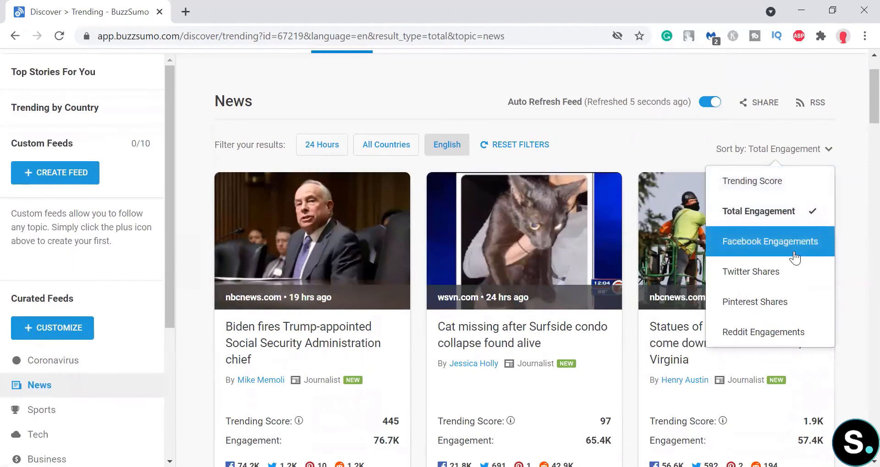
left_click(769, 242)
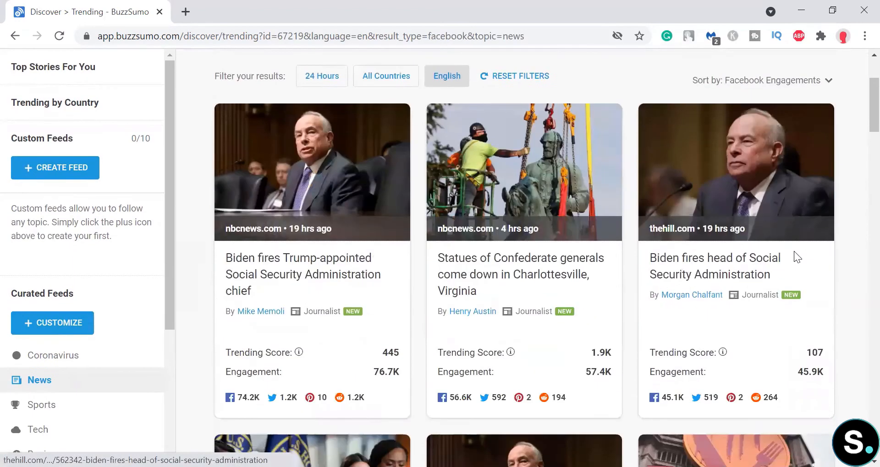
mouse_move(299, 267)
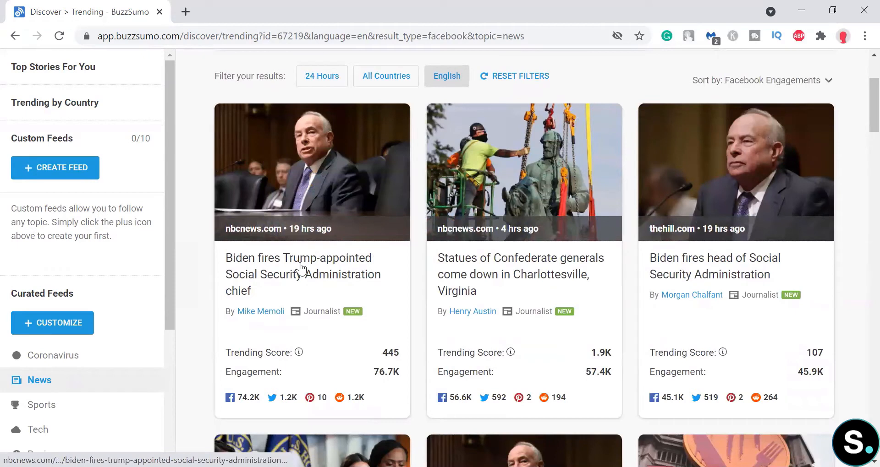
mouse_move(298, 275)
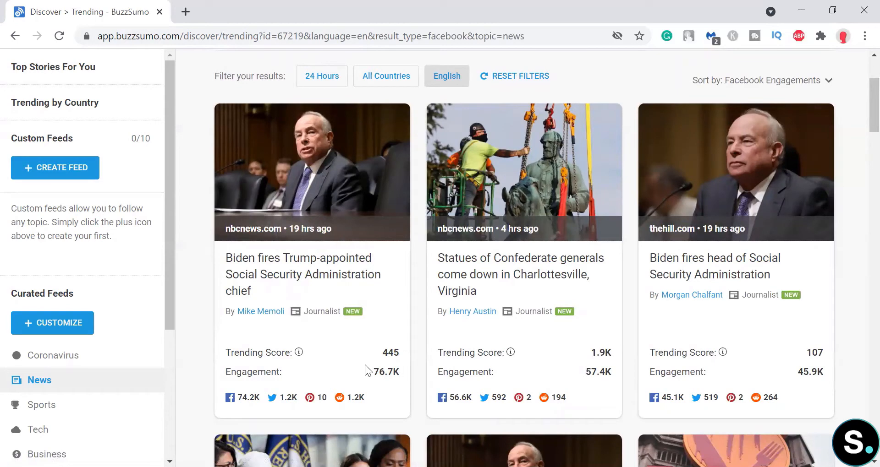
scroll("down", 3)
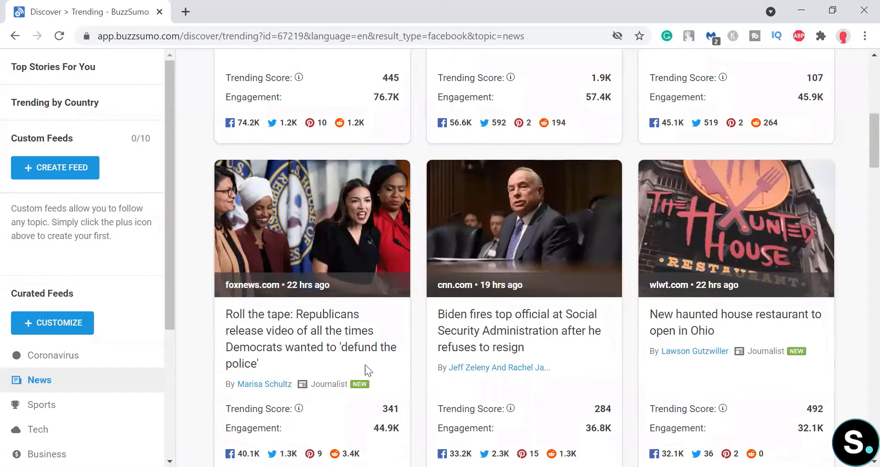
scroll("down", 3)
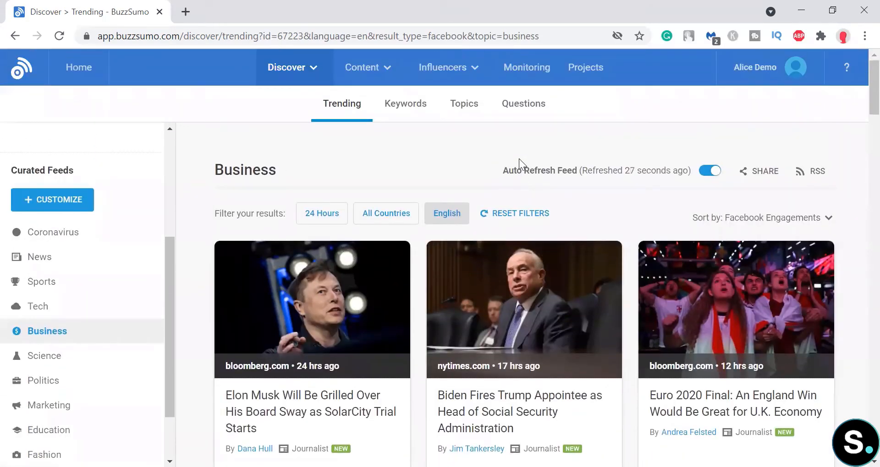
Step: Check the Business feed's time range, keep 24 hours, and browse its article cards
scroll("down", 3)
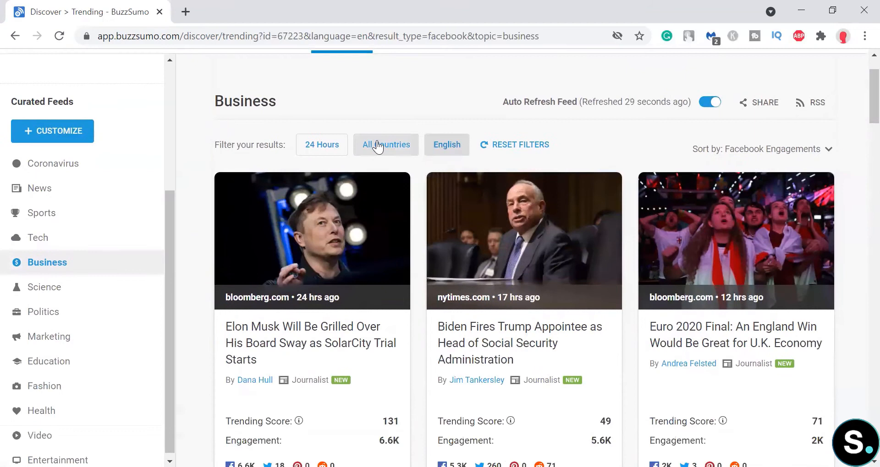
left_click(322, 145)
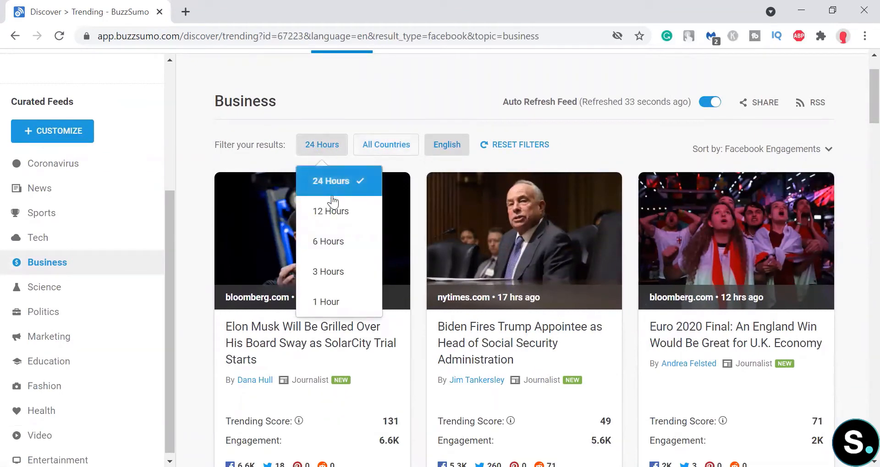
mouse_move(330, 211)
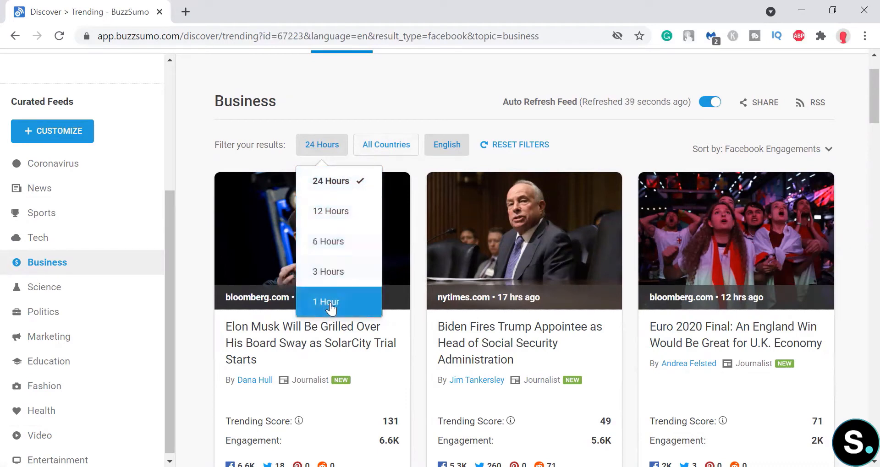
left_click(385, 145)
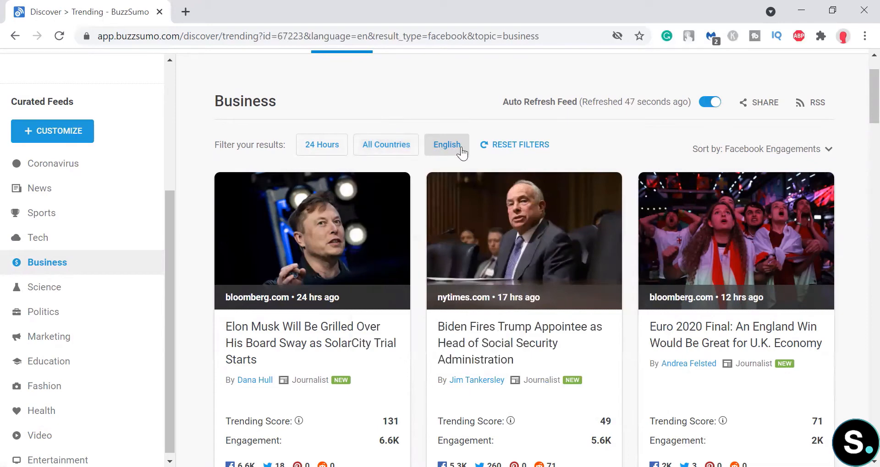
scroll("down", 3)
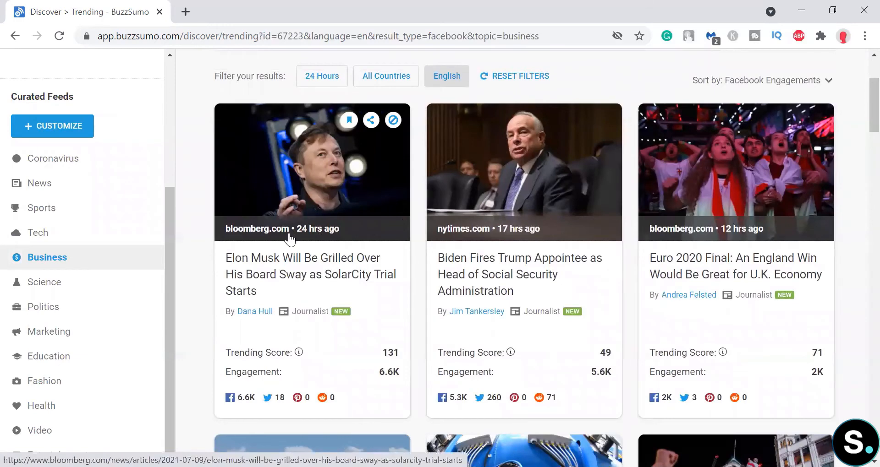
scroll("down", 3)
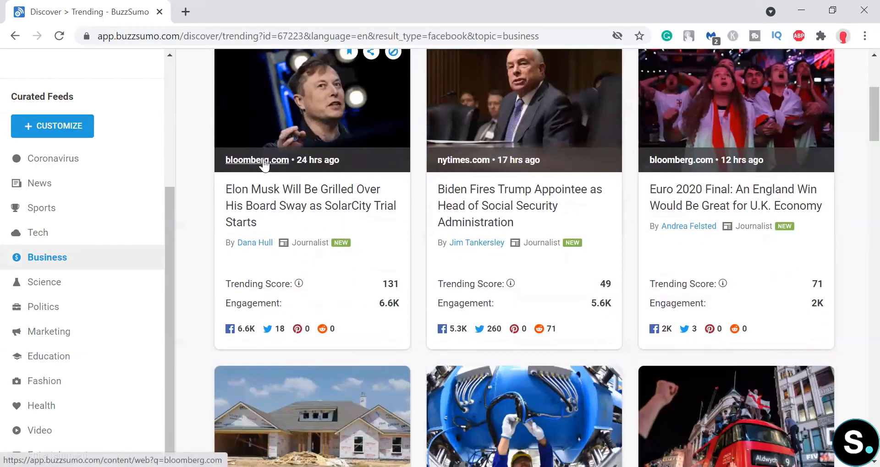
mouse_move(285, 157)
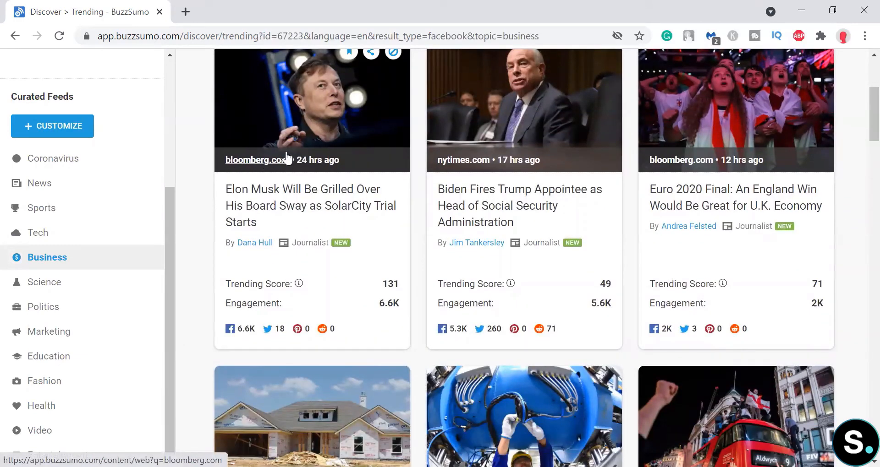
mouse_move(681, 160)
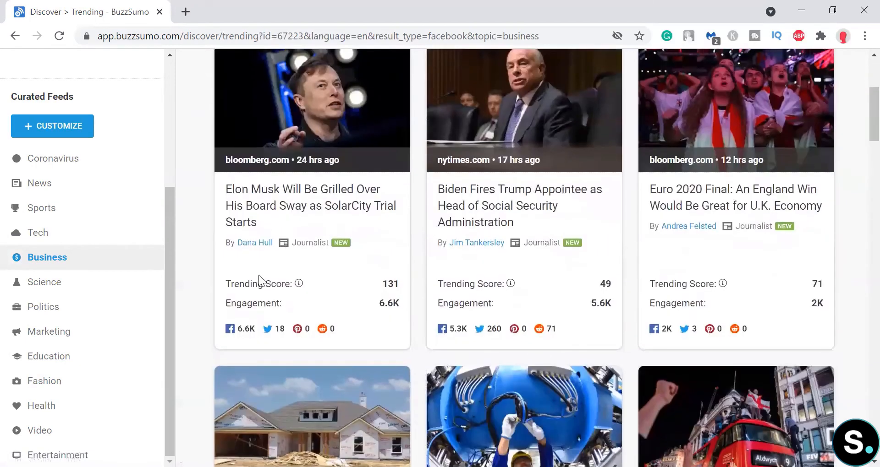
mouse_move(300, 283)
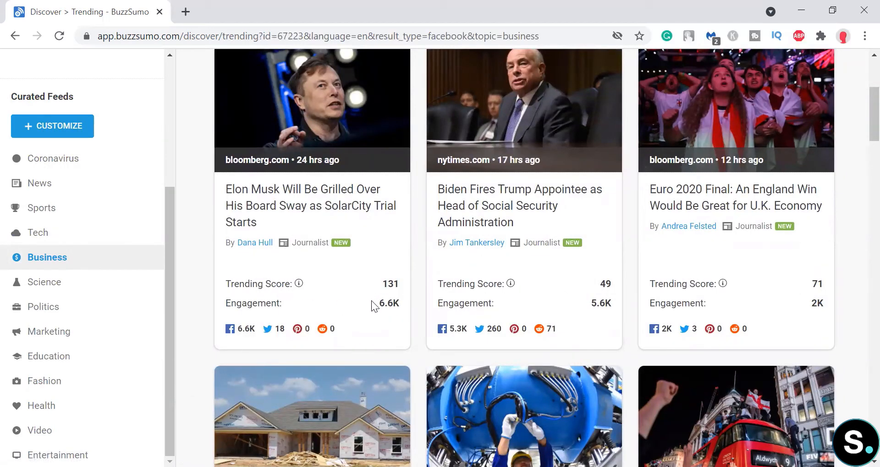
scroll("down", 3)
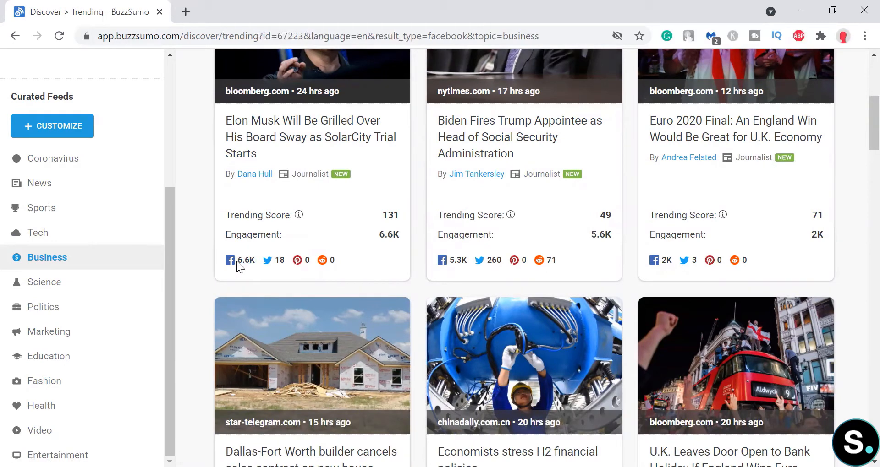
mouse_move(527, 310)
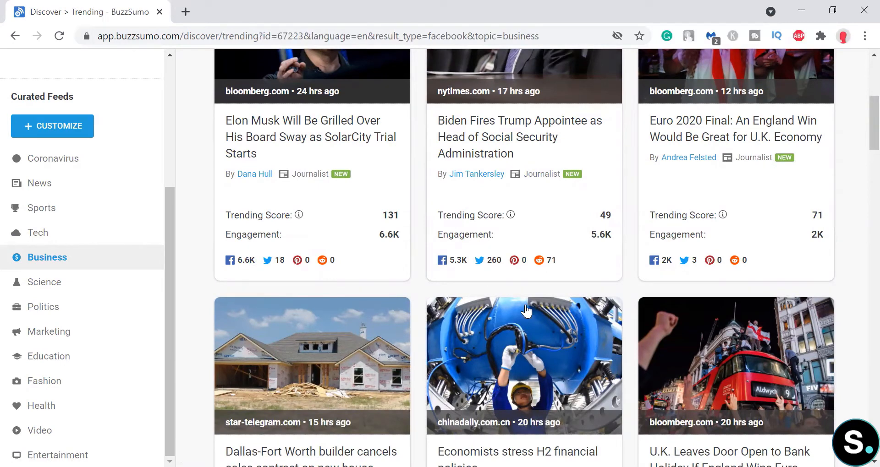
scroll("up", 3)
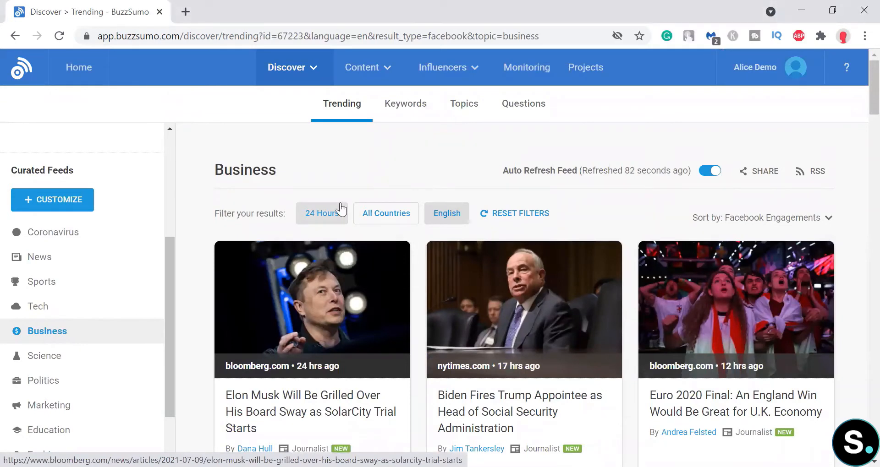
Step: Open the Discover menu to show Trending, Topics, Keywords and Questions
left_click(288, 68)
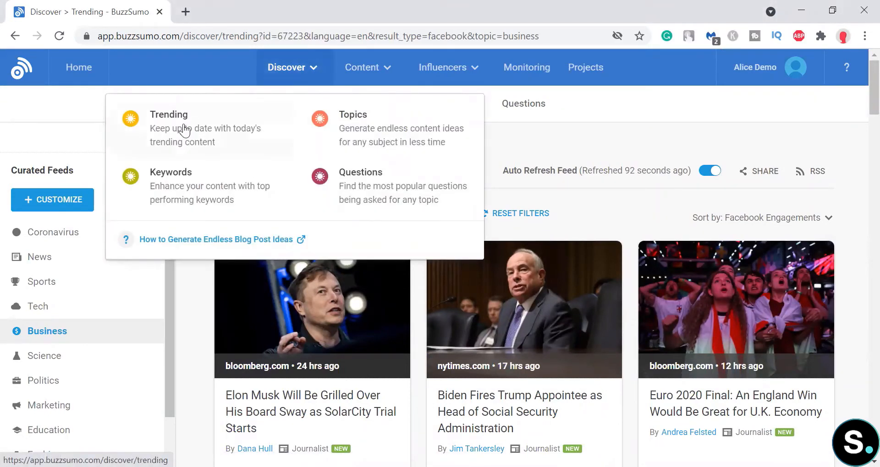
mouse_move(216, 187)
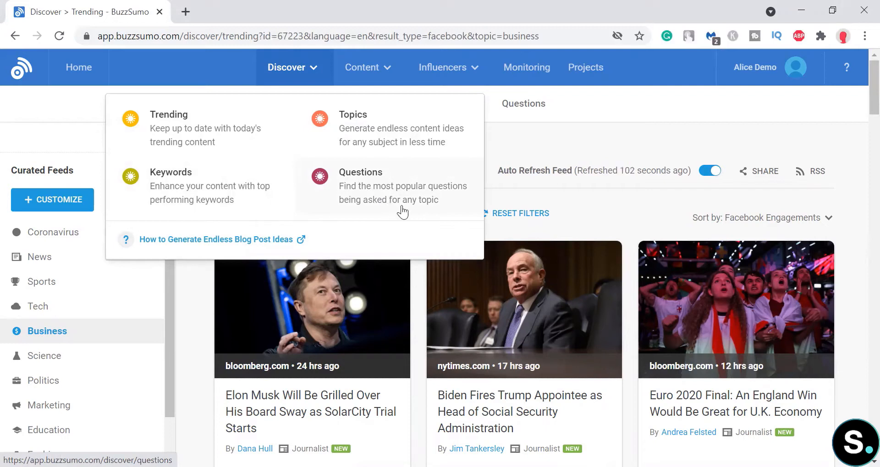
mouse_move(382, 142)
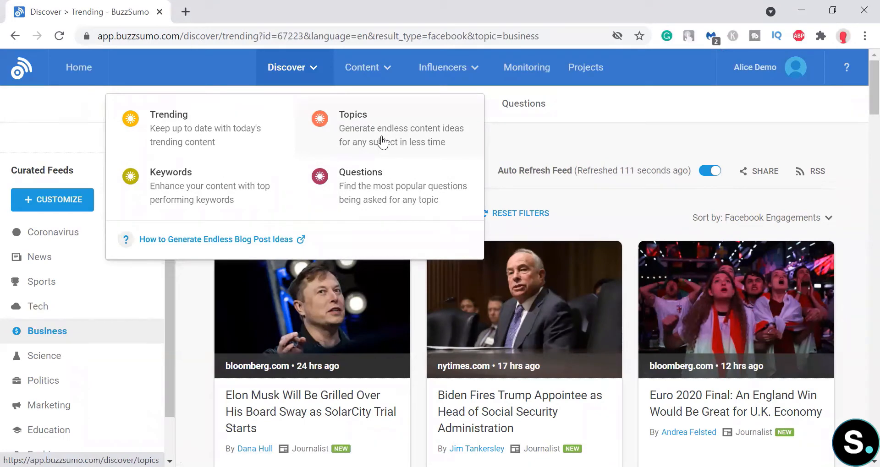
mouse_move(296, 163)
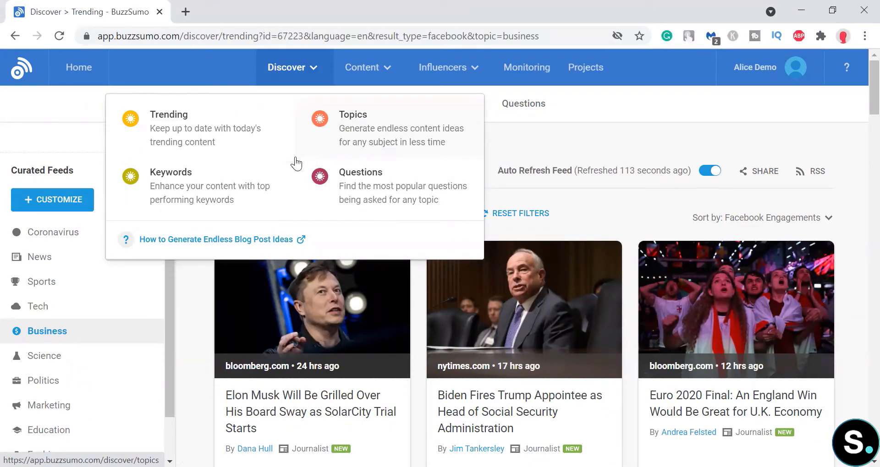
Step: Open Discover Keywords, dismiss the suggestions, and start typing 'email ma' into search
left_click(170, 173)
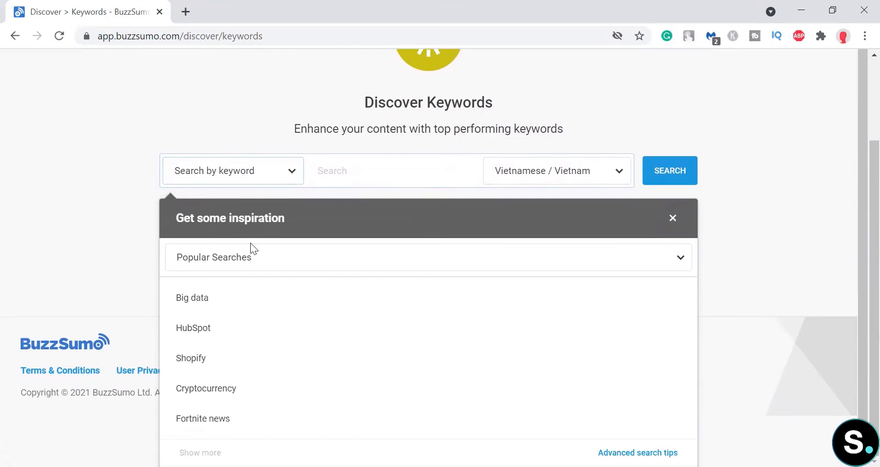
mouse_move(207, 225)
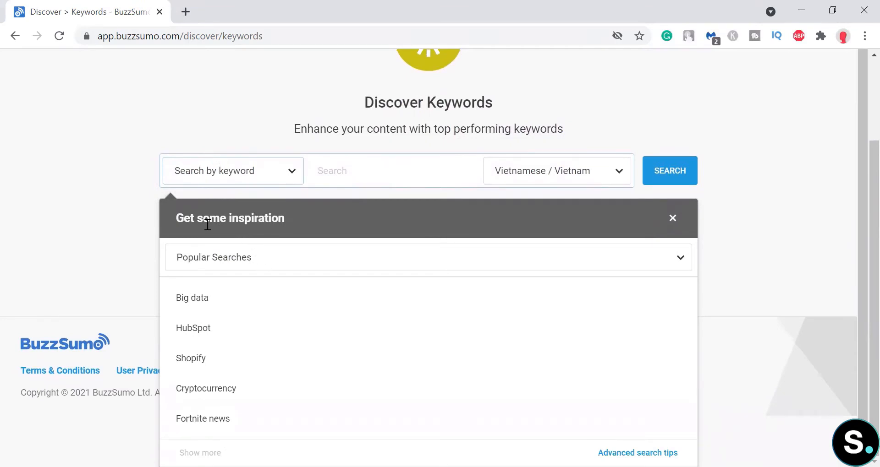
mouse_move(314, 280)
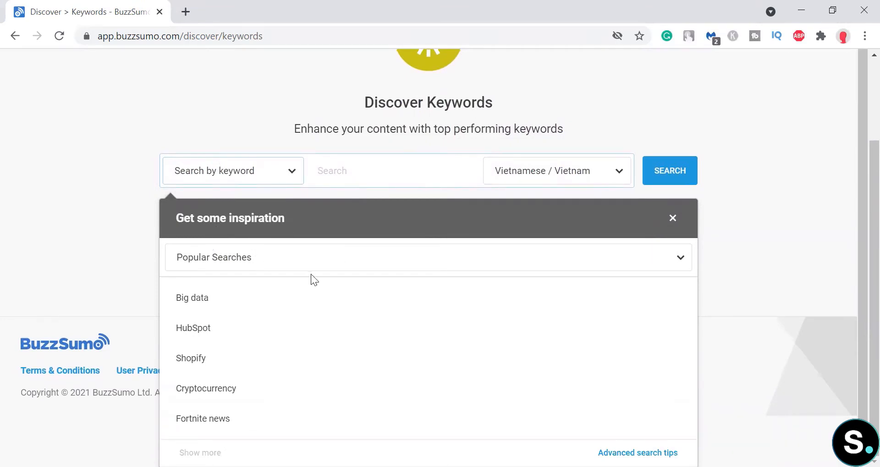
mouse_move(310, 256)
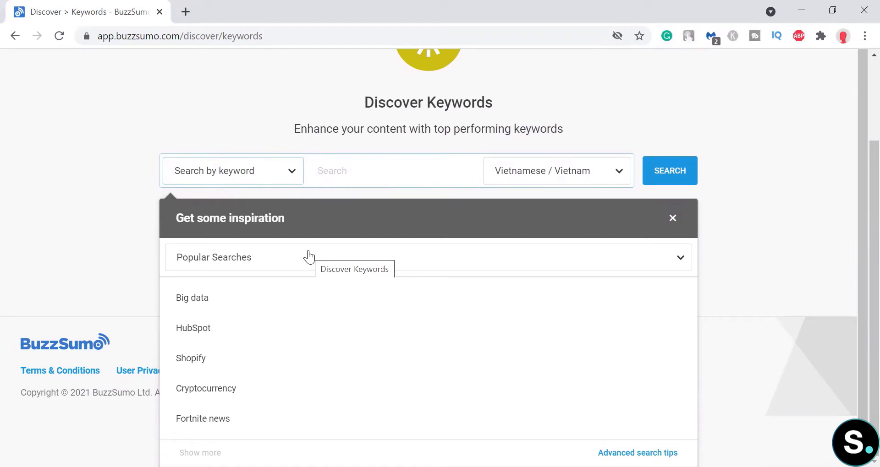
left_click(393, 171)
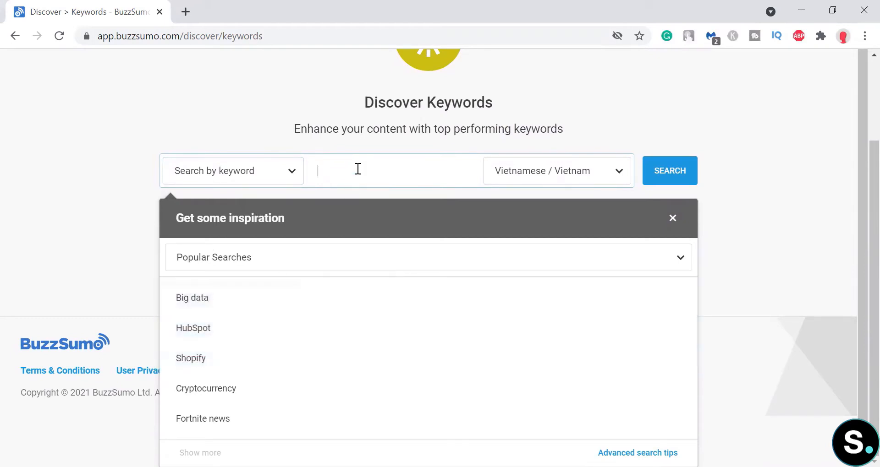
left_click(672, 218)
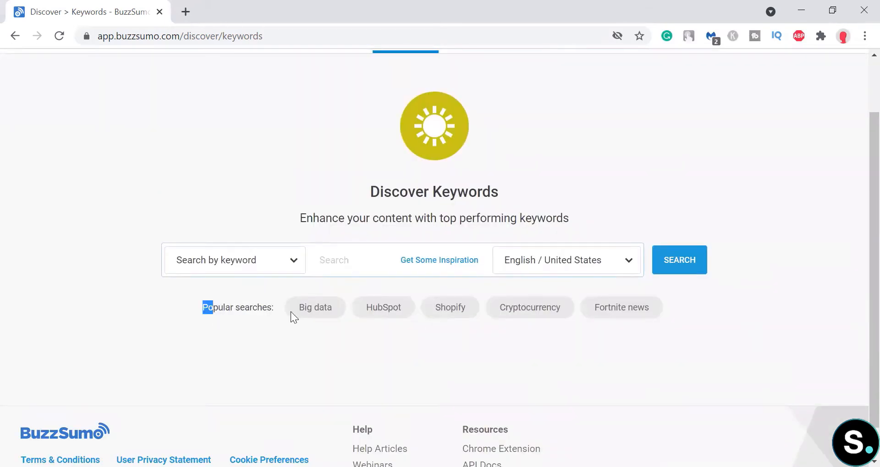
left_click(343, 260)
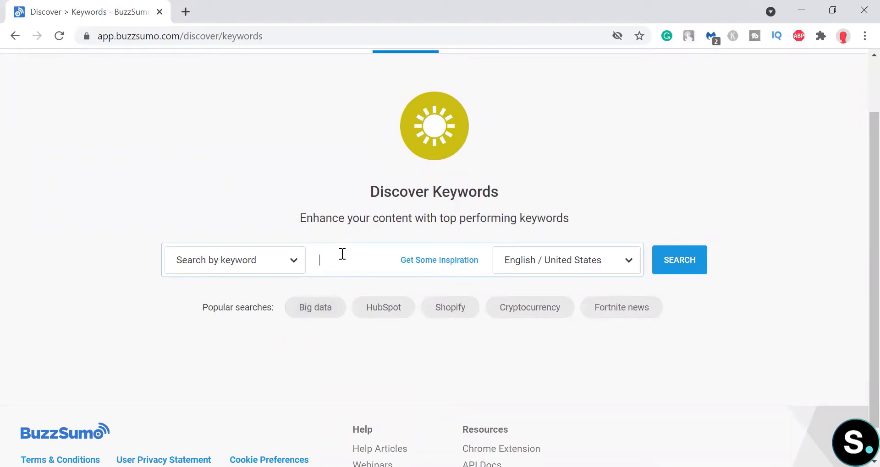
type("email ma")
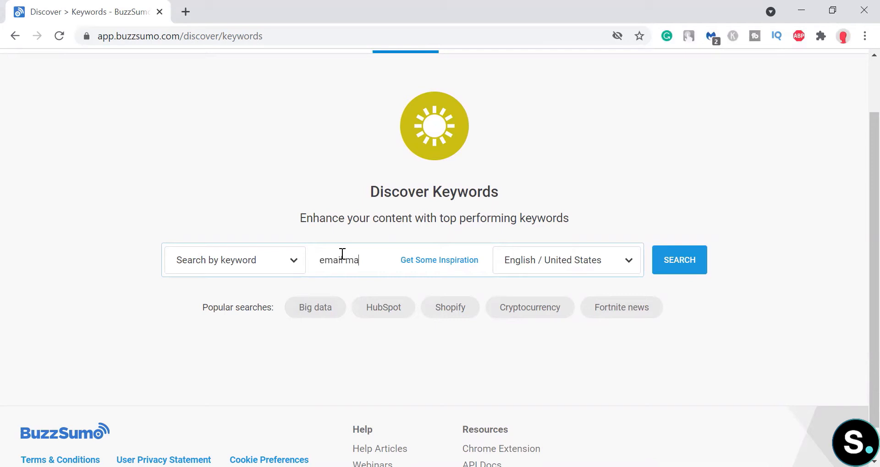
Step: Search 'email marketing' and review 18.1K volume, $57.45 CPC and related keywords
left_click(679, 260)
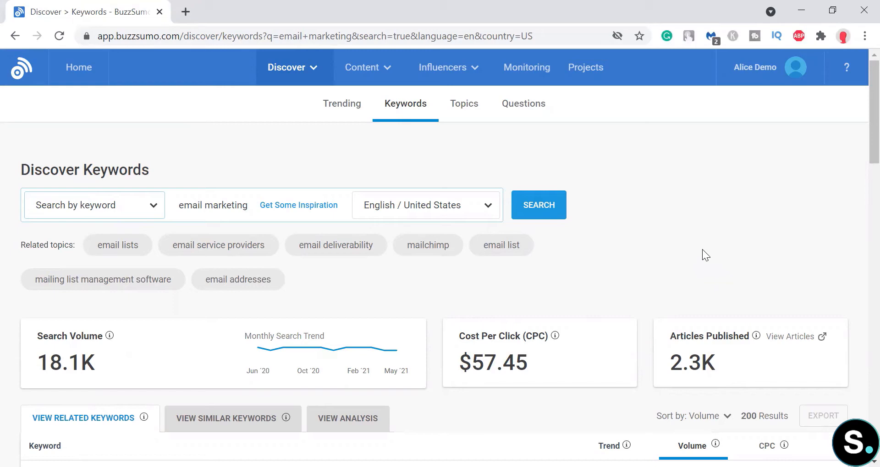
scroll("down", 3)
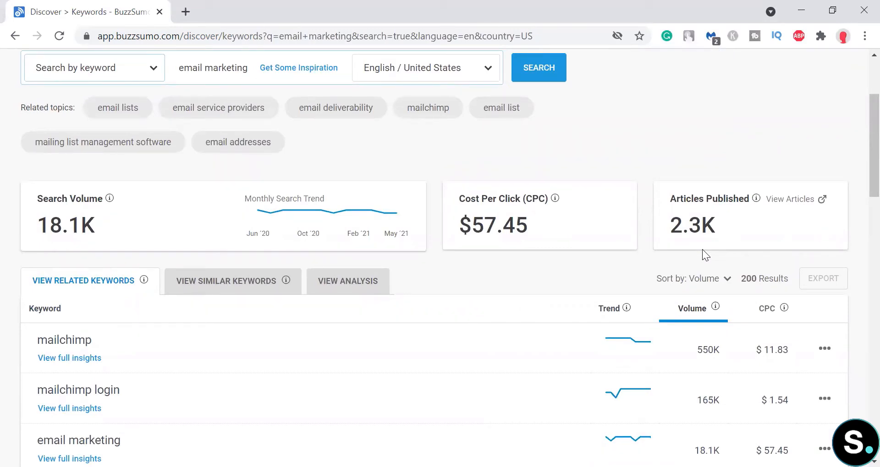
scroll("down", 3)
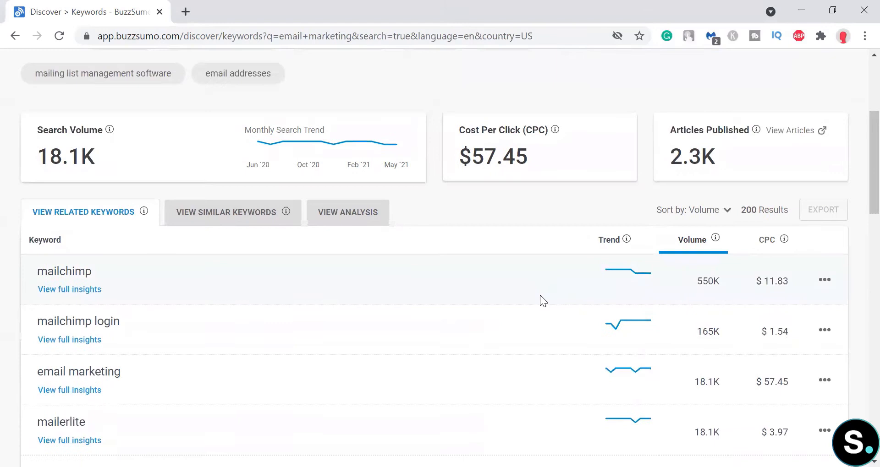
mouse_move(110, 130)
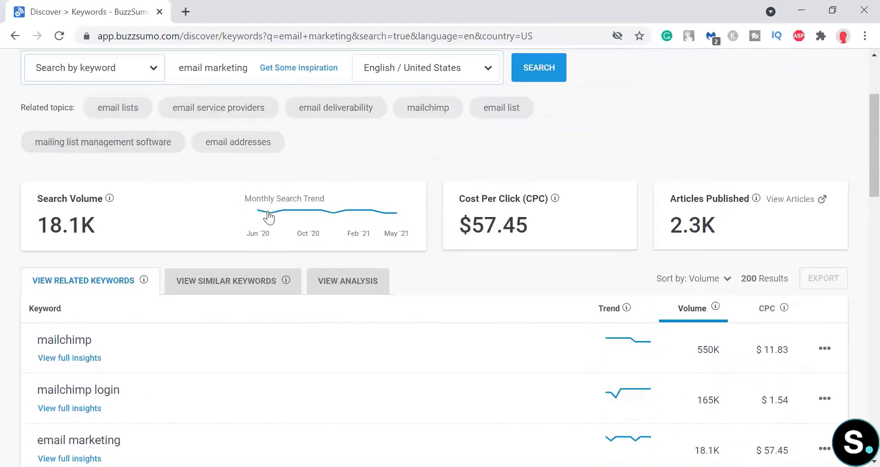
mouse_move(333, 212)
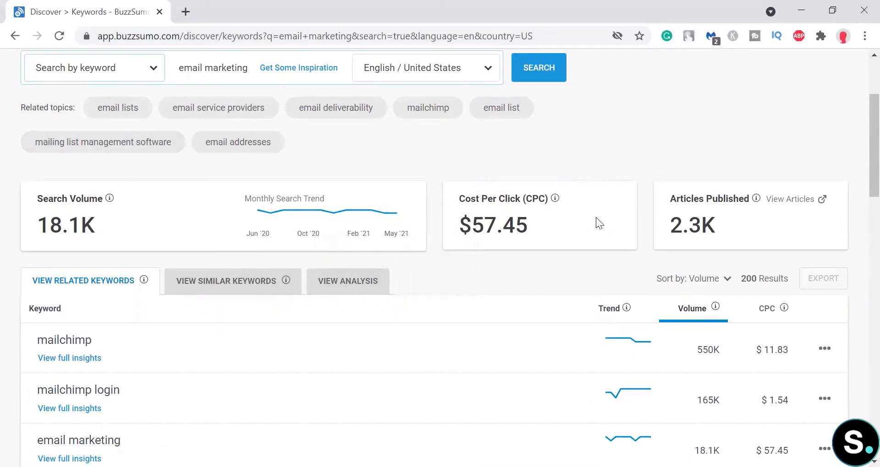
mouse_move(753, 199)
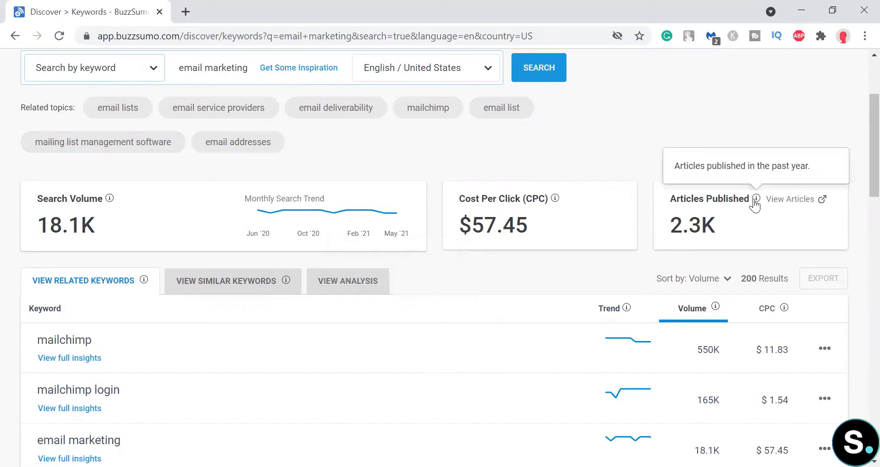
scroll("down", 3)
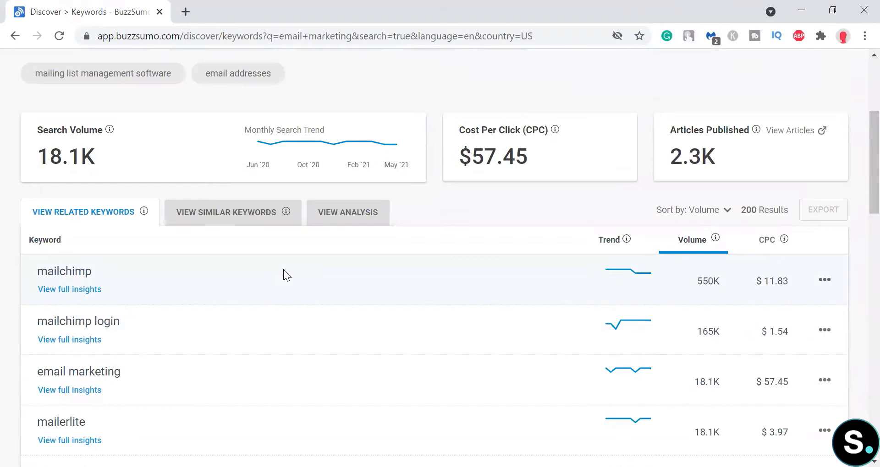
scroll("down", 3)
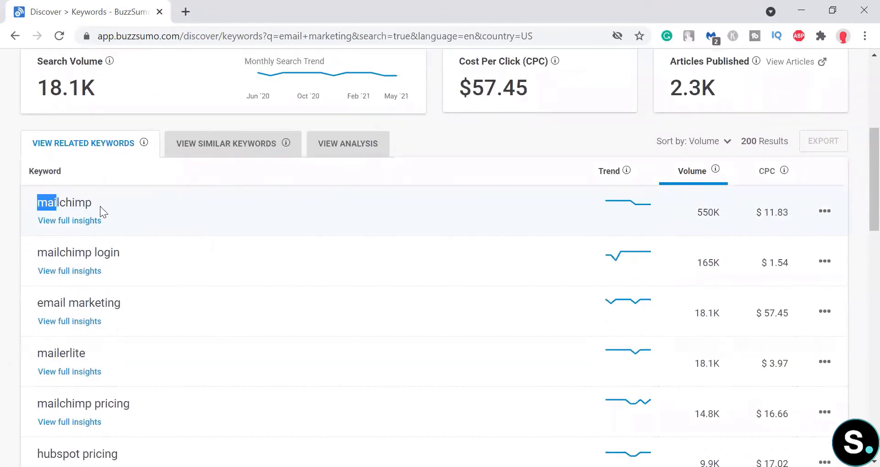
double_click(47, 252)
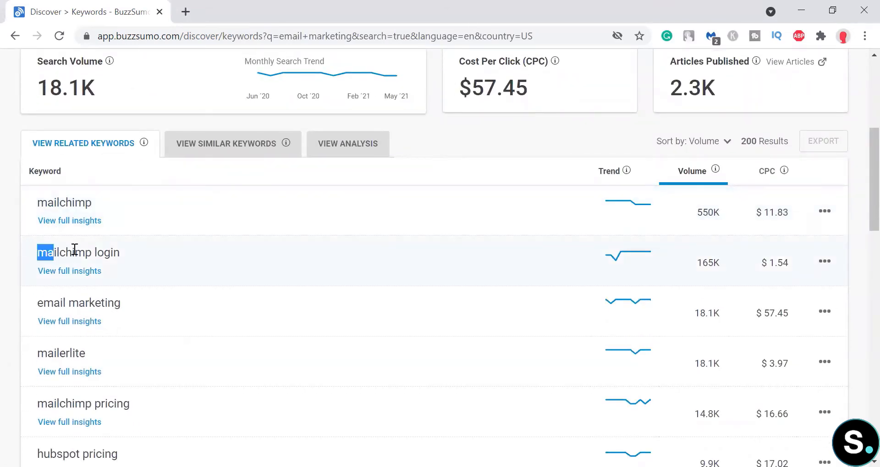
scroll("down", 3)
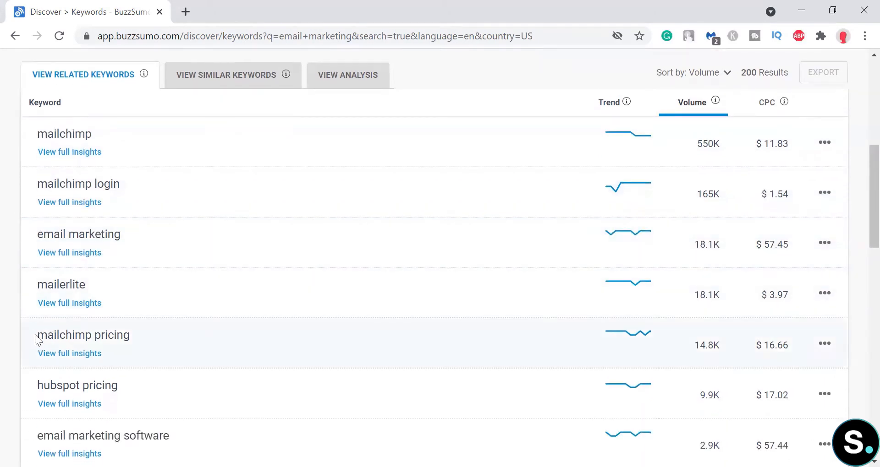
mouse_move(83, 331)
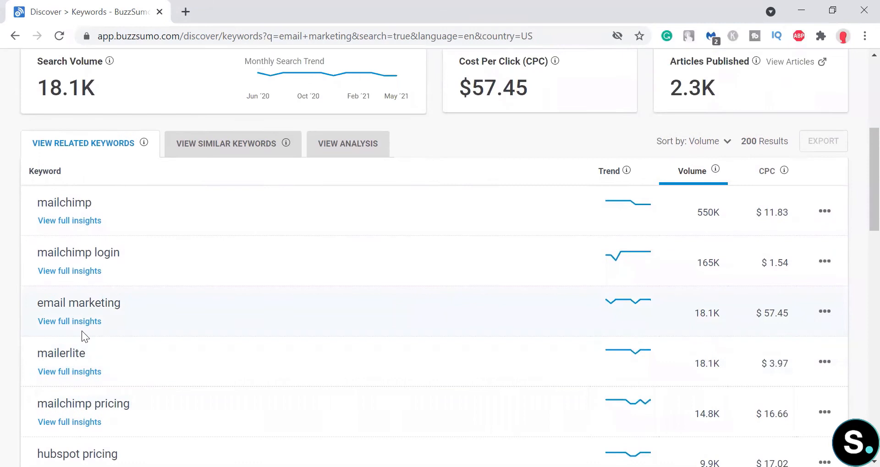
scroll("down", 3)
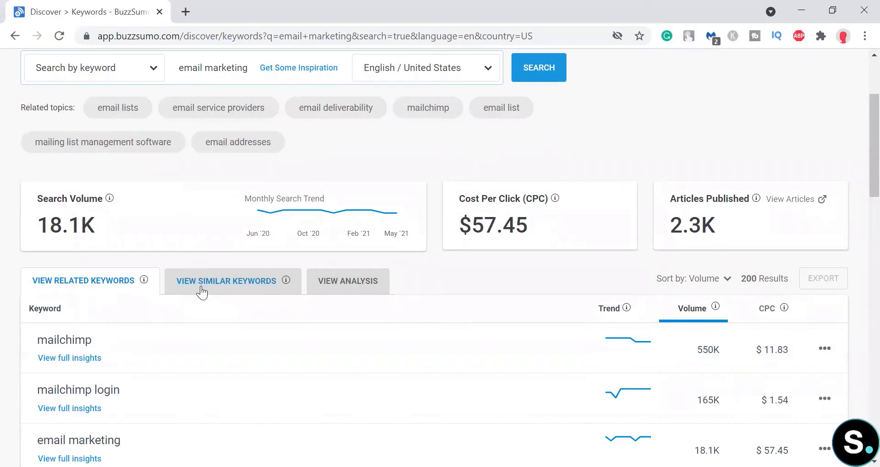
Step: List the 12,804 keywords similar to 'email marketing' and scroll through them
left_click(226, 281)
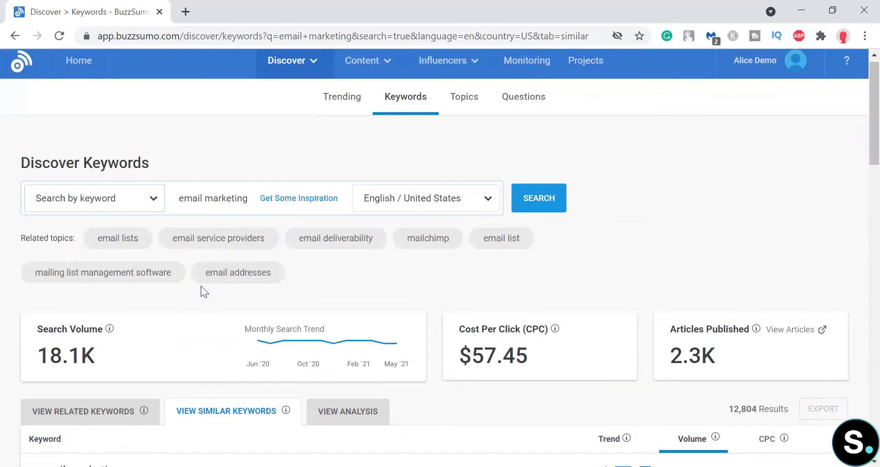
scroll("down", 3)
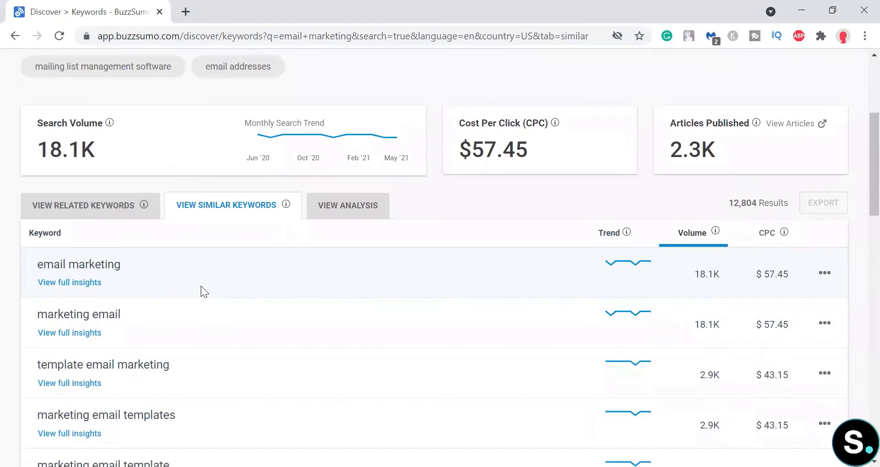
scroll("down", 3)
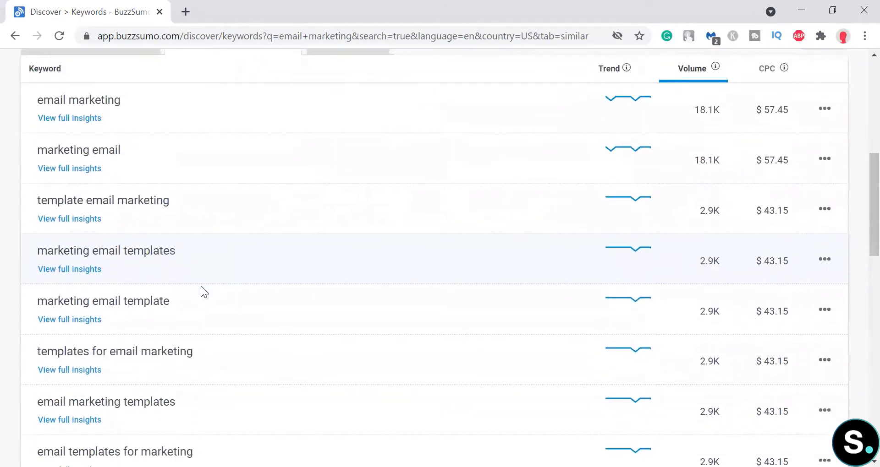
scroll("down", 3)
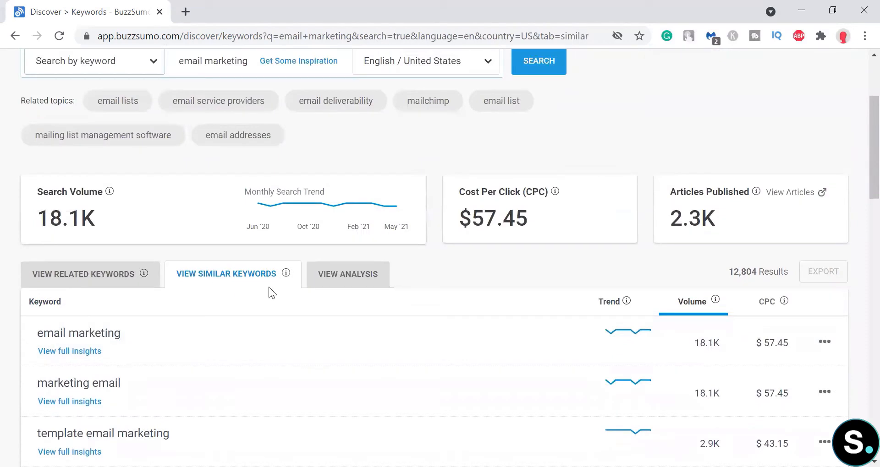
Step: Open the 'email marketing' analysis and scroll to content ideas and questions
left_click(347, 275)
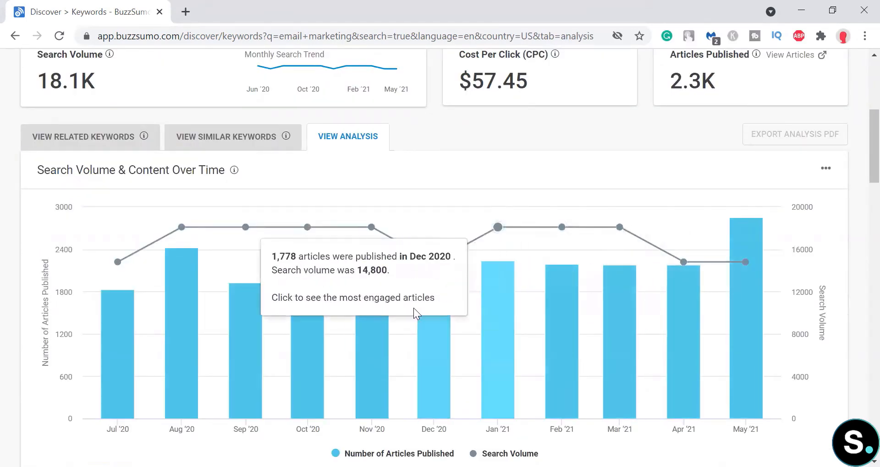
scroll("down", 3)
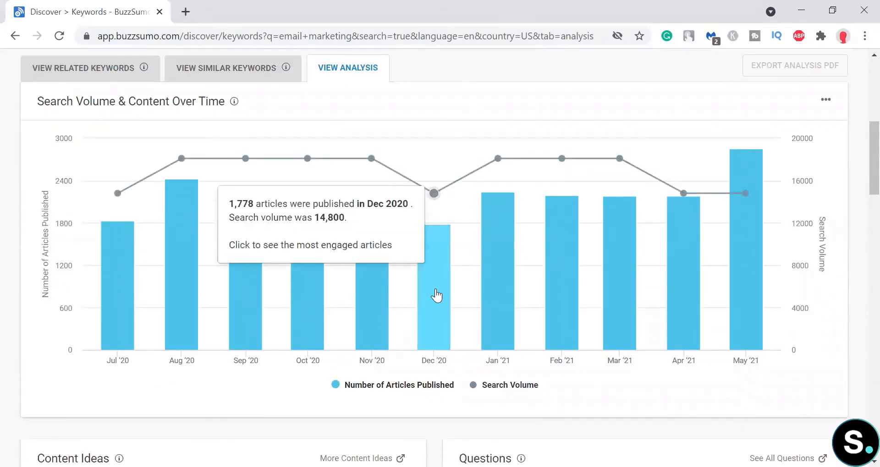
mouse_move(757, 249)
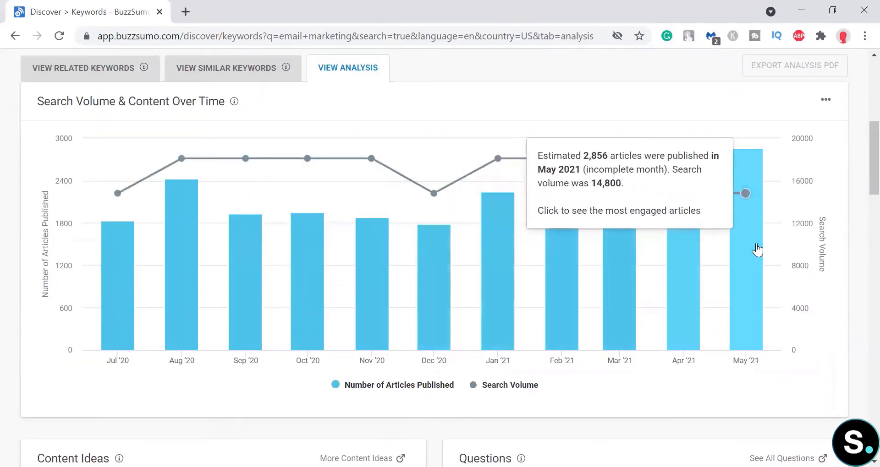
scroll("down", 3)
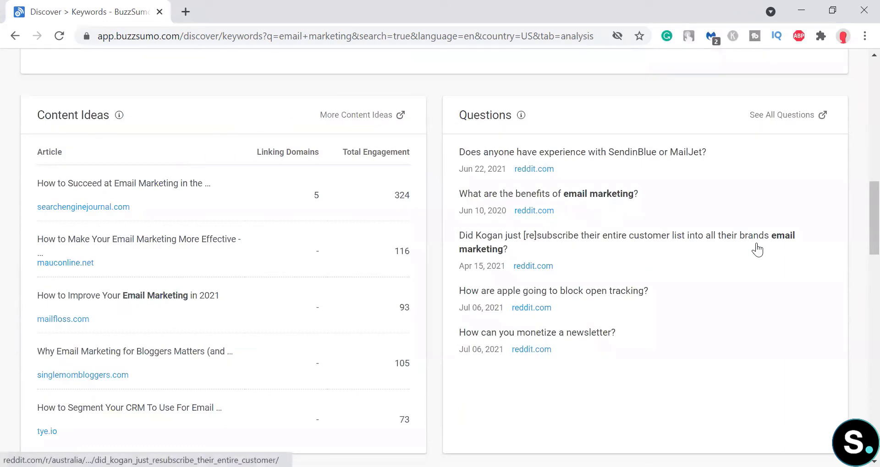
mouse_move(359, 260)
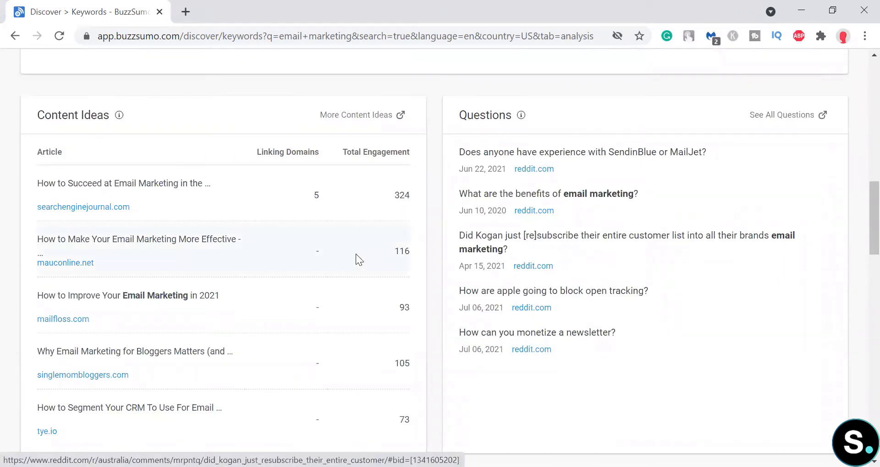
mouse_move(118, 115)
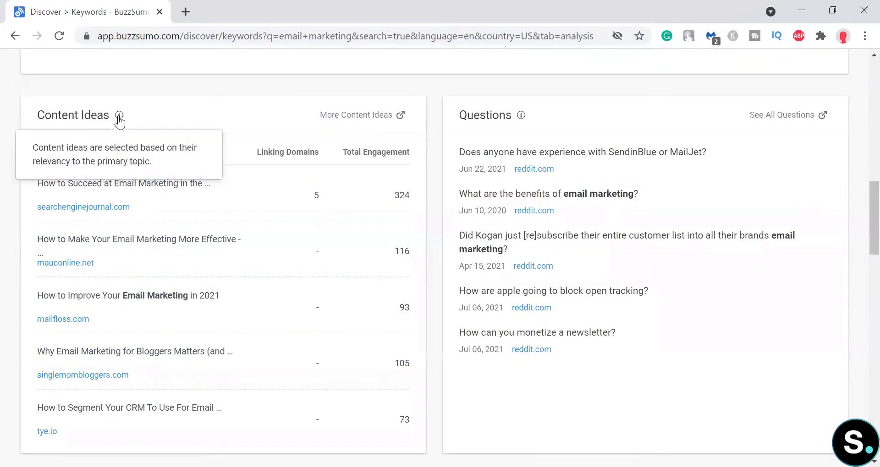
mouse_move(145, 267)
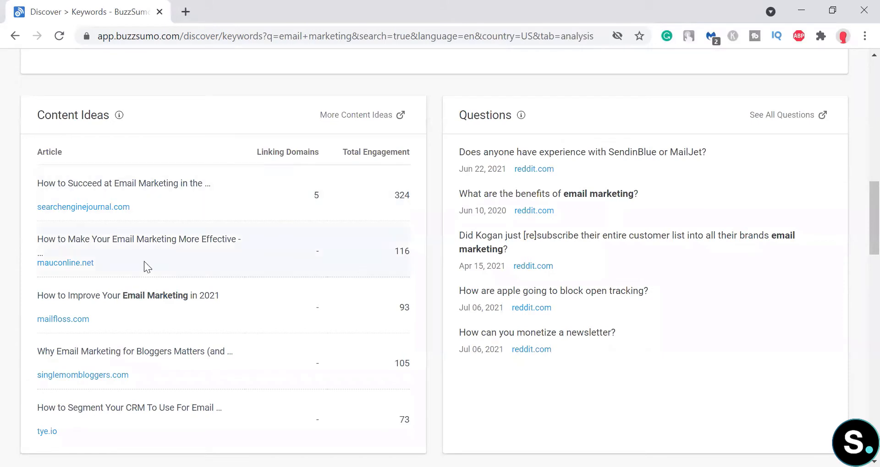
mouse_move(83, 207)
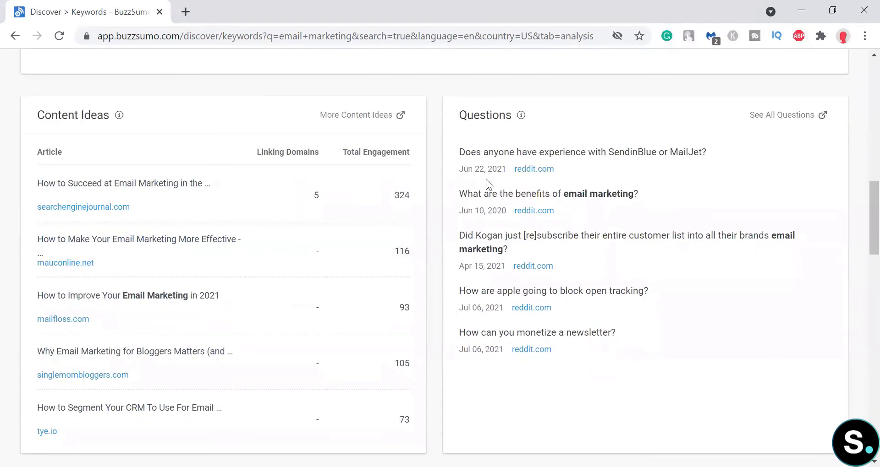
mouse_move(470, 203)
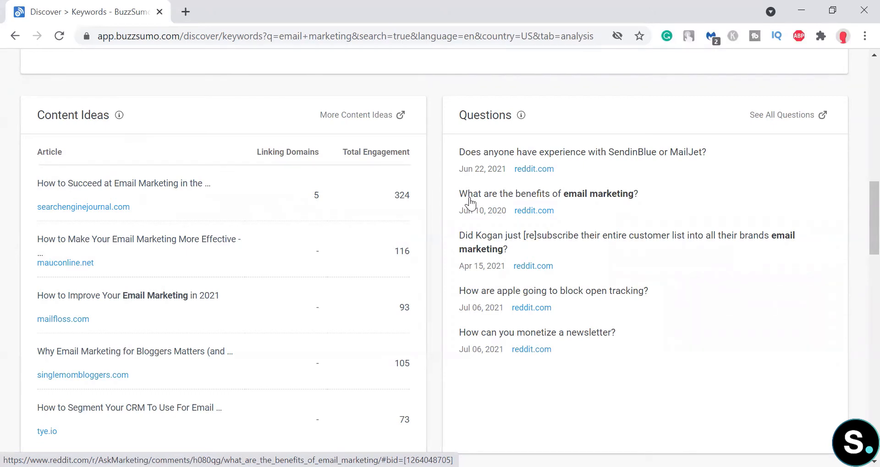
Step: Scroll the analysis down to top influencers, then back up to the results
scroll("down", 3)
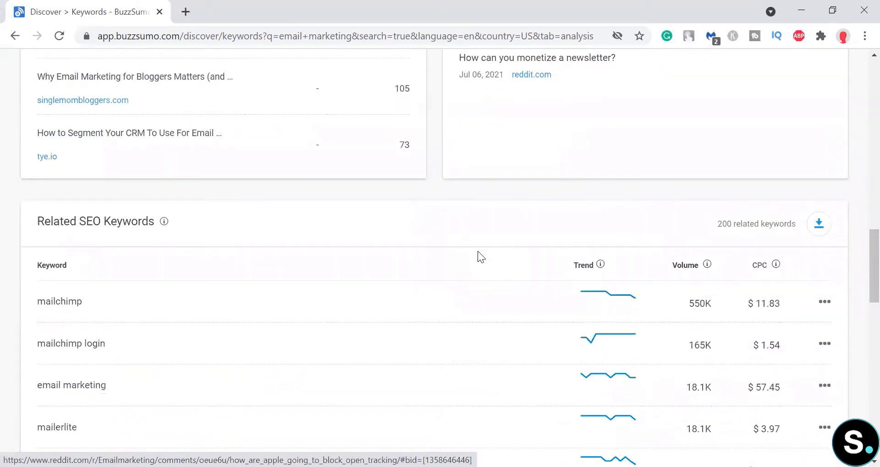
scroll("down", 3)
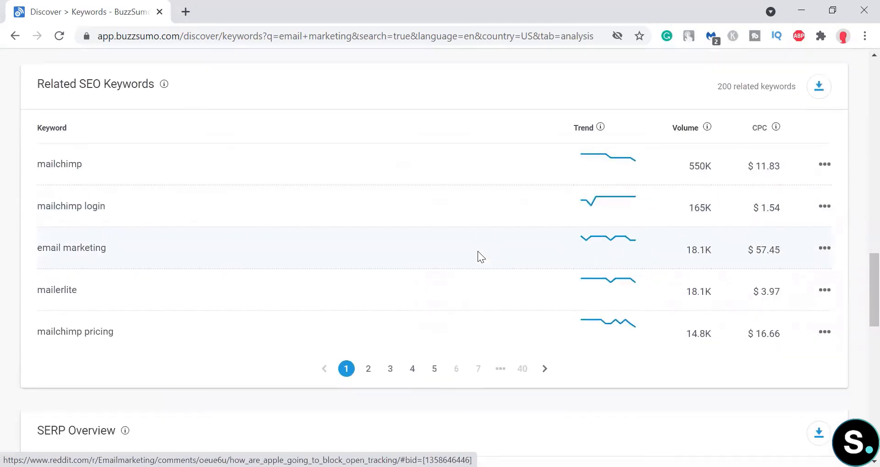
scroll("down", 3)
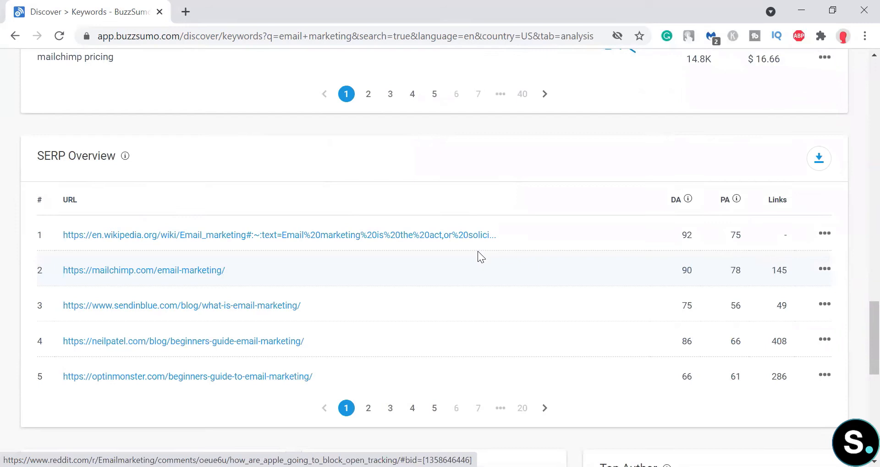
scroll("down", 3)
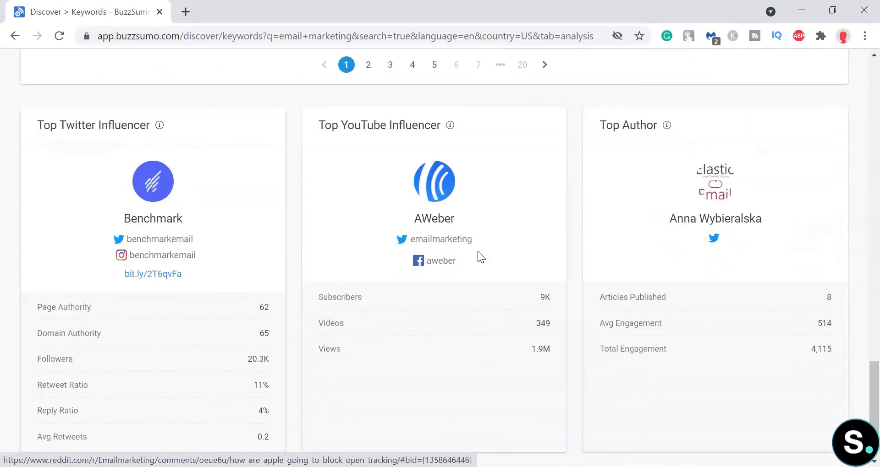
scroll("down", 3)
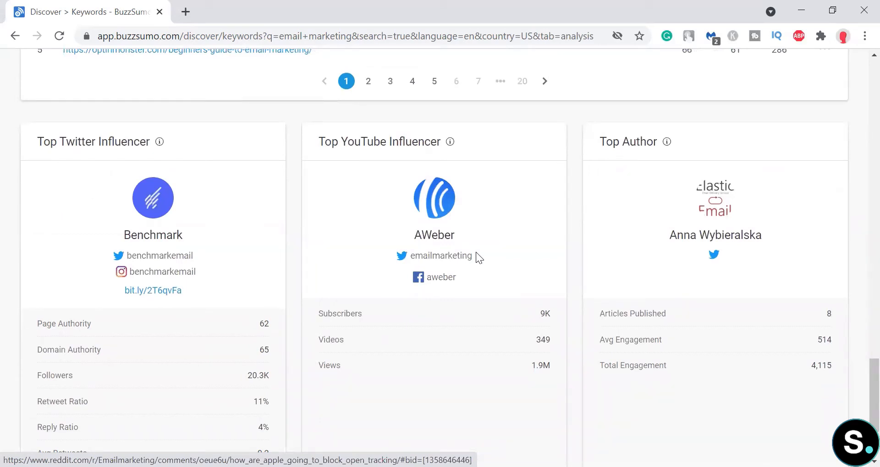
scroll("down", 3)
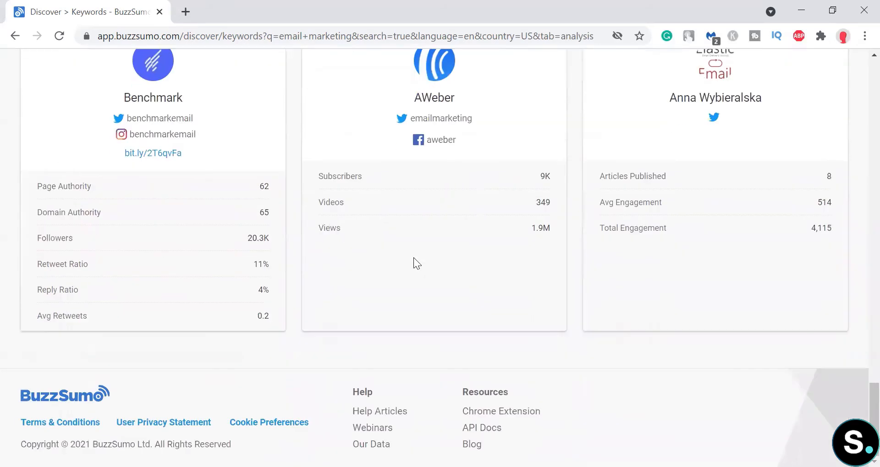
scroll("up", 3)
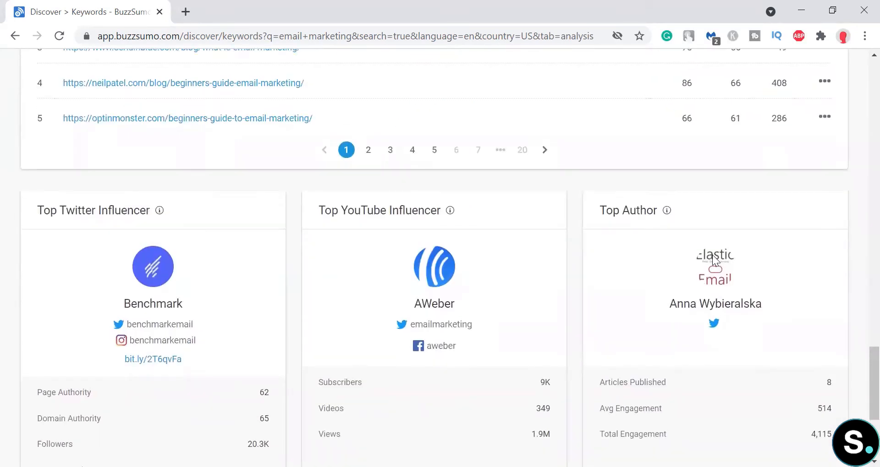
scroll("down", 3)
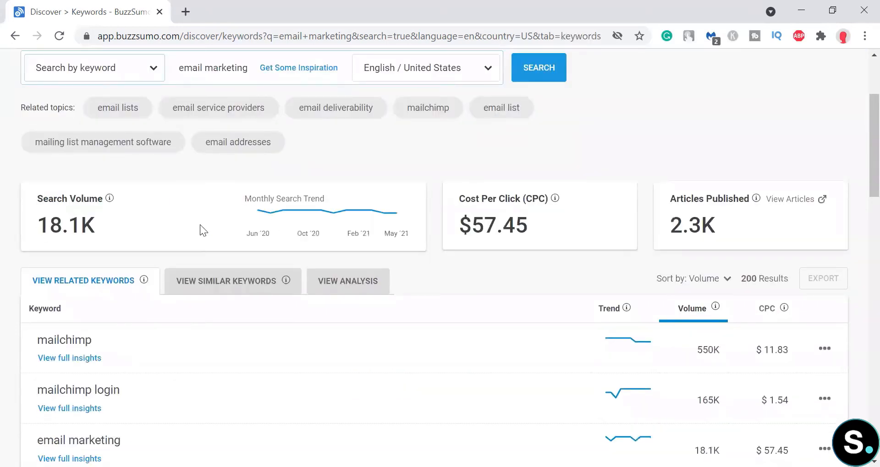
Step: Open mailchimp's full keyword insights (550K volume, $11.83 CPC), then its most engaged articles
scroll("down", 3)
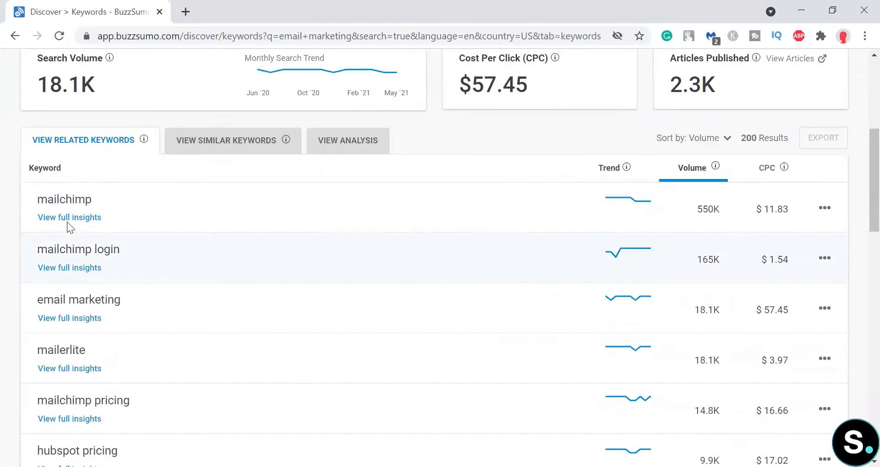
scroll("down", 3)
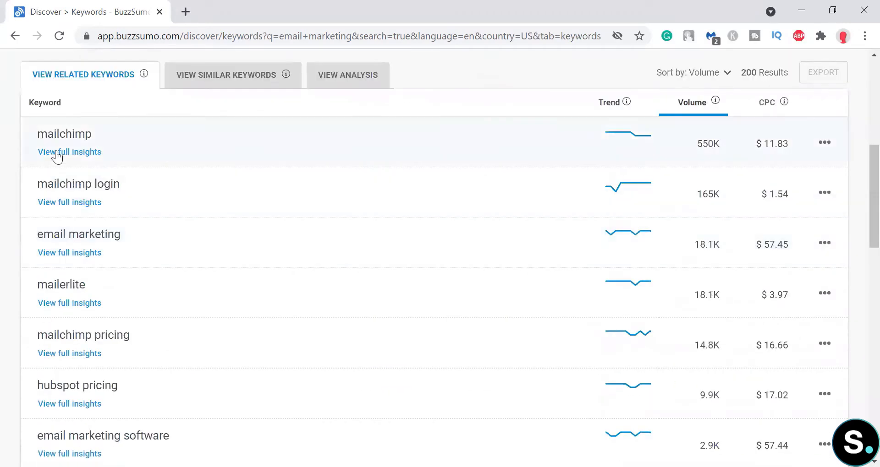
left_click(69, 152)
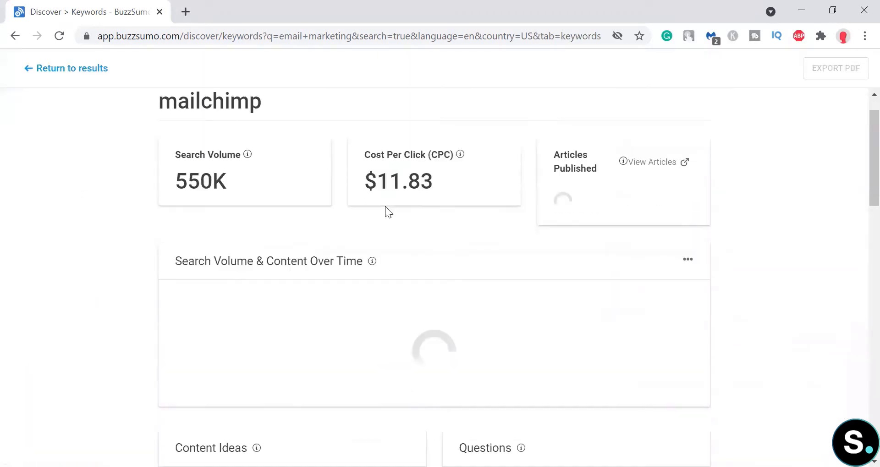
scroll("down", 3)
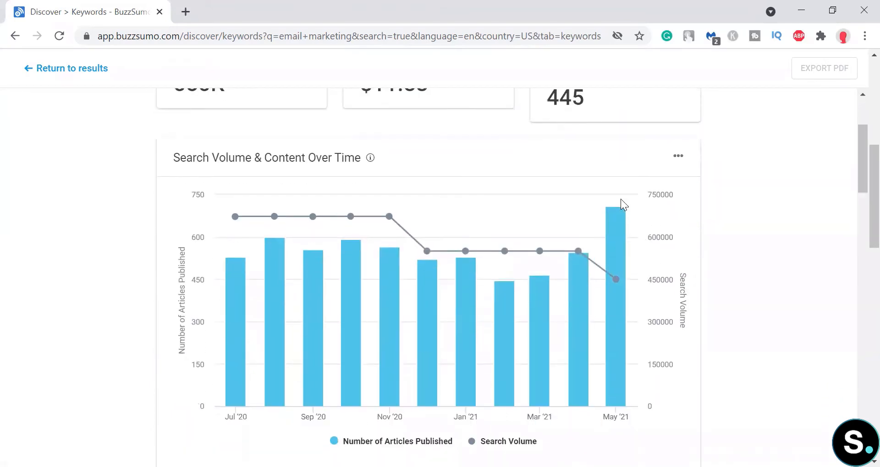
scroll("down", 3)
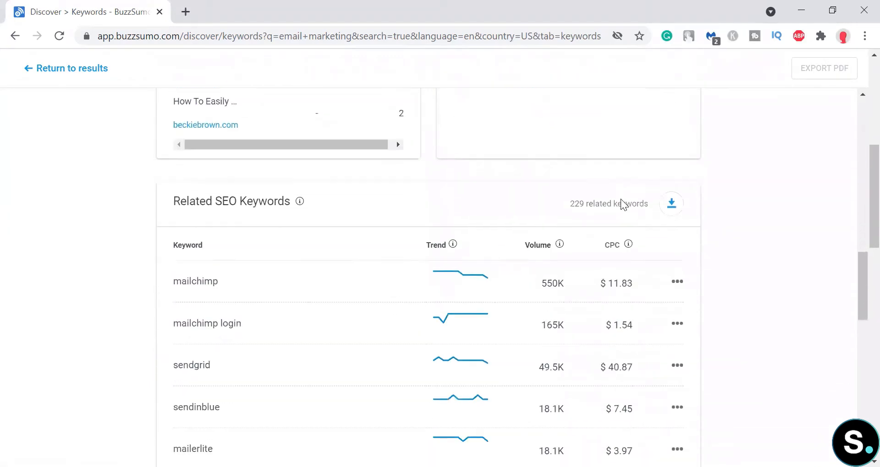
scroll("up", 3)
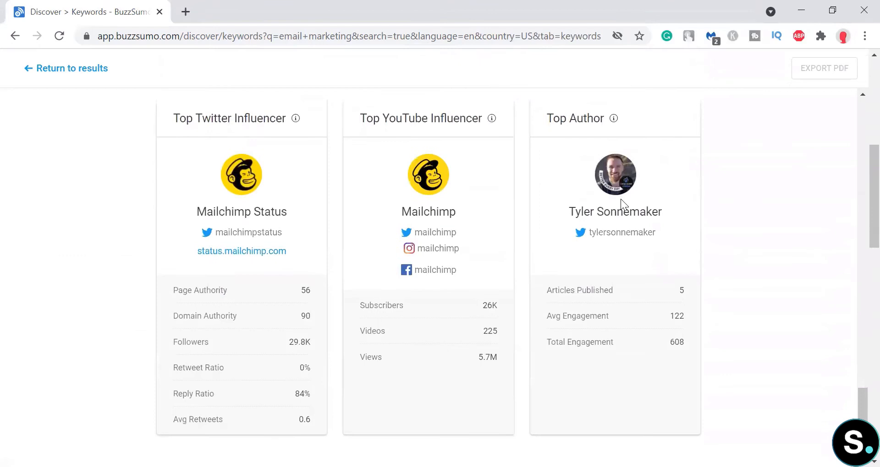
mouse_move(157, 157)
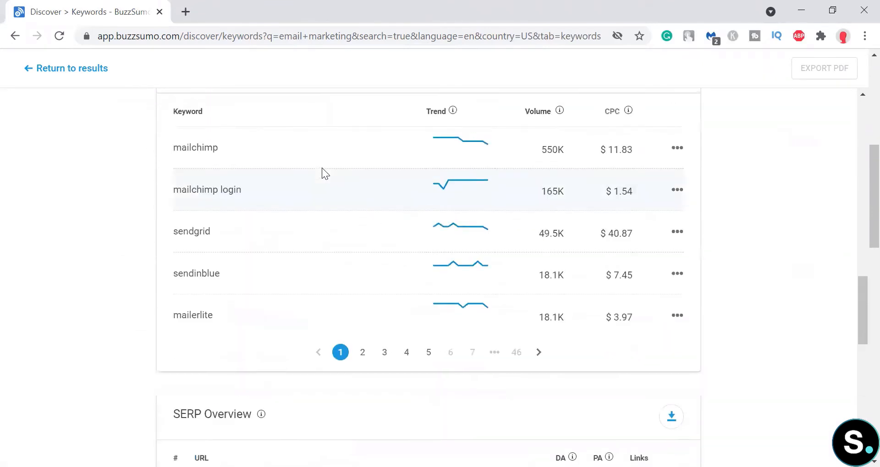
left_click(195, 147)
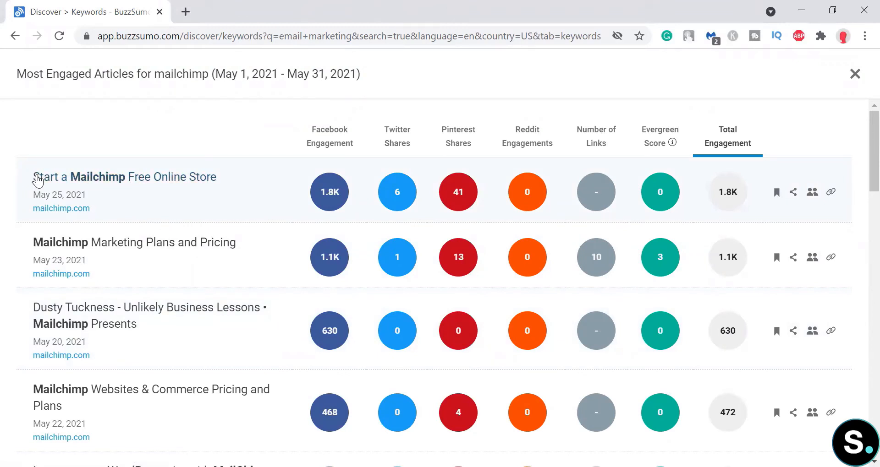
mouse_move(149, 206)
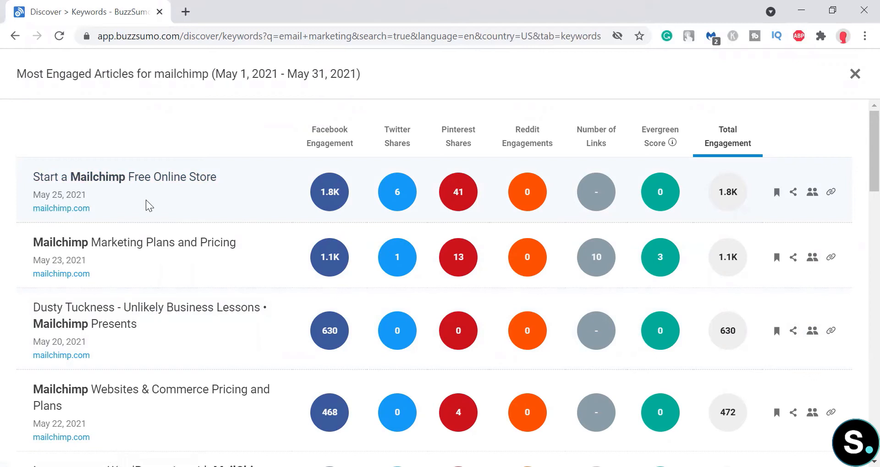
mouse_move(50, 219)
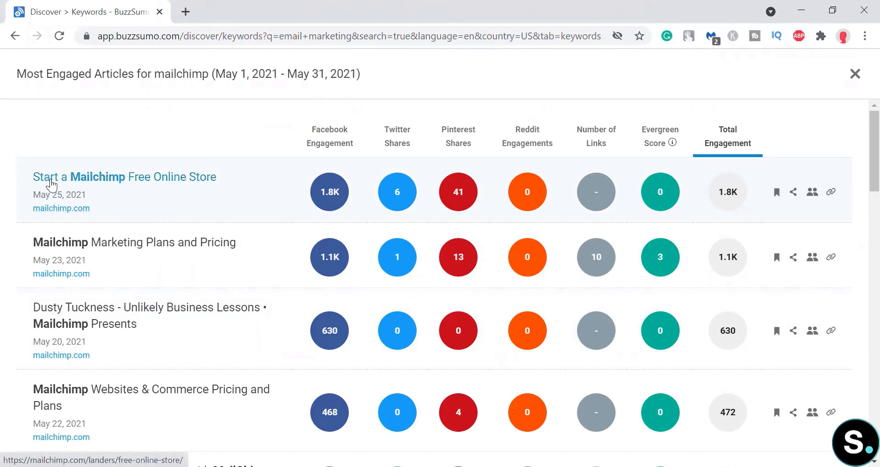
Step: Review the top mailchimp articles, close the modal, and return to the email marketing results
left_click_drag(33, 177, 151, 177)
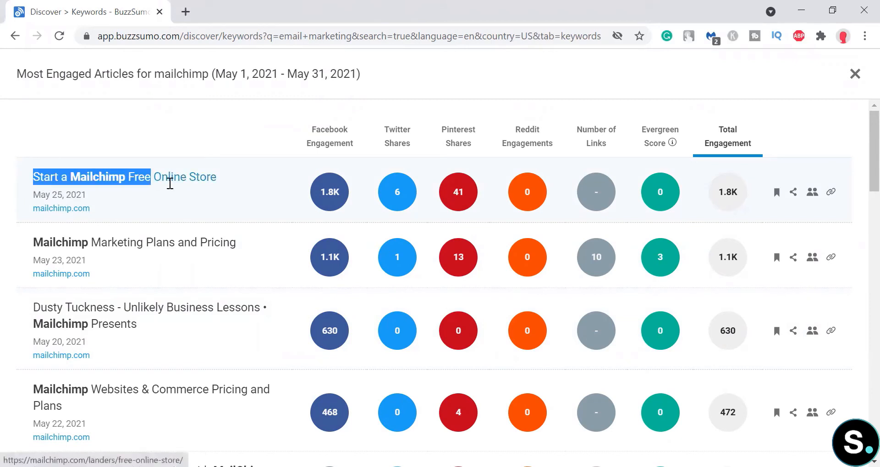
mouse_move(329, 192)
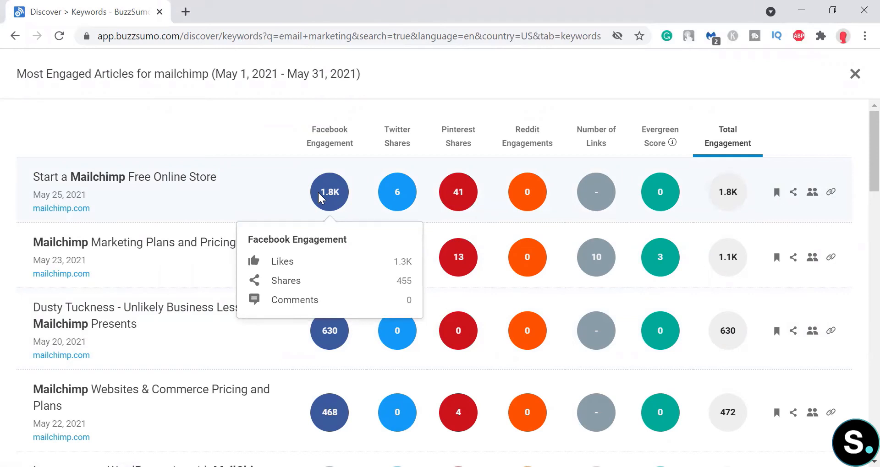
mouse_move(367, 198)
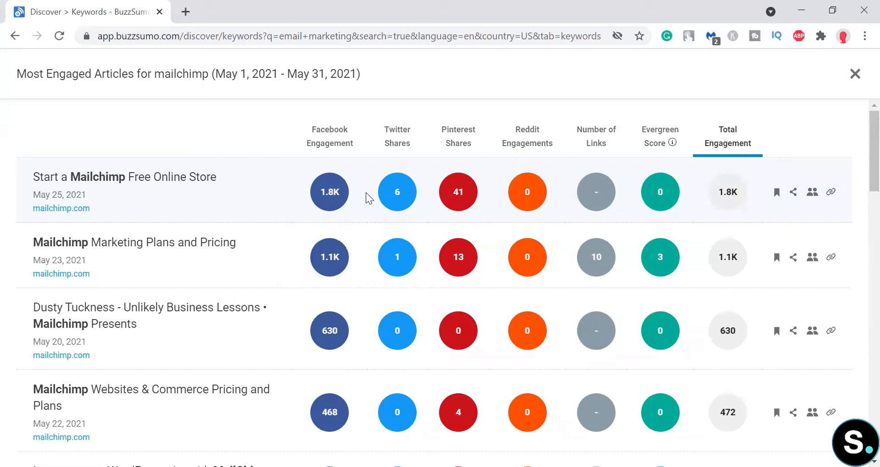
mouse_move(470, 195)
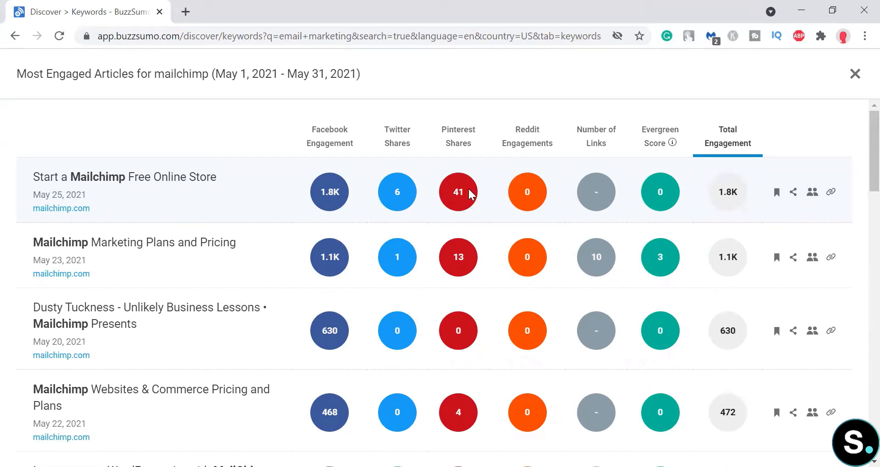
mouse_move(739, 197)
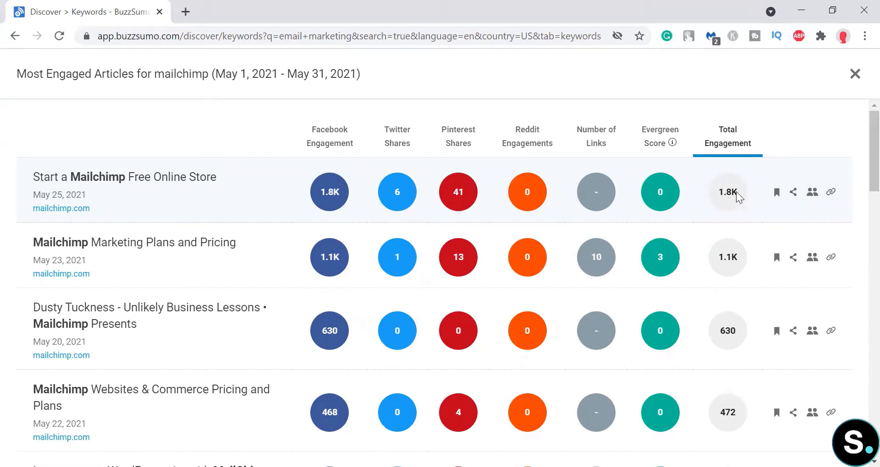
mouse_move(193, 224)
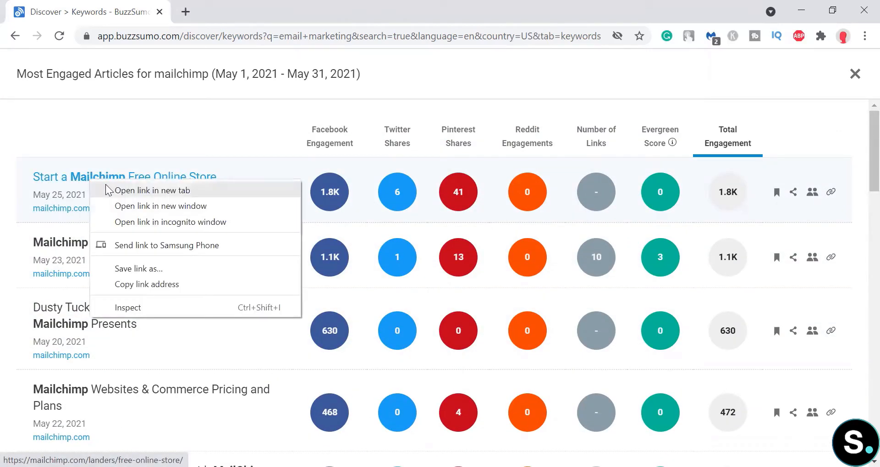
left_click(243, 185)
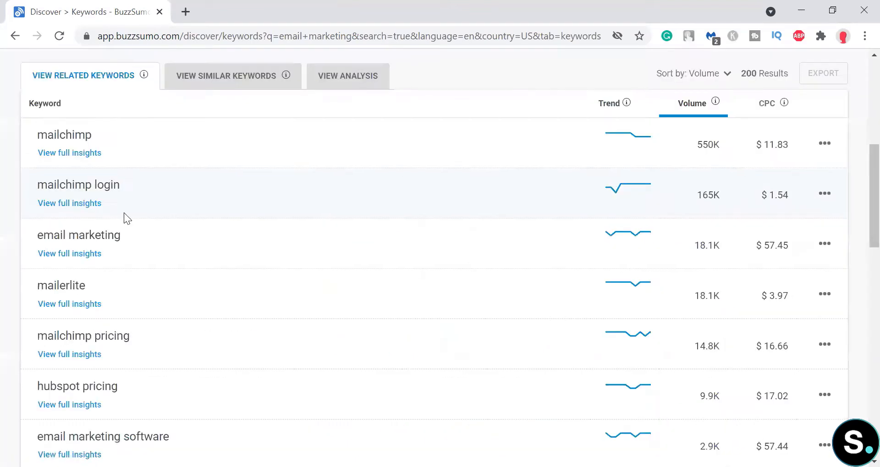
scroll("up", 3)
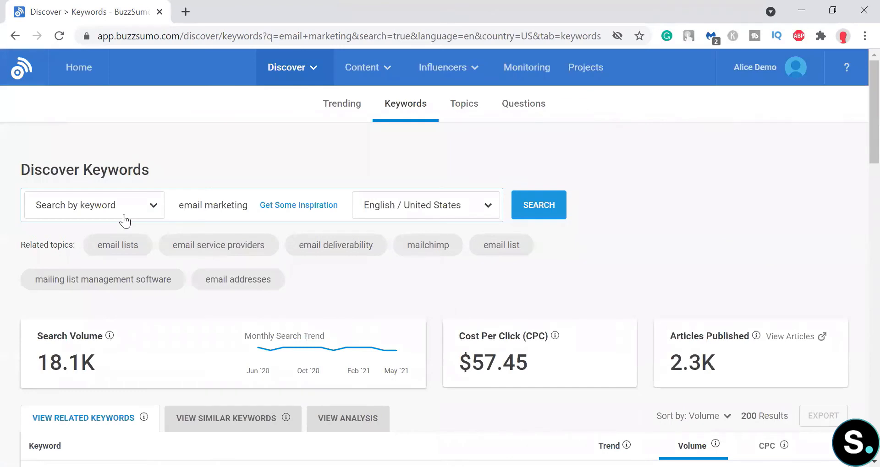
Step: Choose Topics from the Discover menu and look over the page
left_click(292, 68)
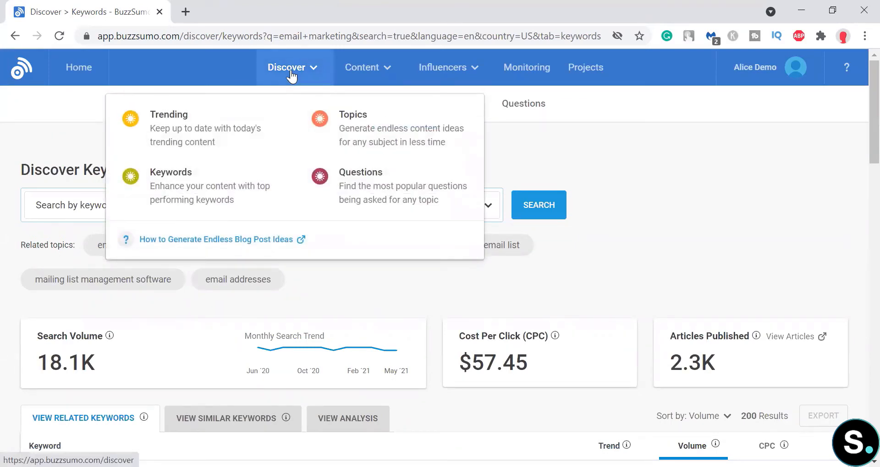
left_click(352, 115)
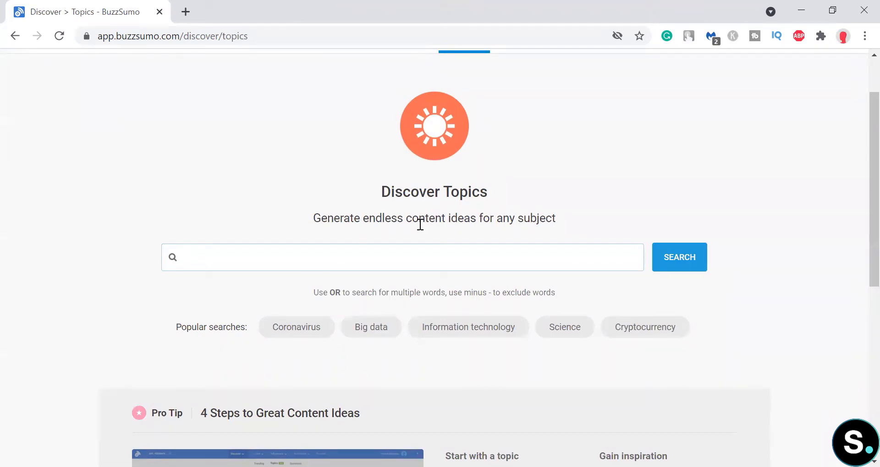
scroll("down", 3)
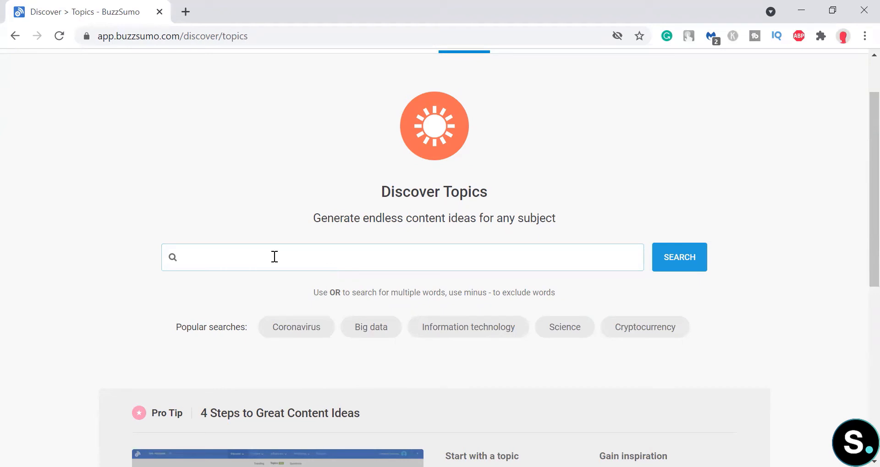
type("digital m")
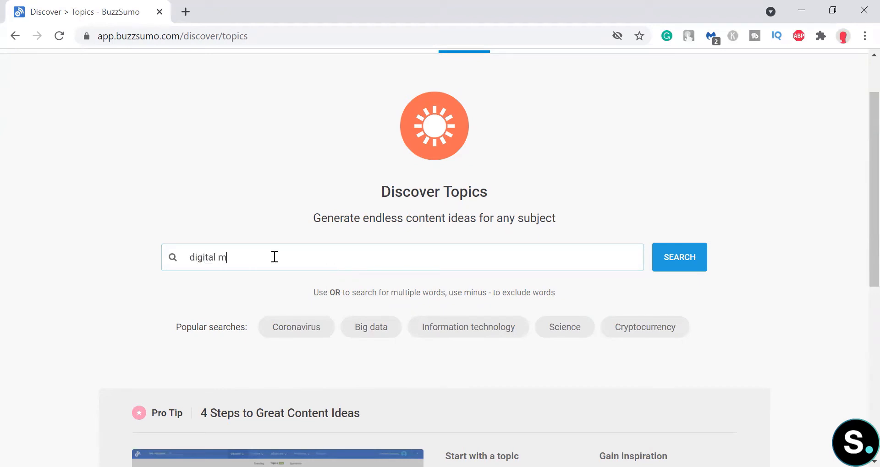
type("arketing")
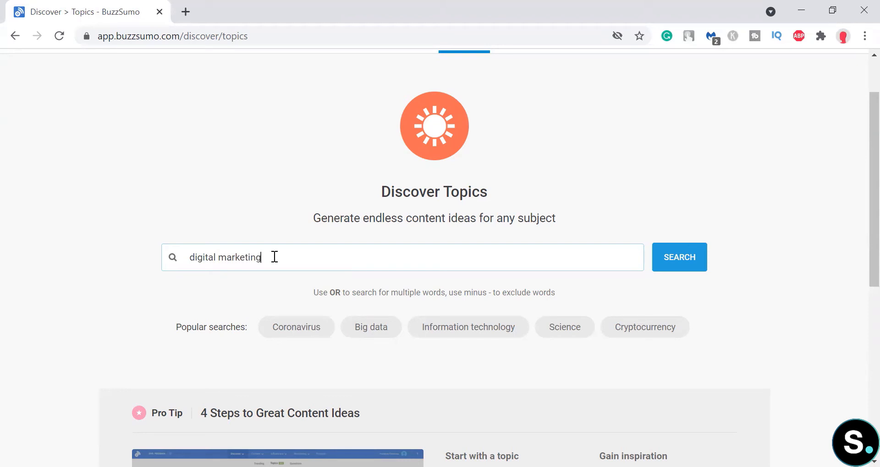
left_click(678, 257)
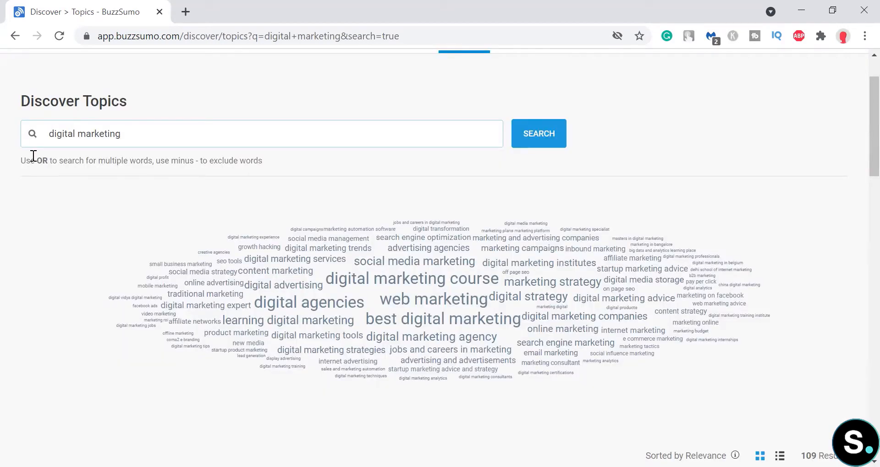
mouse_move(45, 160)
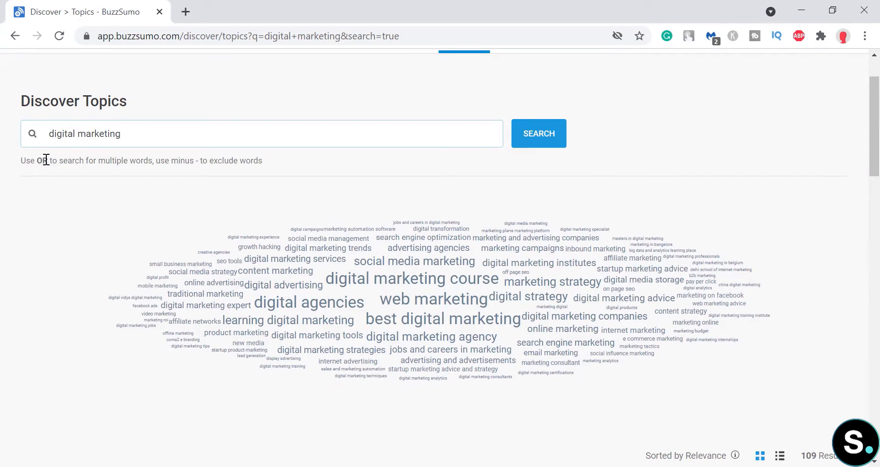
mouse_move(156, 160)
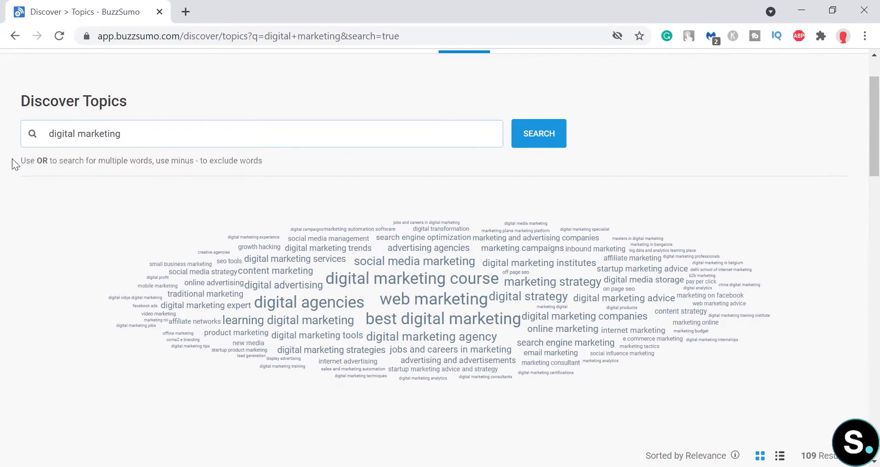
mouse_move(289, 157)
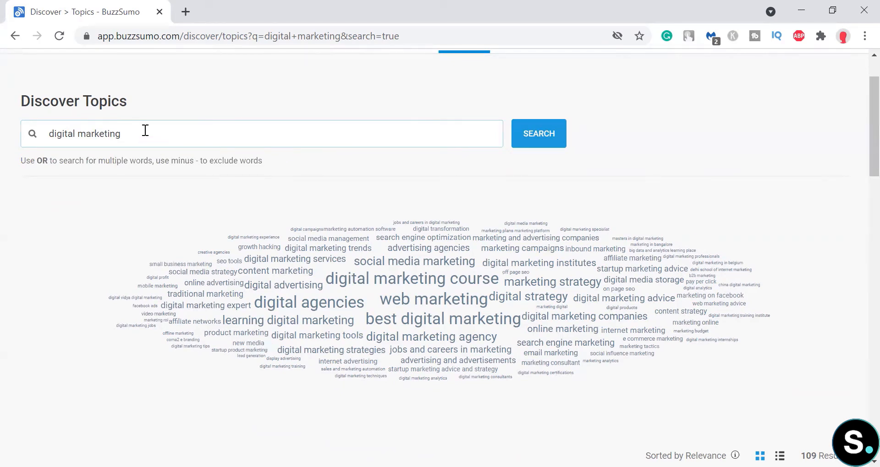
triple_click(84, 134)
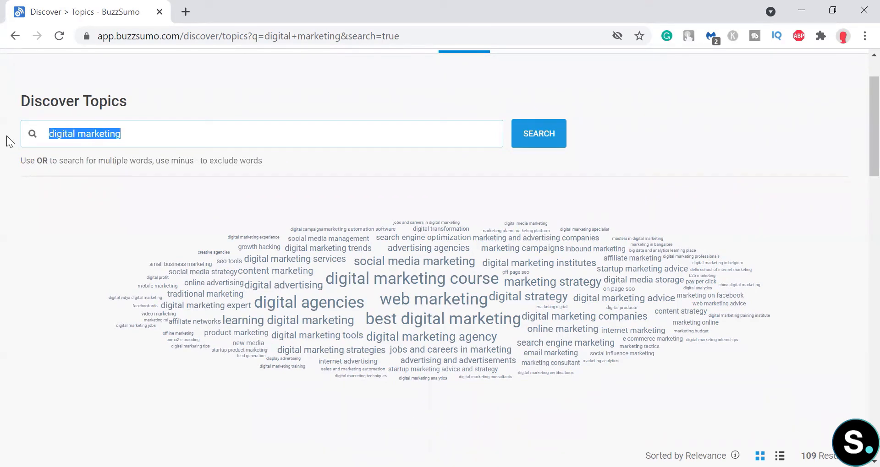
mouse_move(128, 200)
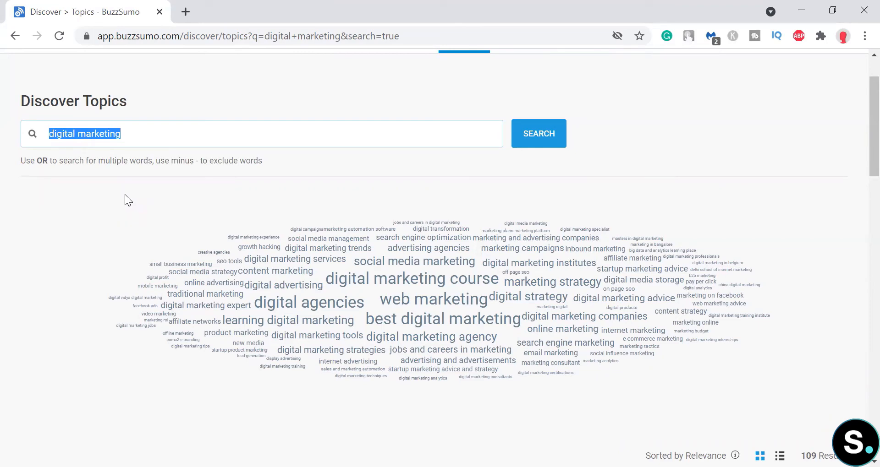
mouse_move(125, 171)
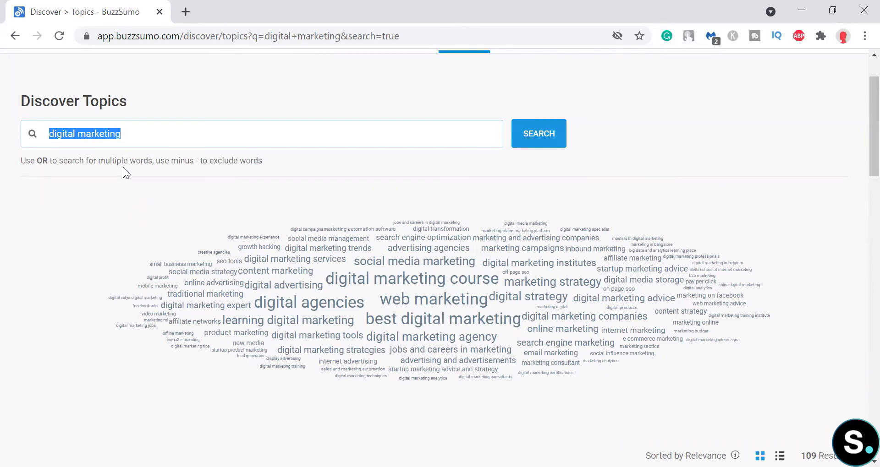
mouse_move(276, 209)
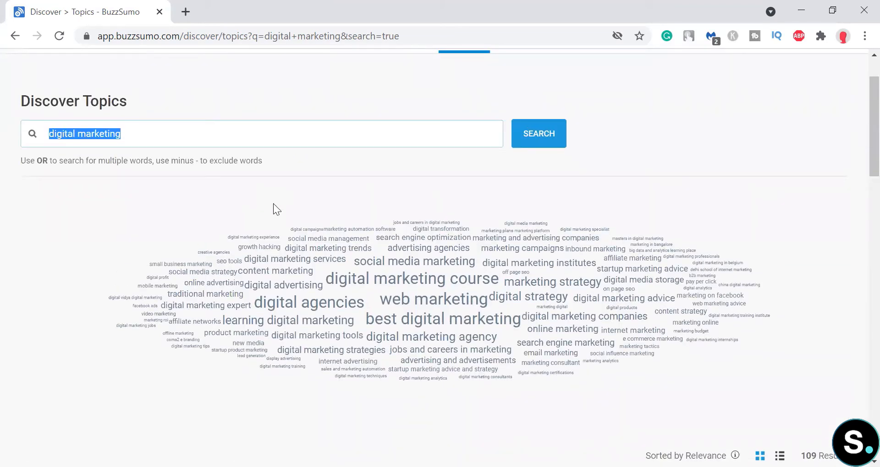
mouse_move(433, 237)
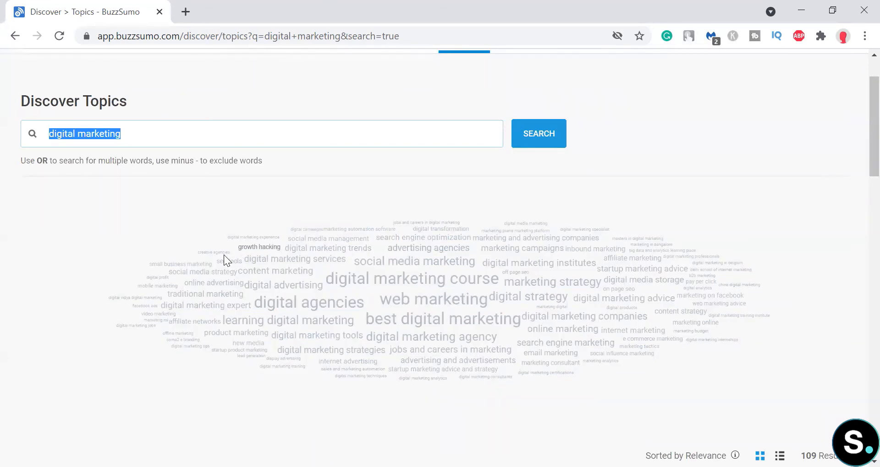
mouse_move(65, 288)
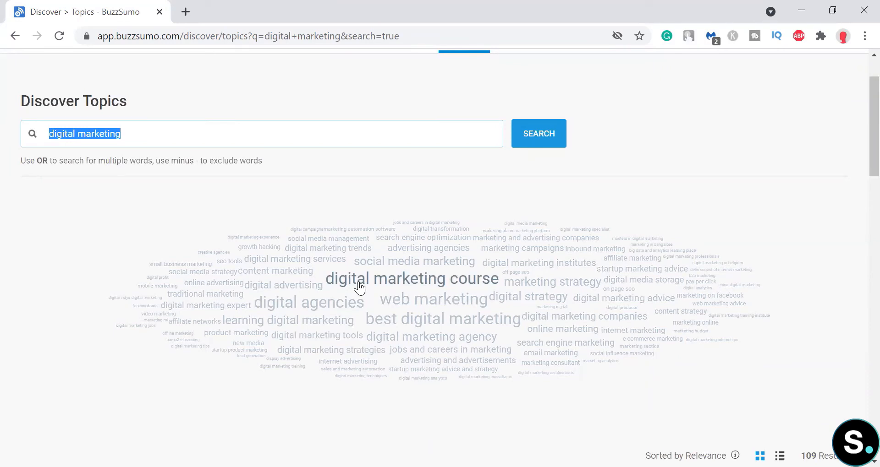
mouse_move(357, 293)
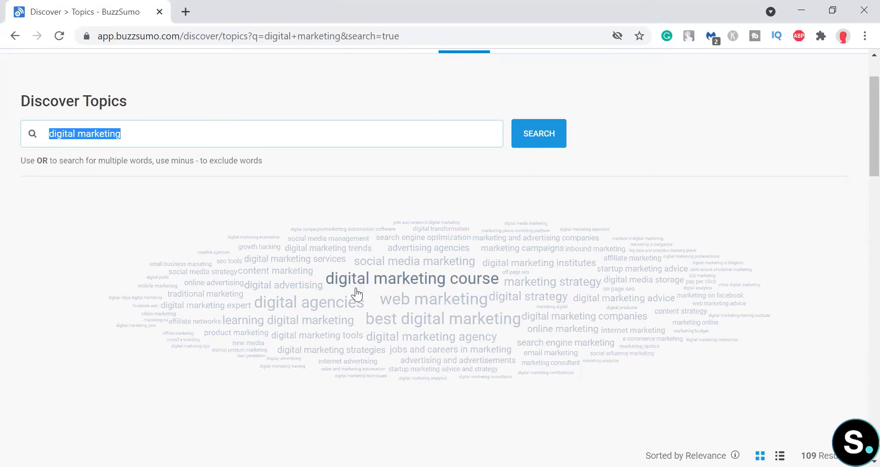
mouse_move(434, 299)
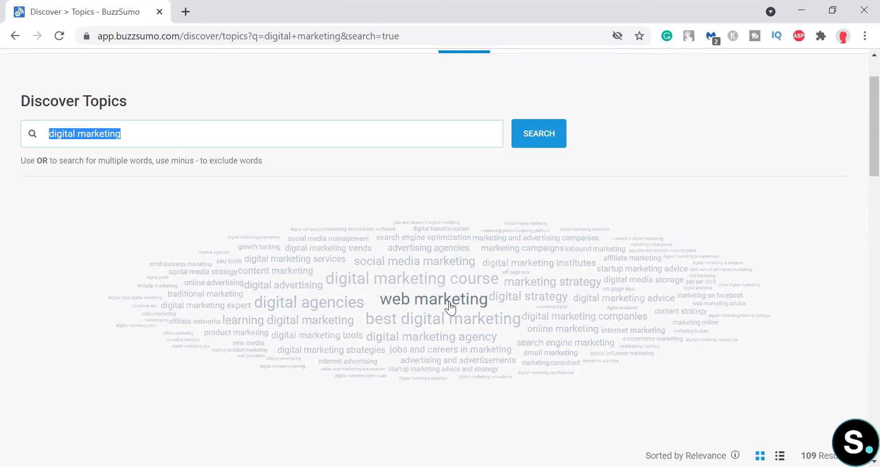
mouse_move(364, 310)
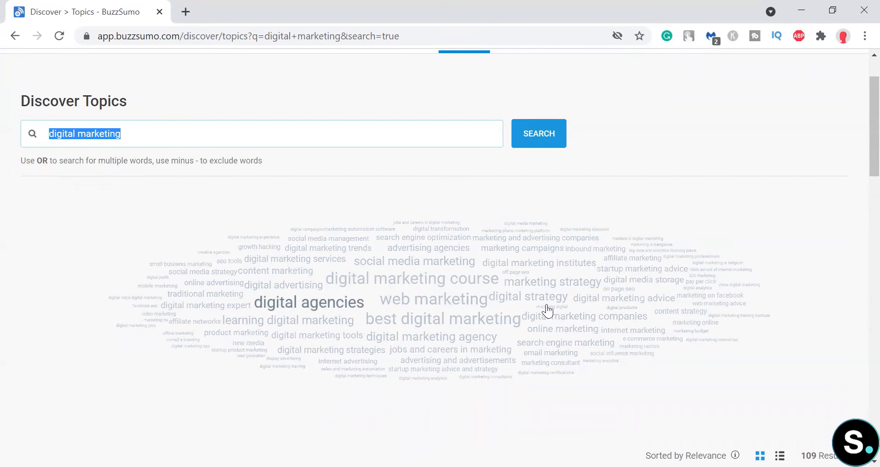
mouse_move(244, 287)
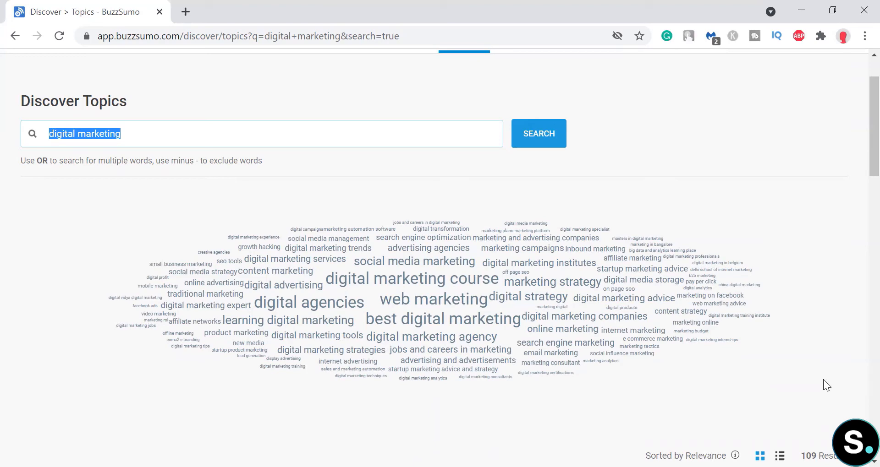
scroll("down", 3)
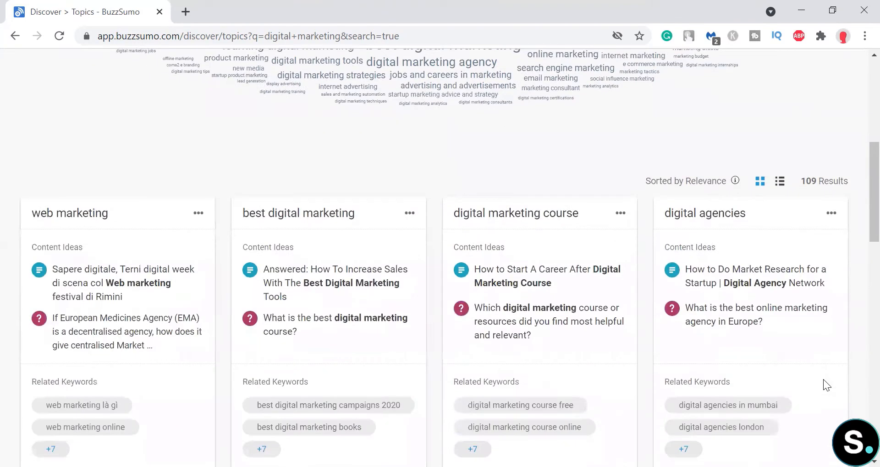
Step: Scroll to the digital marketing topic cards, starting with web marketing
scroll("down", 3)
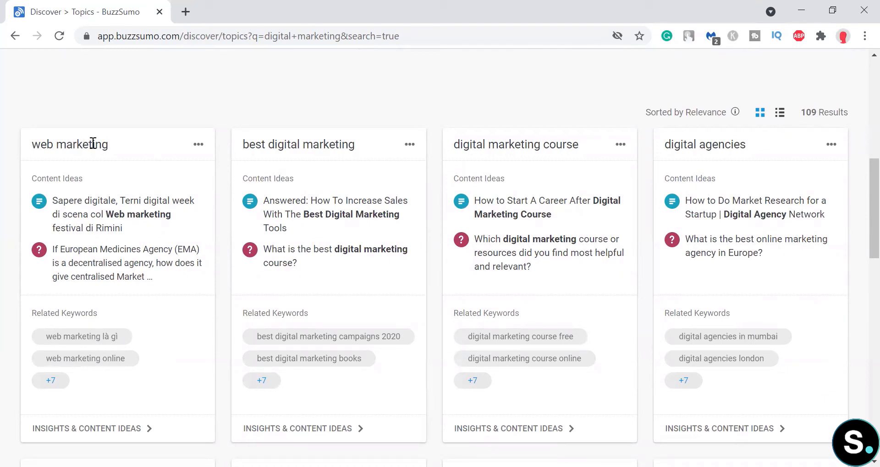
mouse_move(56, 192)
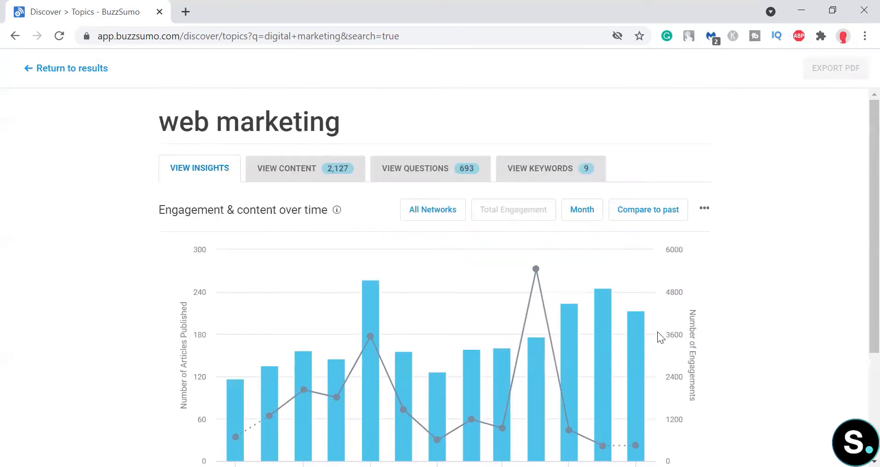
Step: List web marketing's 2,127 content ideas and briefly open the top article
scroll("down", 3)
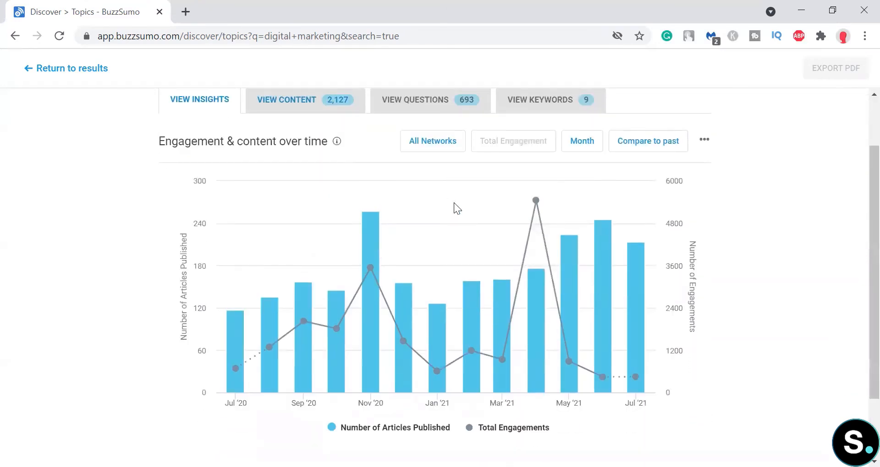
left_click(286, 99)
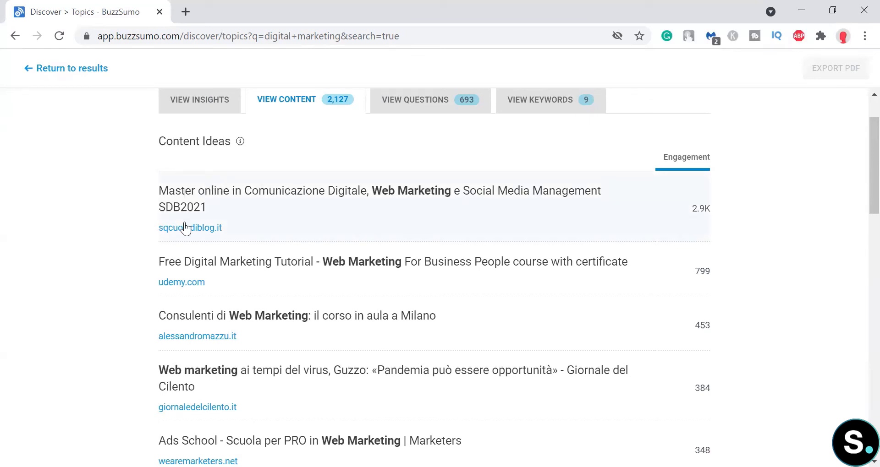
left_click(190, 228)
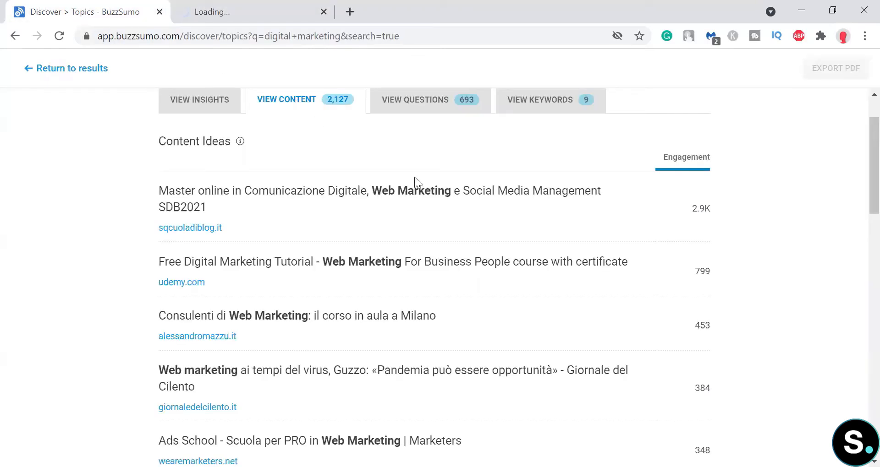
left_click(379, 199)
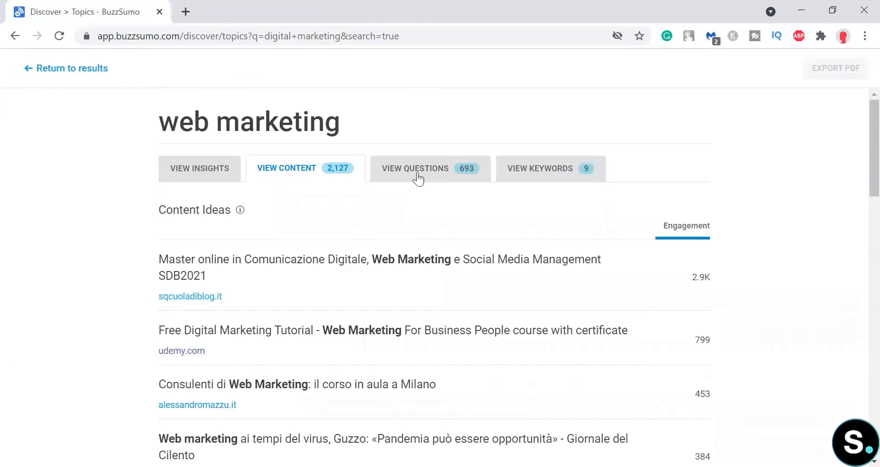
Step: Review the 693 questions people are asking about web marketing
left_click(429, 168)
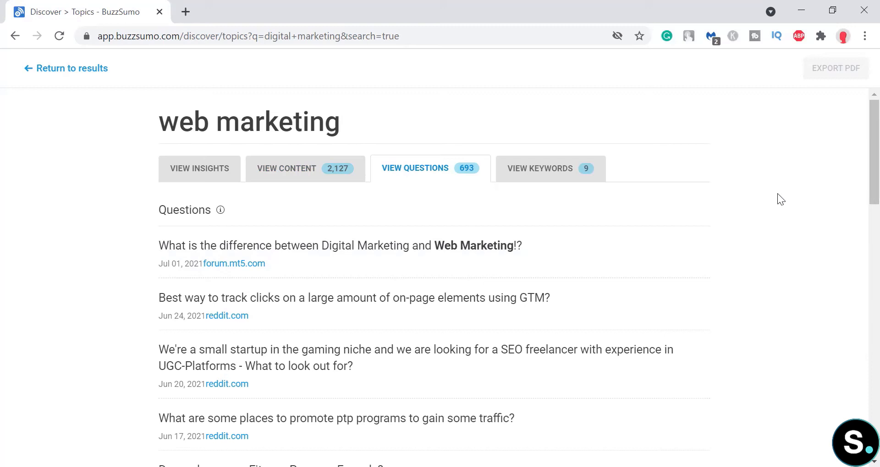
scroll("down", 3)
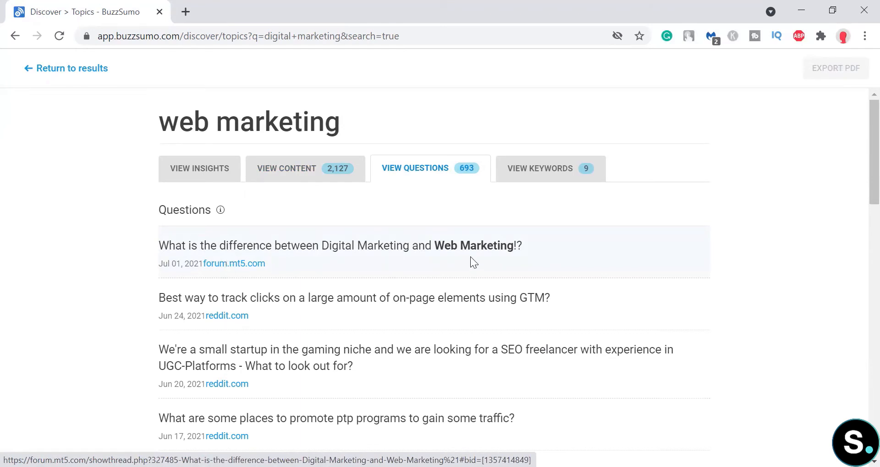
left_click(66, 68)
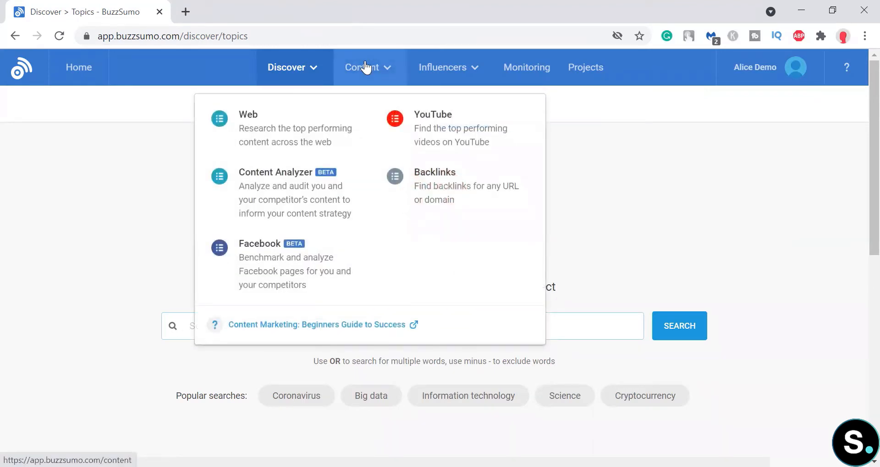
Step: Choose YouTube from the Content menu and look over the search page
left_click(432, 114)
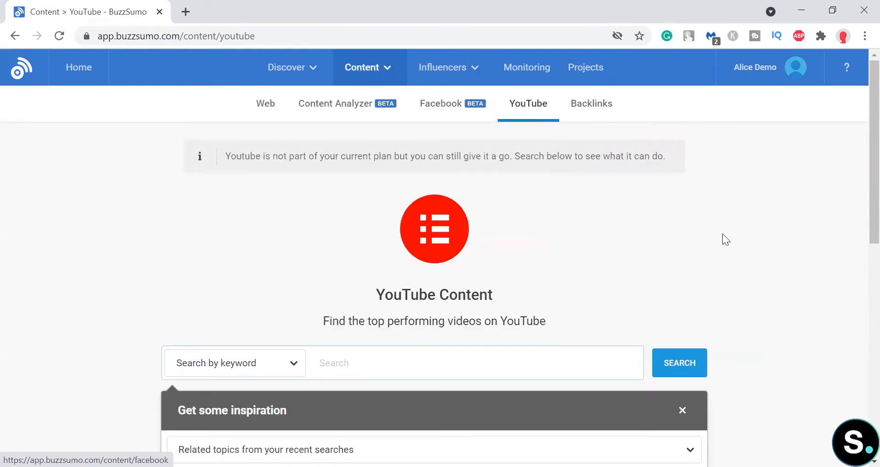
scroll("down", 3)
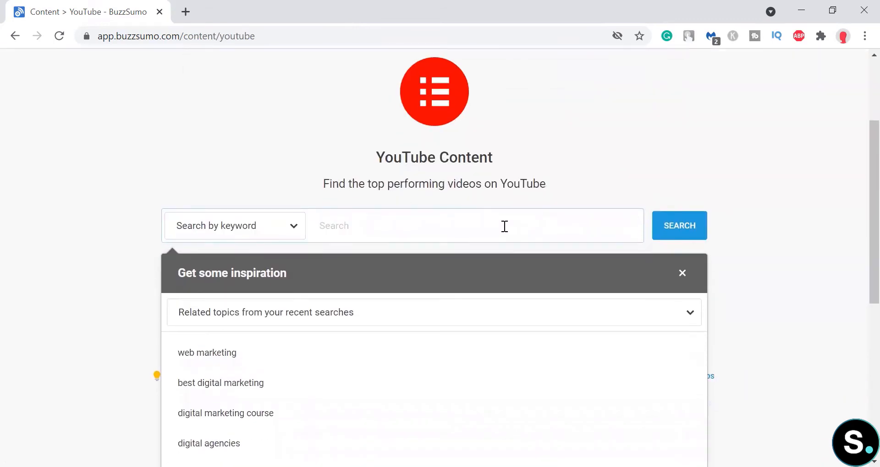
mouse_move(432, 228)
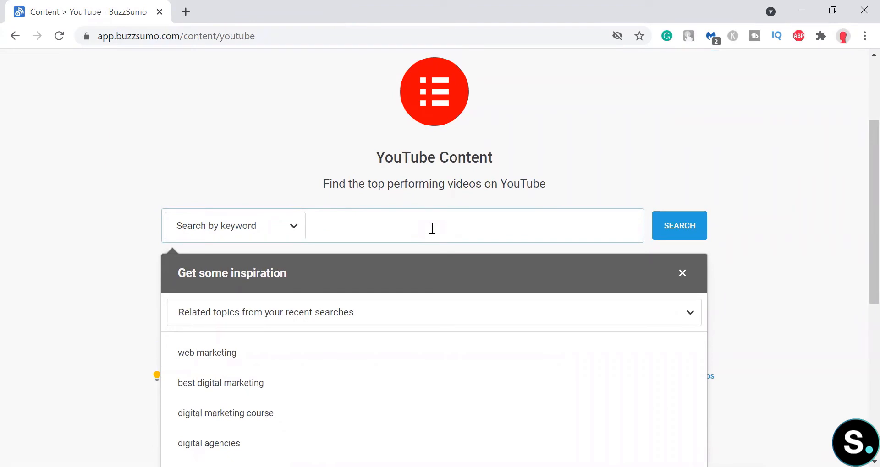
left_click(432, 225)
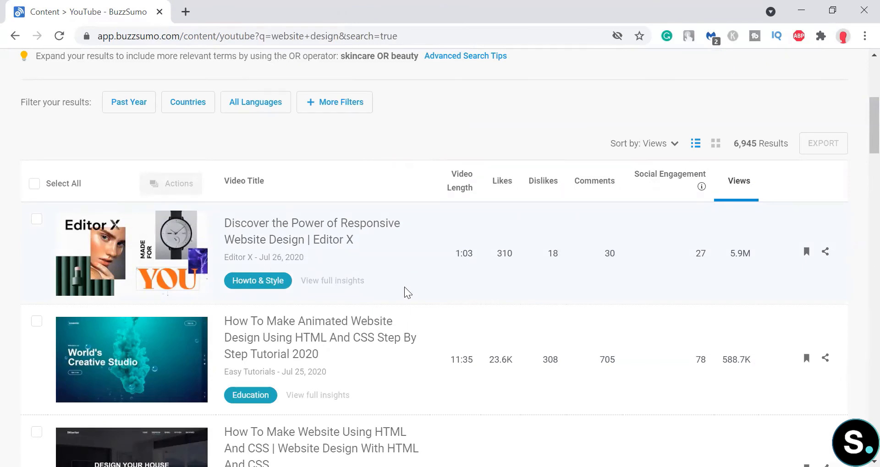
scroll("down", 3)
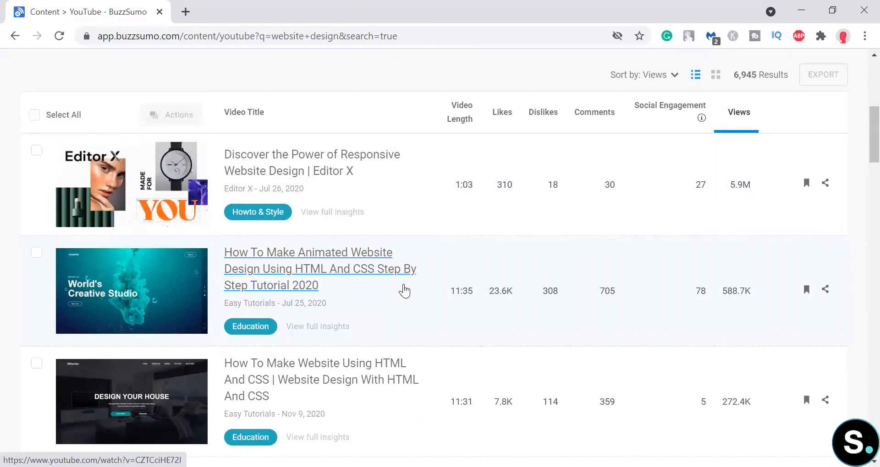
mouse_move(529, 189)
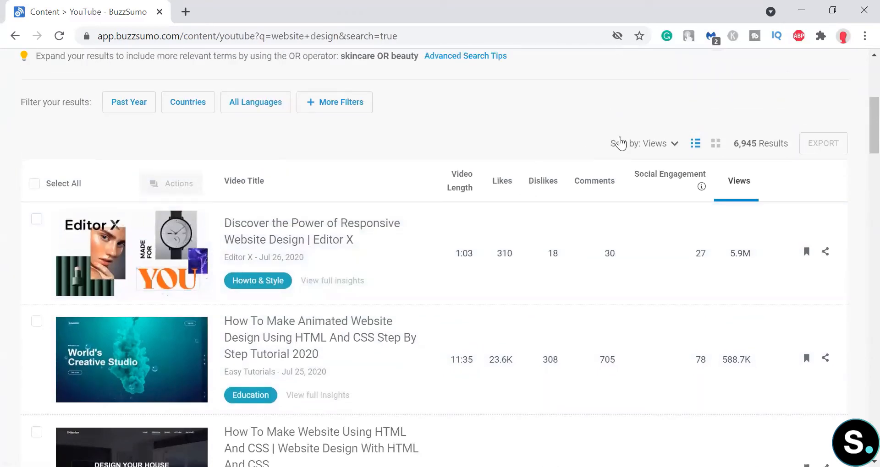
scroll("down", 3)
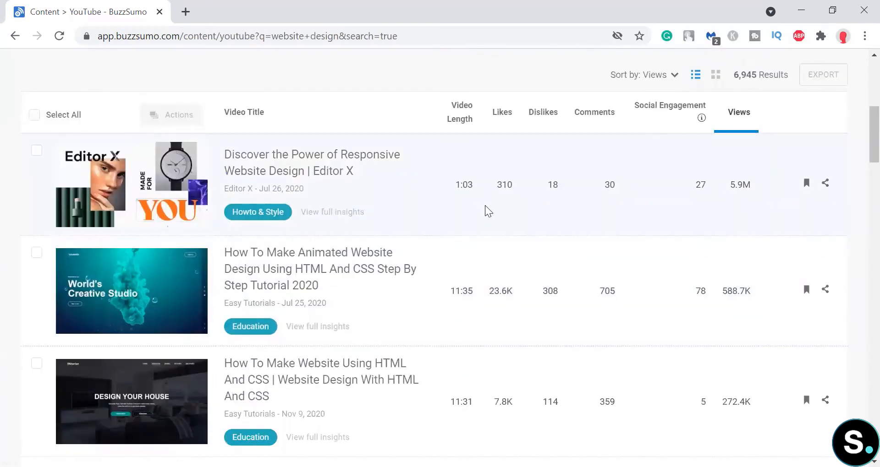
mouse_move(117, 201)
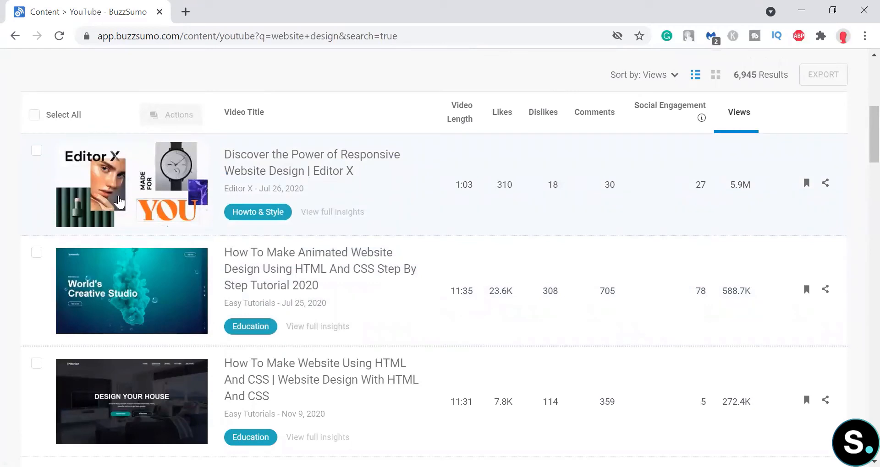
mouse_move(445, 185)
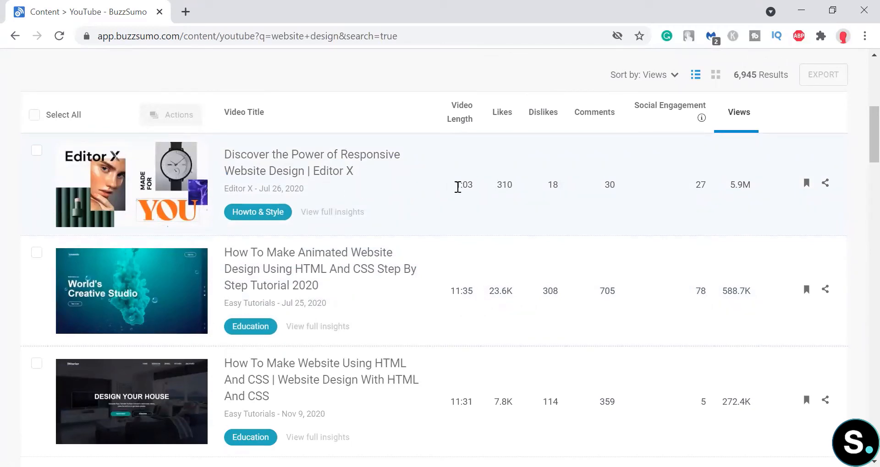
mouse_move(486, 201)
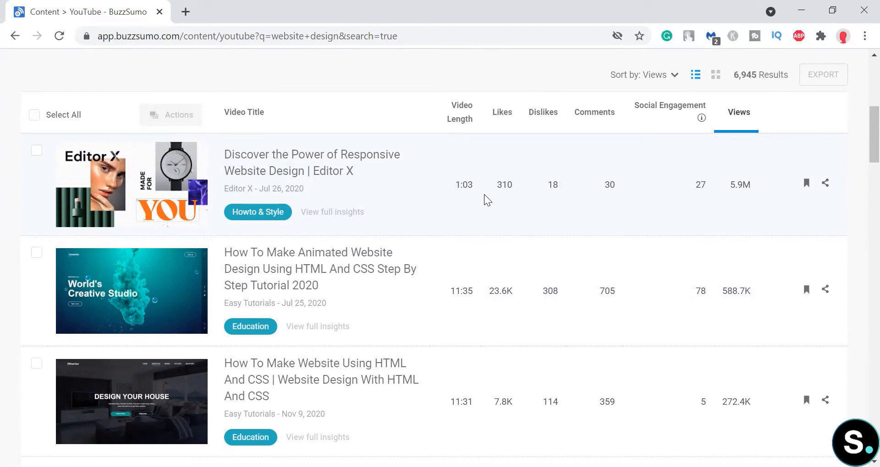
scroll("down", 3)
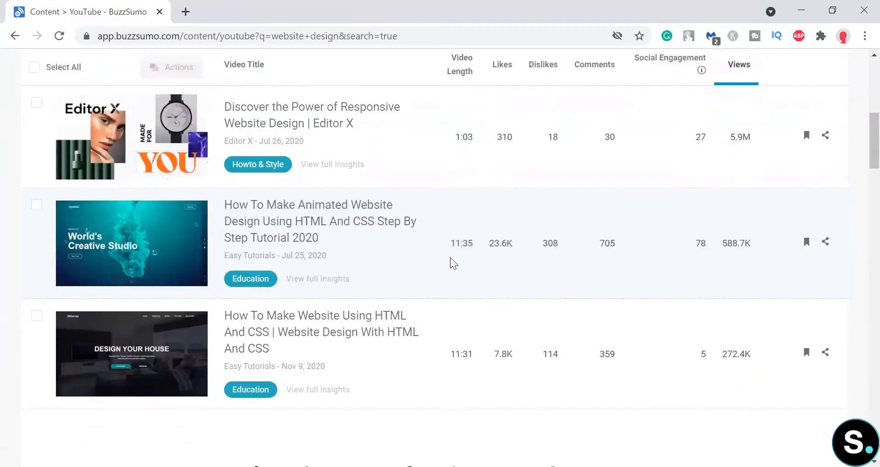
scroll("down", 3)
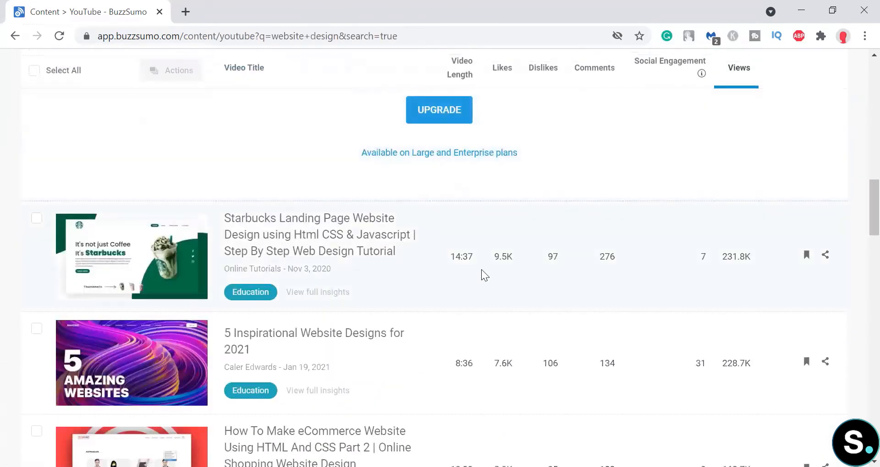
scroll("down", 3)
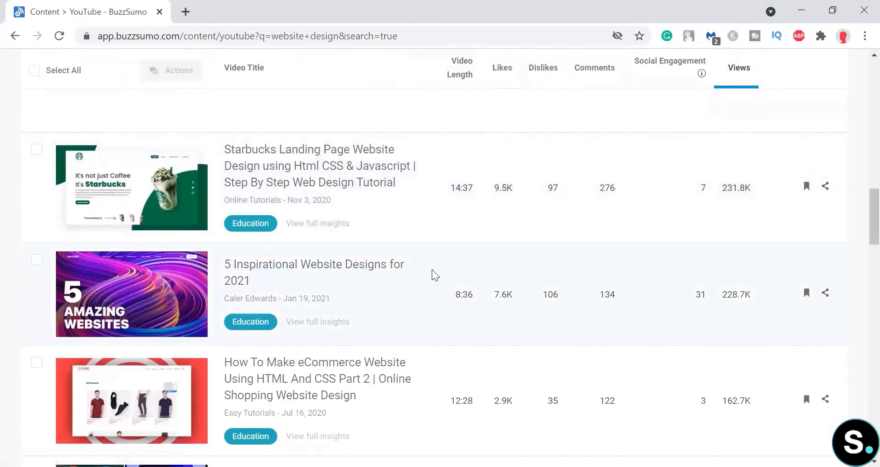
scroll("down", 3)
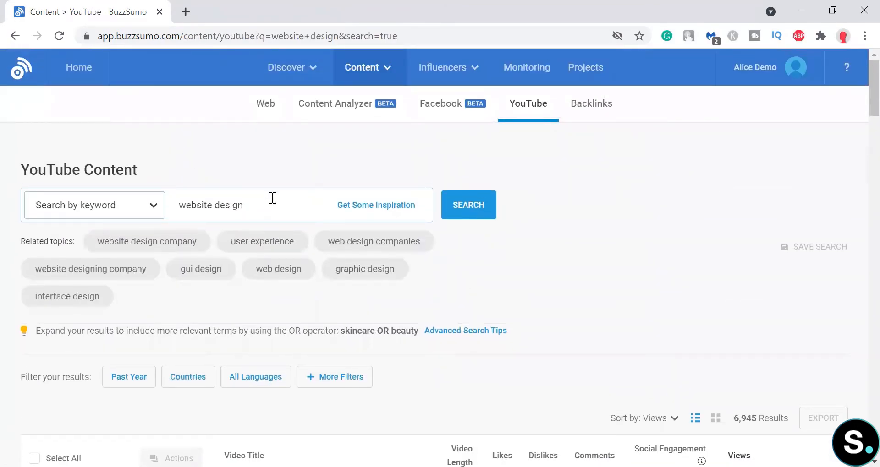
scroll("down", 3)
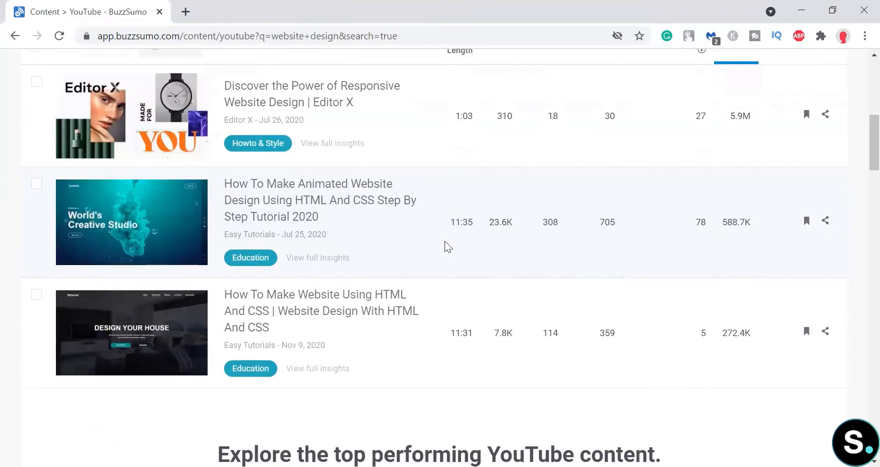
scroll("down", 3)
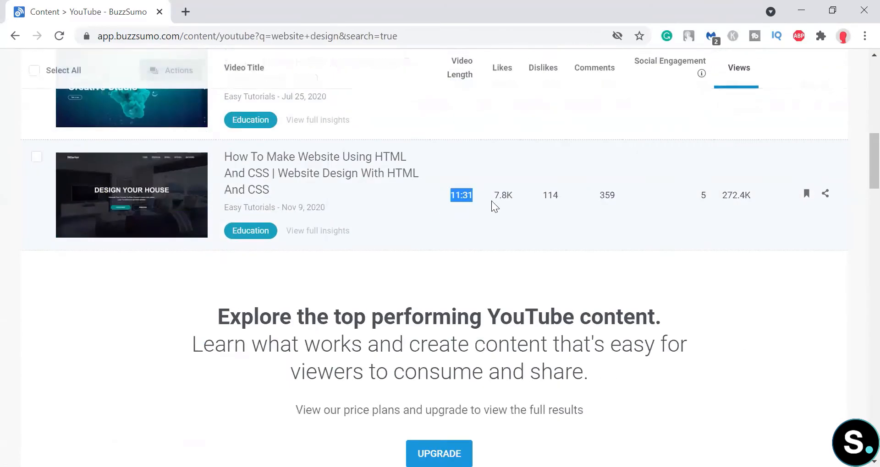
scroll("up", 3)
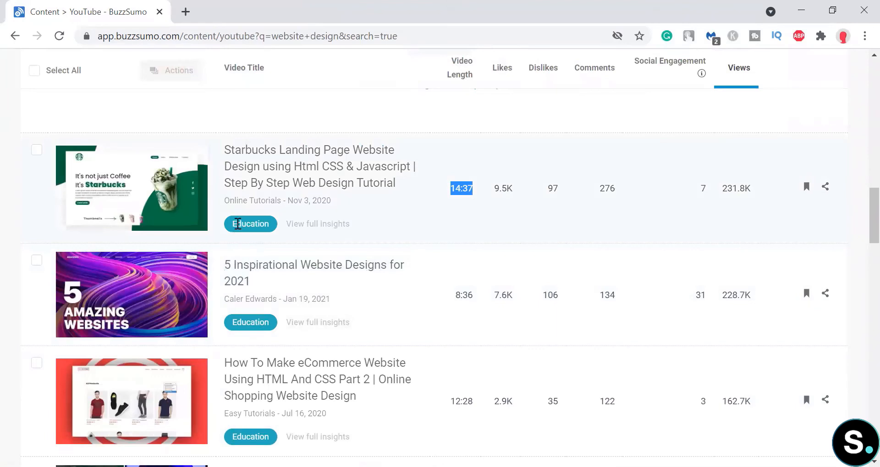
scroll("down", 3)
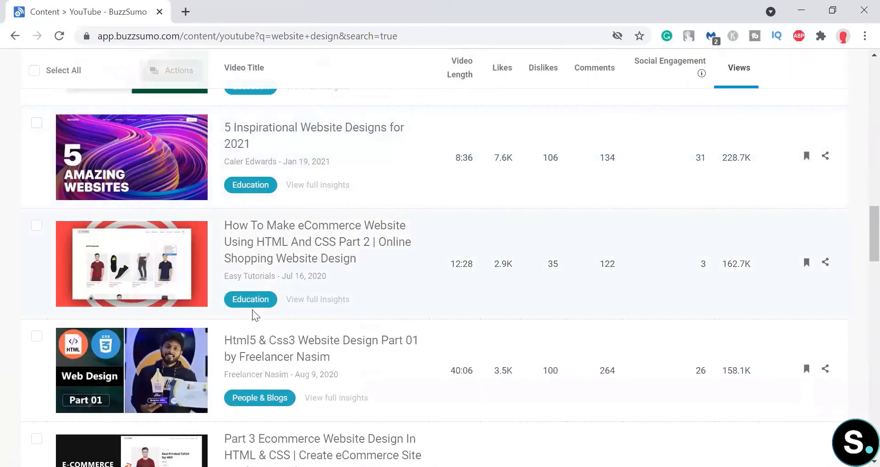
scroll("down", 3)
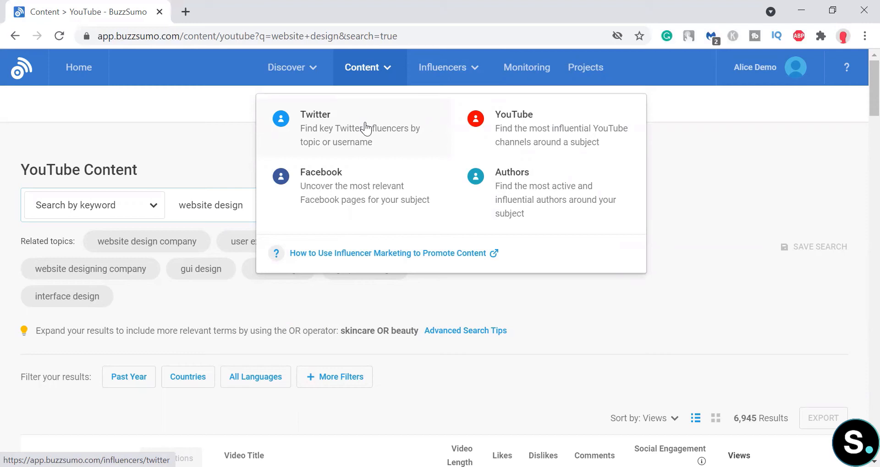
mouse_move(371, 181)
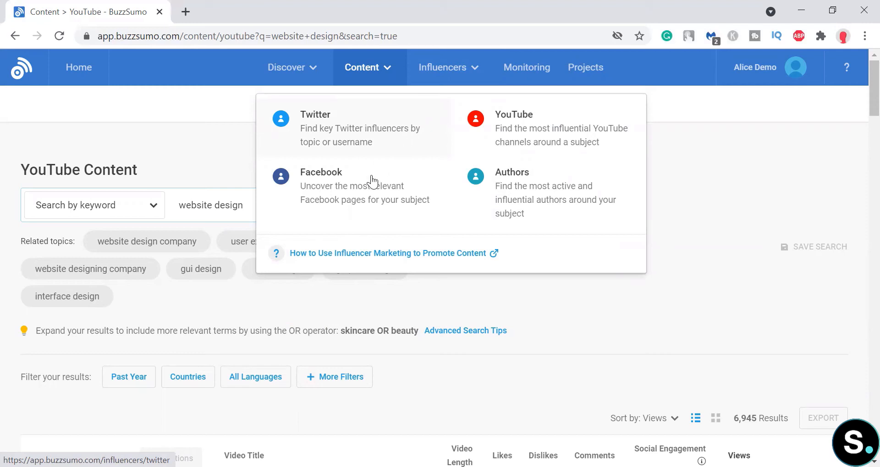
Step: Choose Facebook influencers, reaching the page asking to connect a Facebook profile
left_click(320, 172)
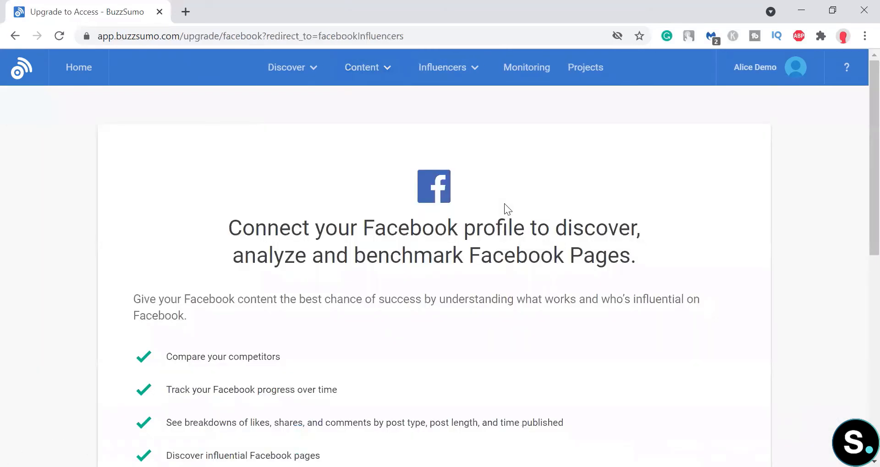
mouse_move(710, 248)
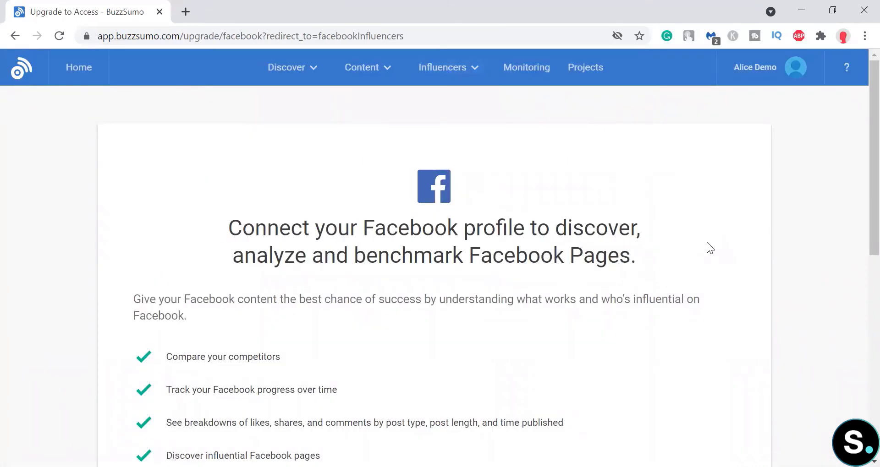
scroll("down", 3)
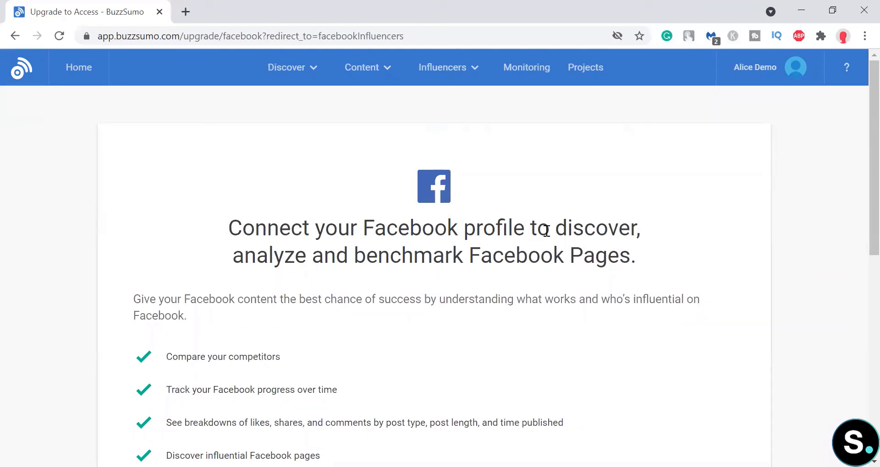
Step: Open Monitoring's Create an alert page and scroll through the alert types
left_click(525, 68)
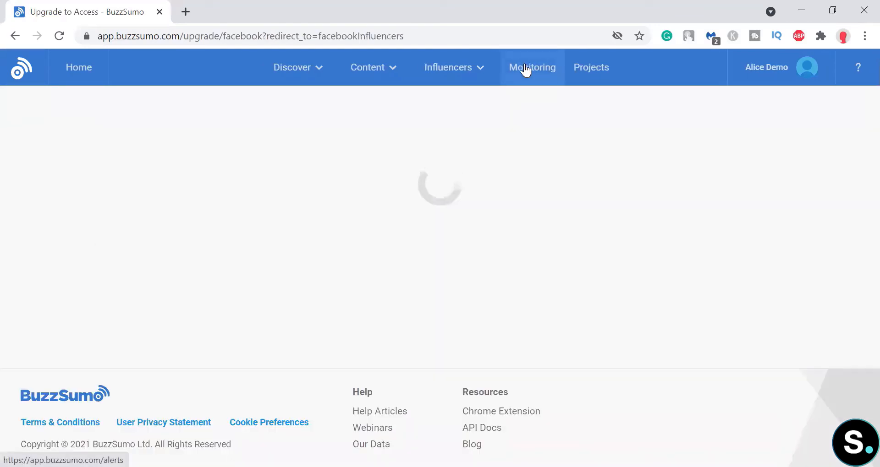
left_click(526, 67)
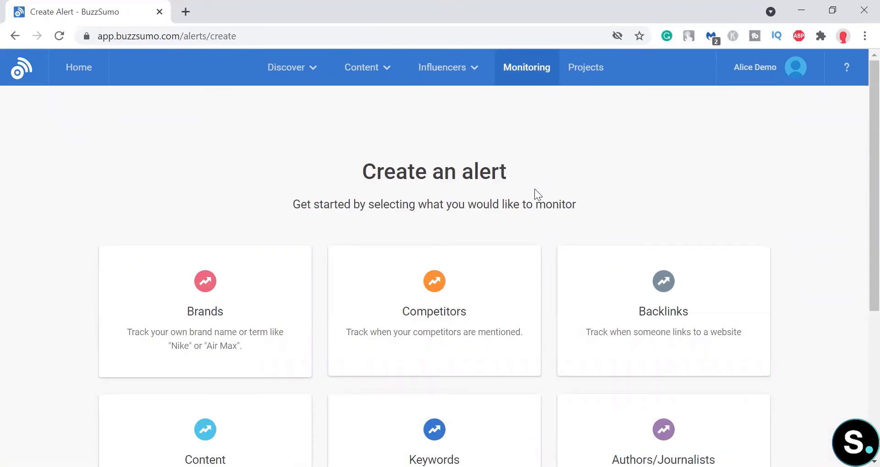
scroll("down", 3)
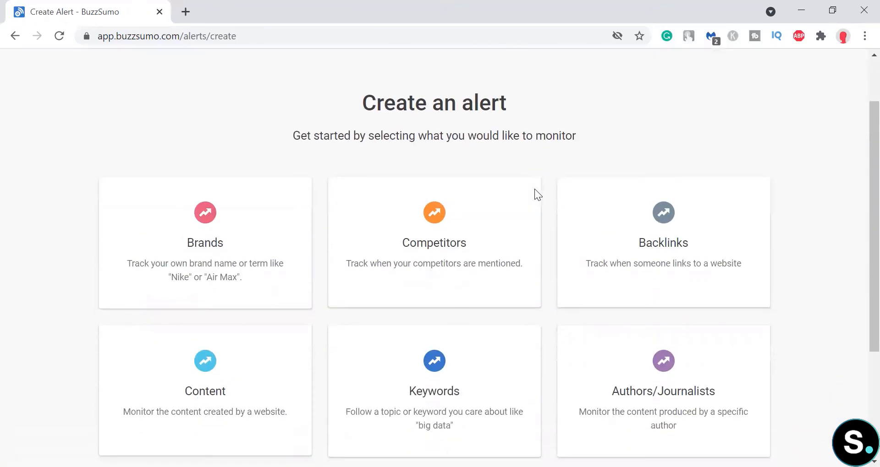
mouse_move(536, 195)
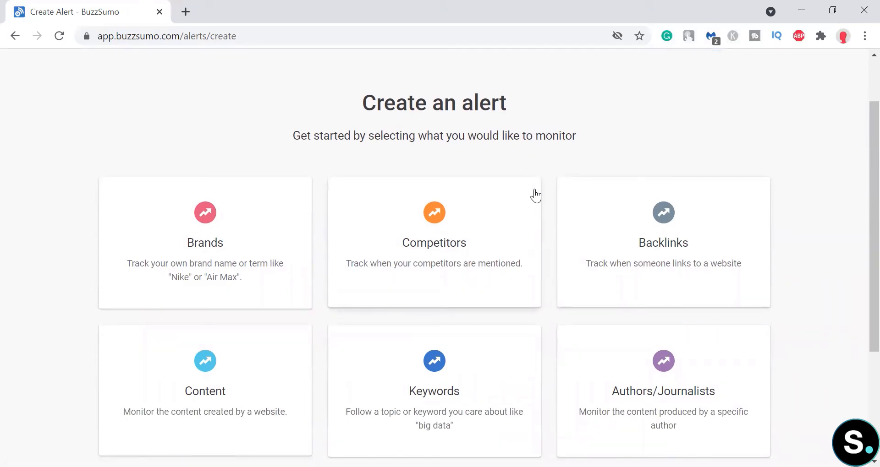
mouse_move(98, 239)
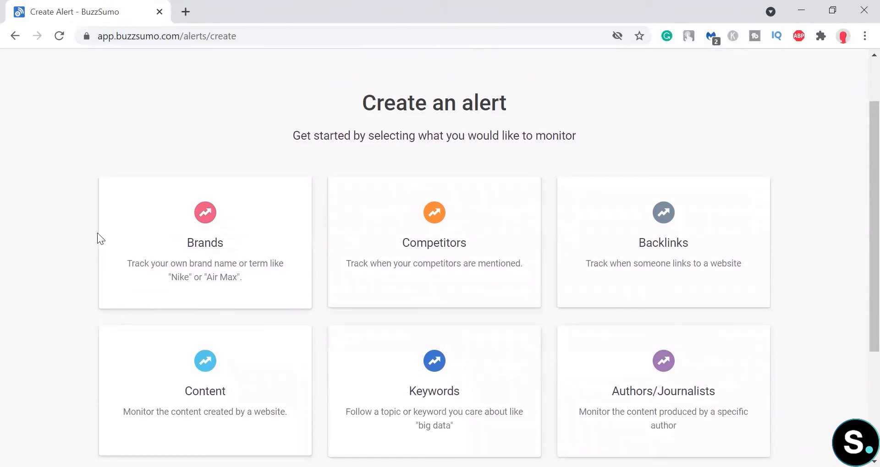
mouse_move(204, 275)
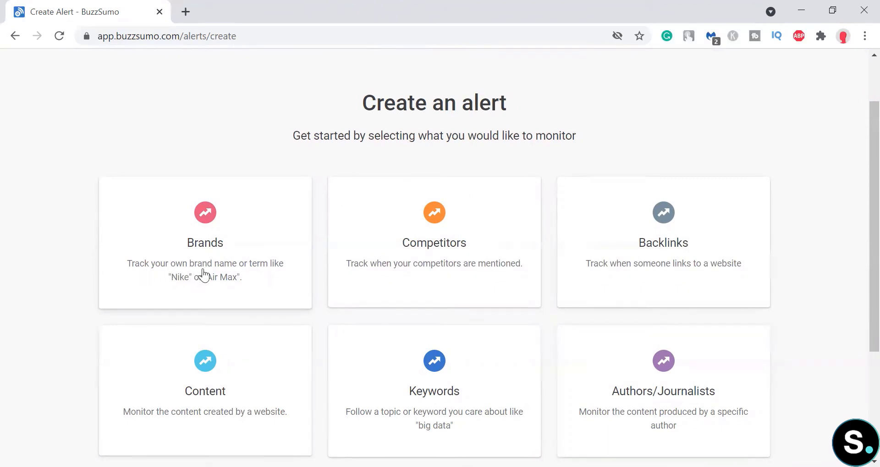
mouse_move(208, 282)
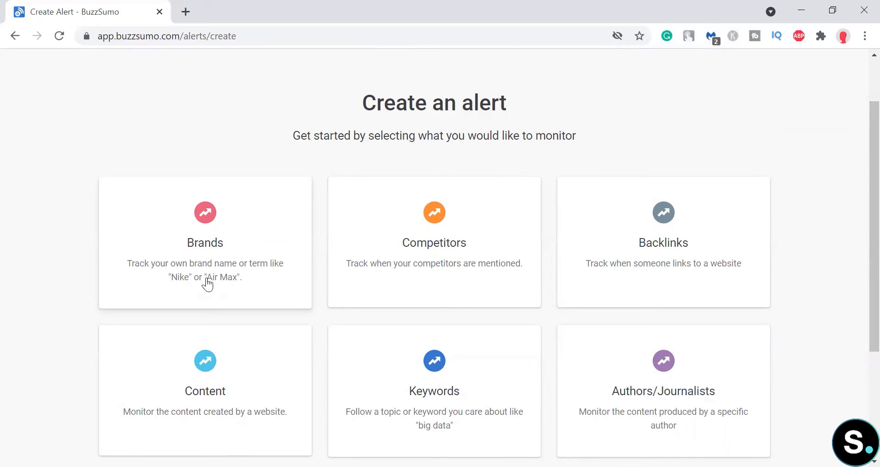
mouse_move(437, 279)
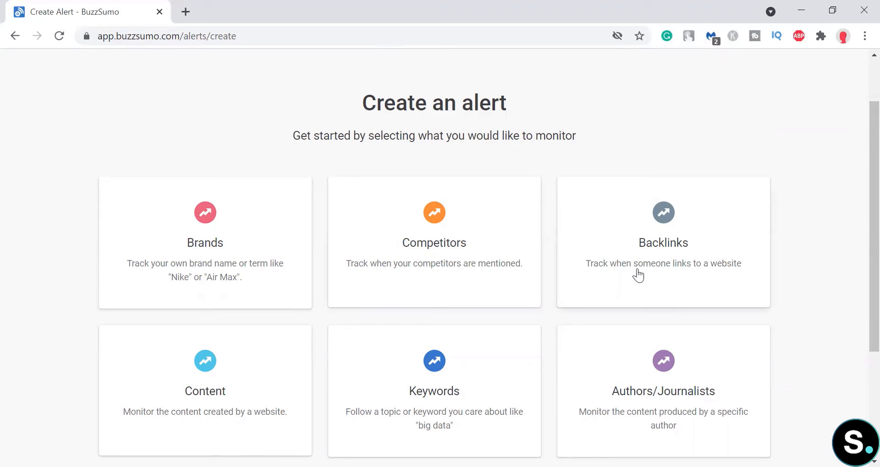
scroll("down", 3)
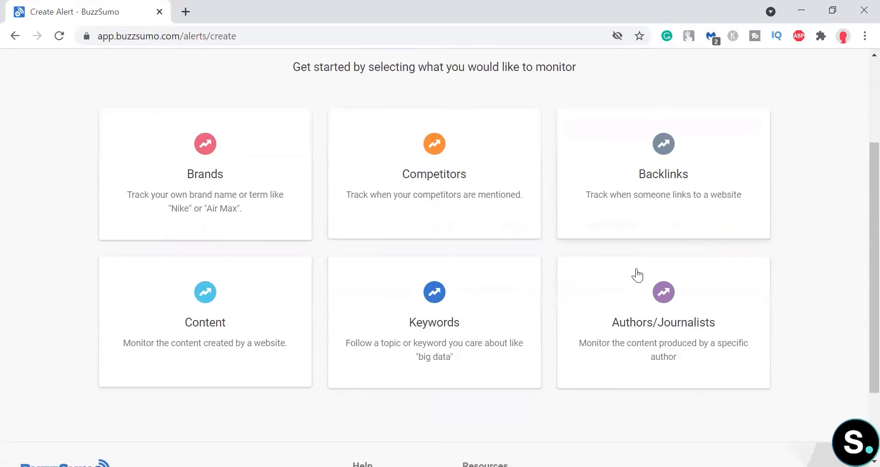
mouse_move(239, 360)
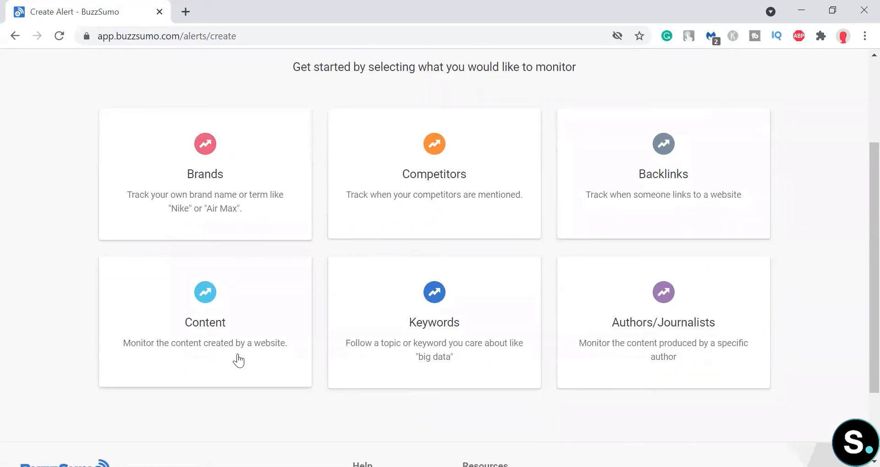
mouse_move(492, 353)
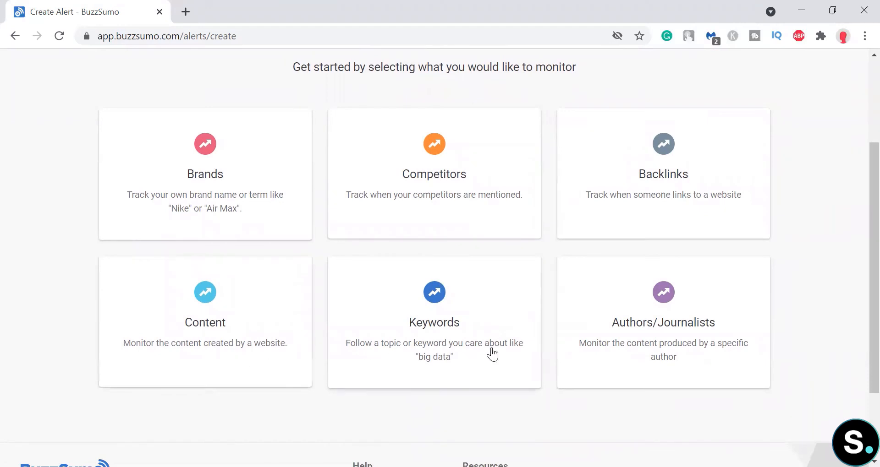
mouse_move(698, 361)
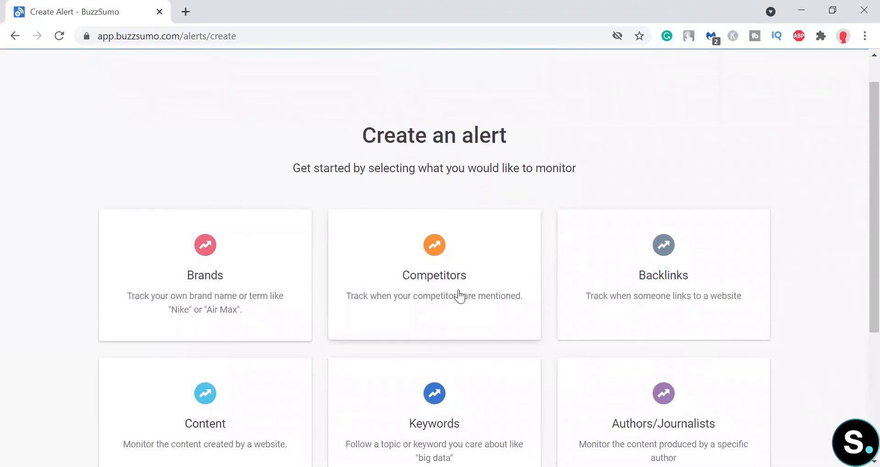
Step: Start a competitor alert named 'Competitor Alert'
left_click(434, 274)
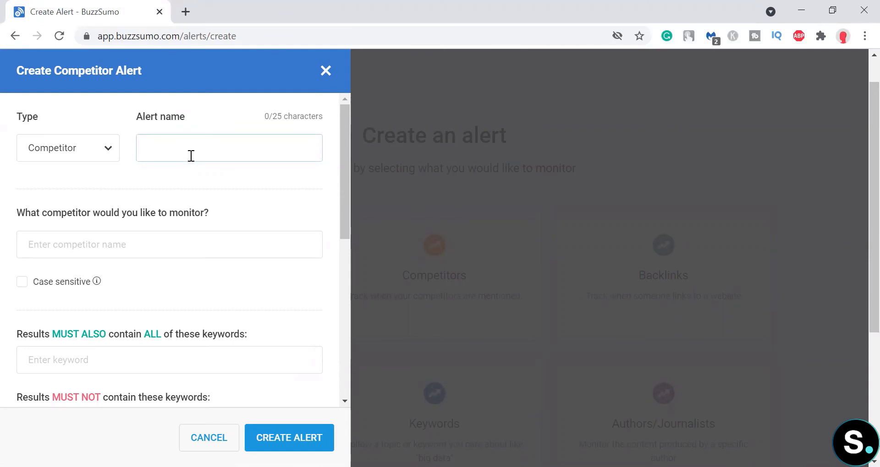
type("C")
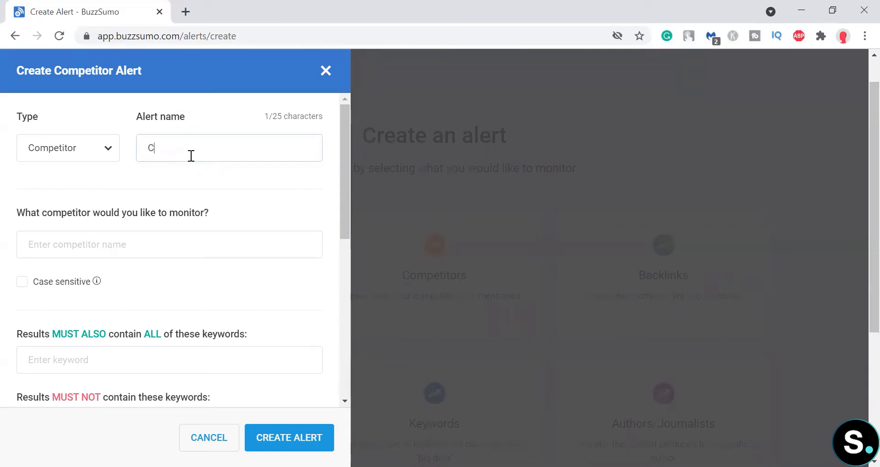
type("ompet")
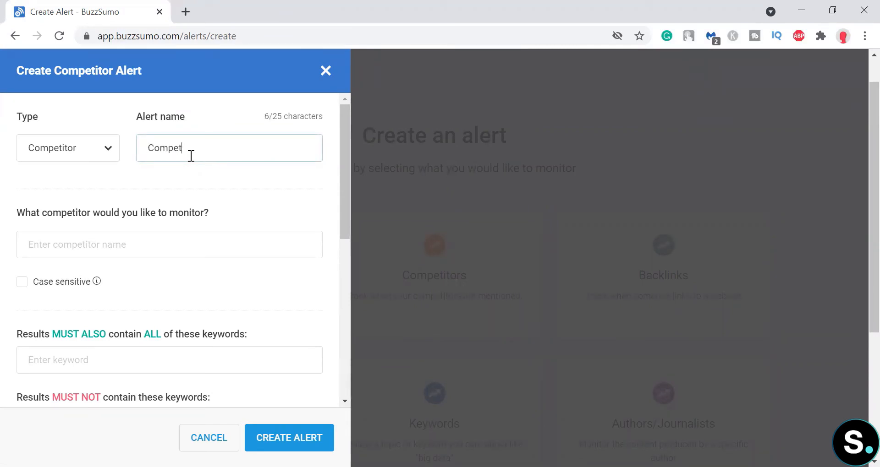
type("itor Ale")
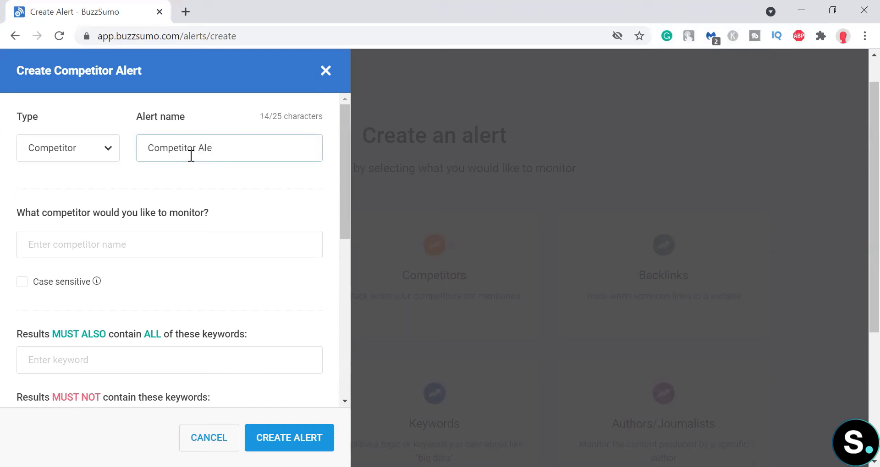
type("rt")
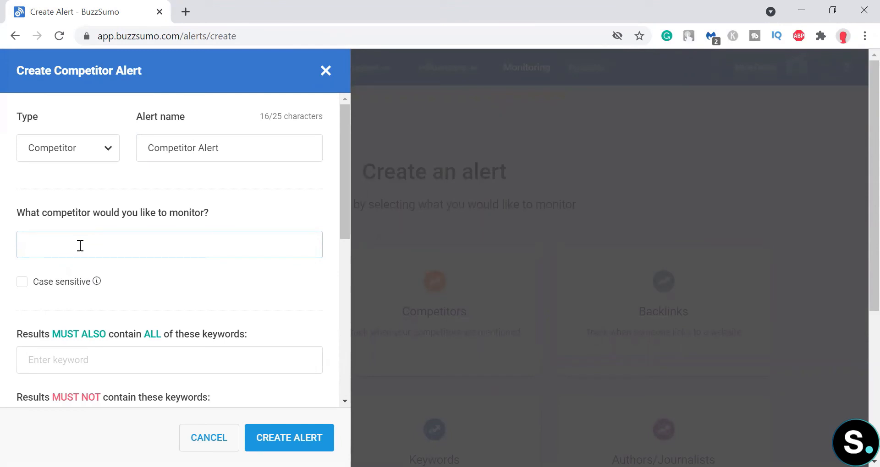
scroll("down", 3)
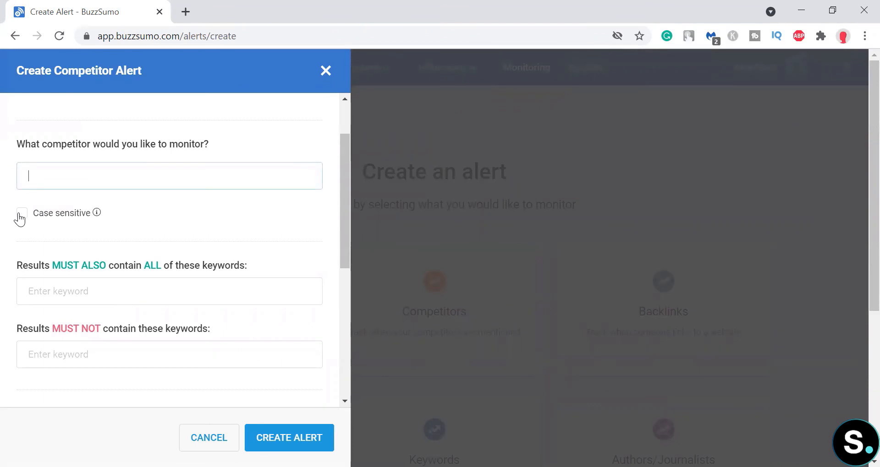
scroll("down", 3)
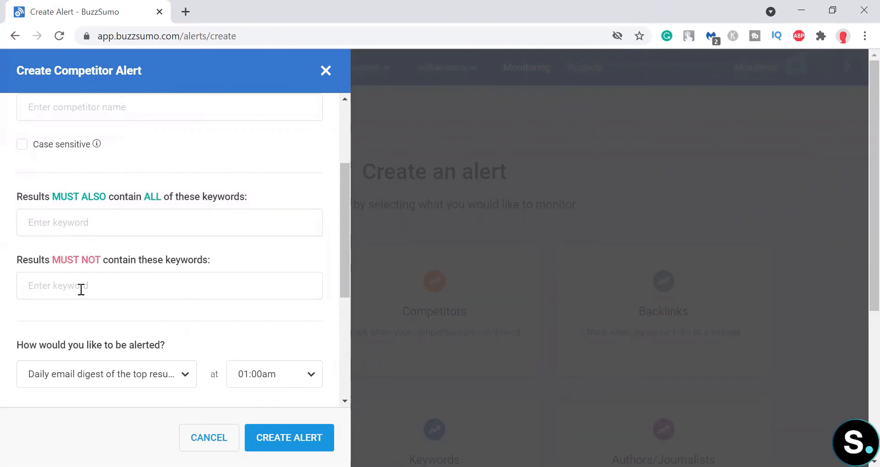
Step: Monitor Puma, requiring great, amazing quality, bad and customer service
left_click(168, 286)
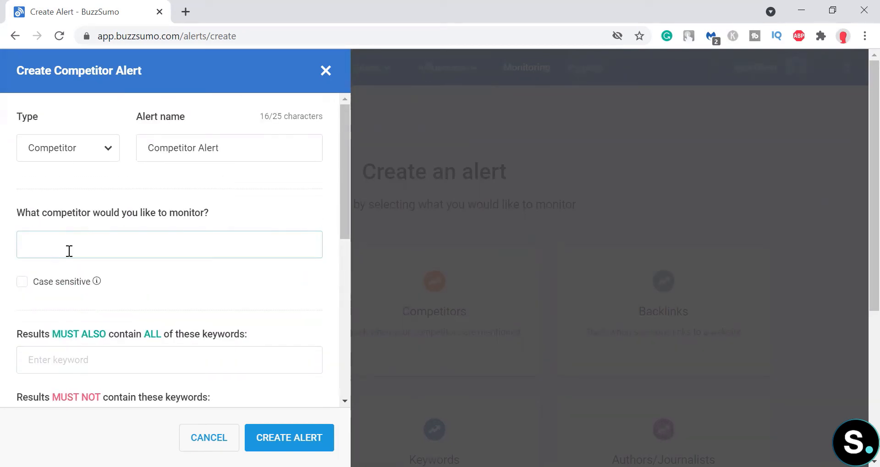
type("Puma")
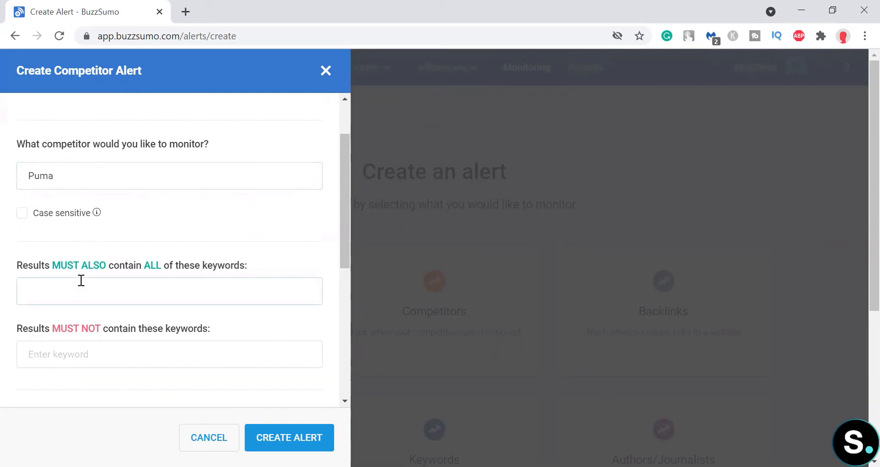
type("great")
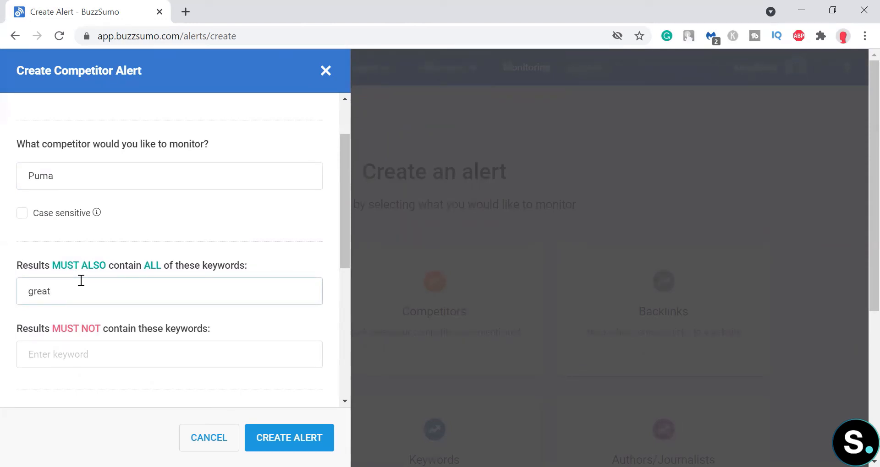
type("amazing quality")
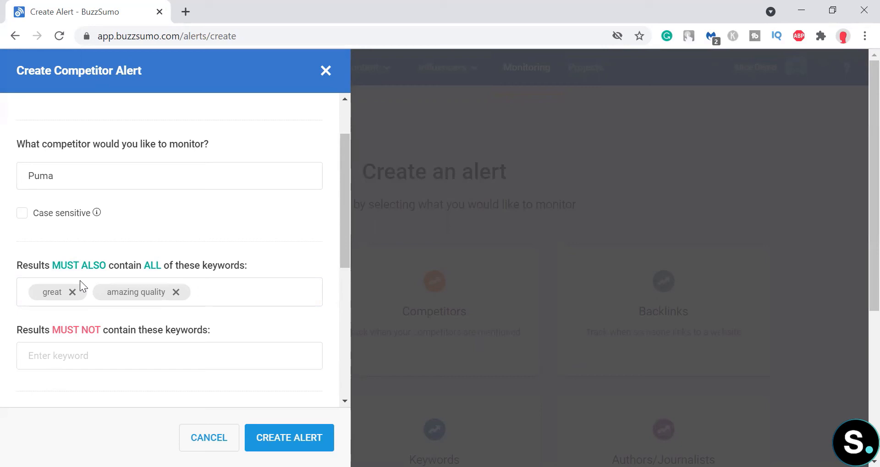
type("bad")
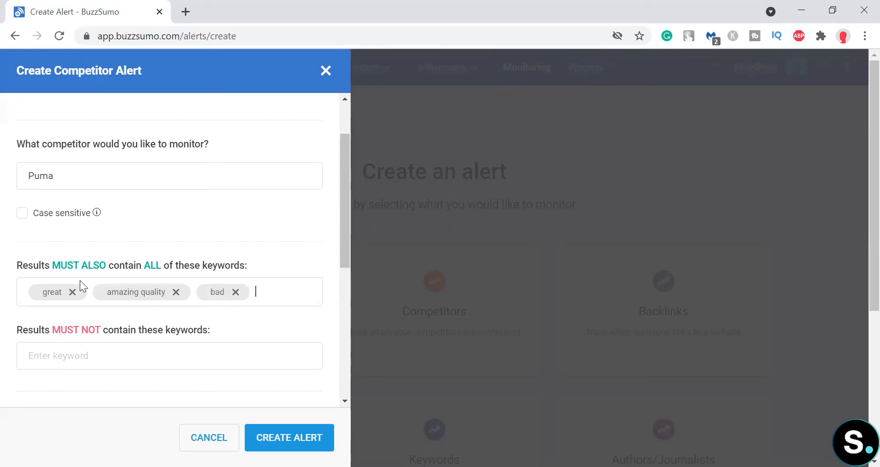
type("customer s")
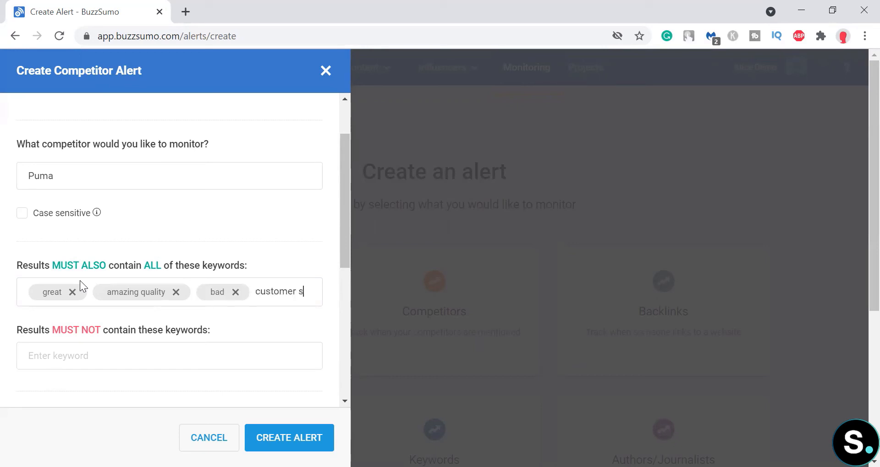
key("Enter")
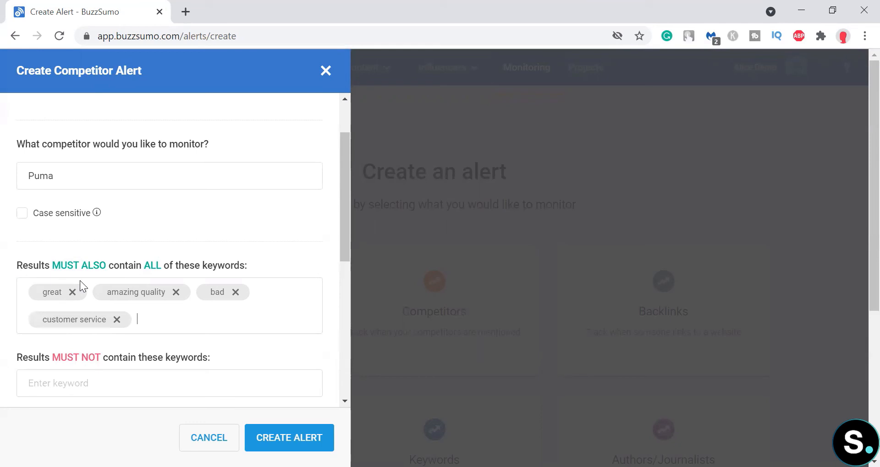
Step: Exclude the keywords price, expensive and cheap from the alert
scroll("down", 3)
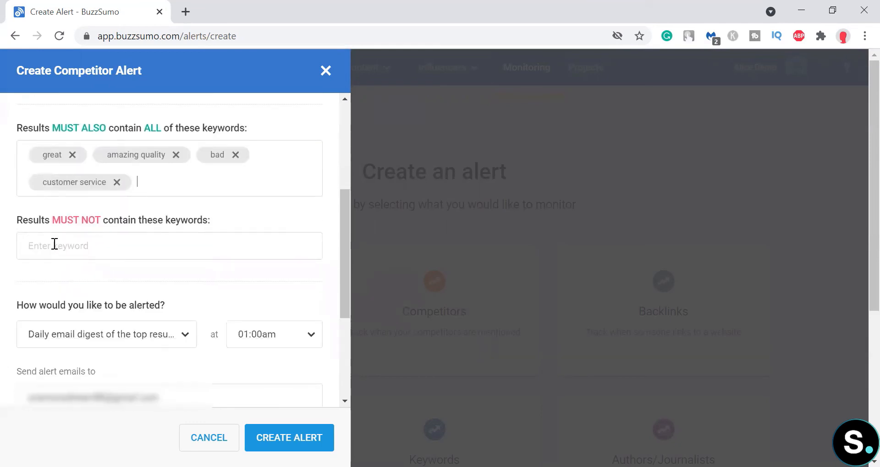
left_click(168, 245)
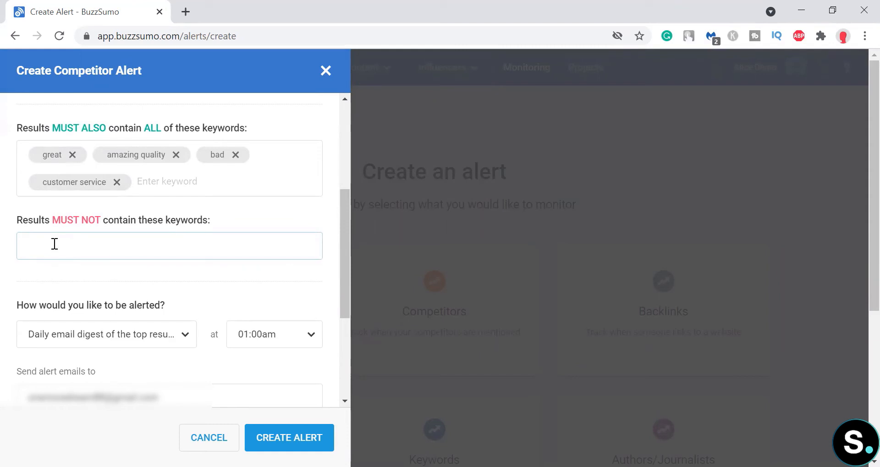
type("price")
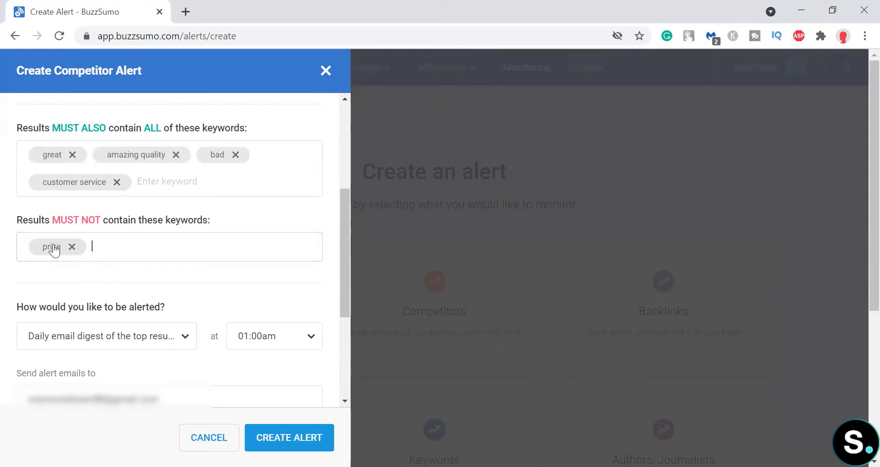
type("expen")
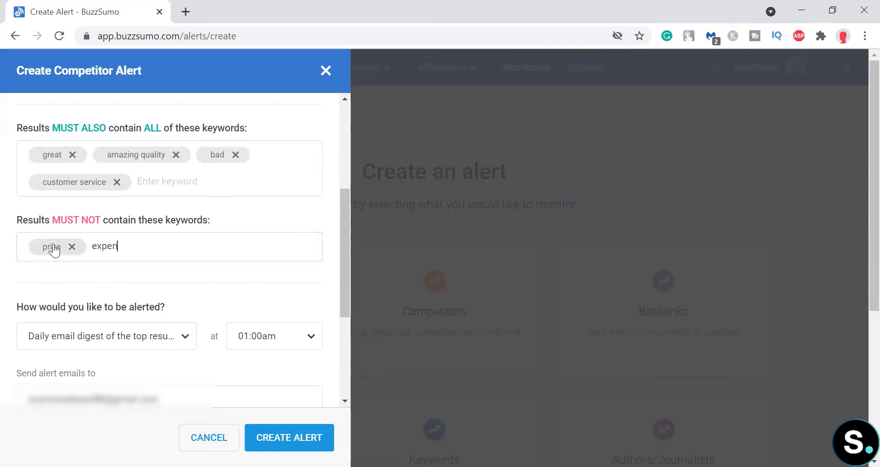
type("cheap")
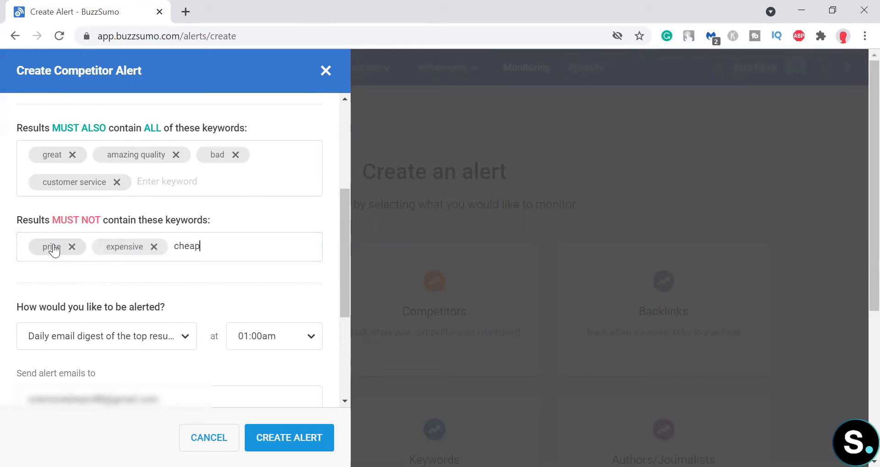
key("Enter")
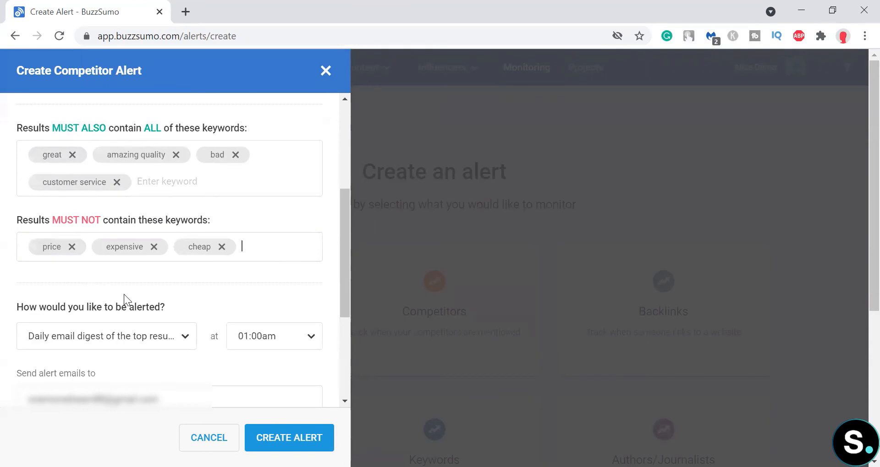
scroll("down", 3)
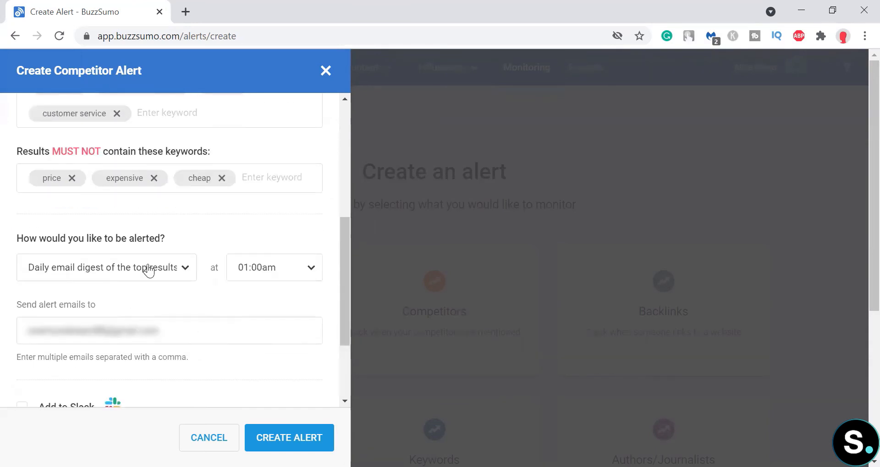
Step: Review the delivery options, keeping the Puma alert's daily 01:00am email digest
left_click(105, 267)
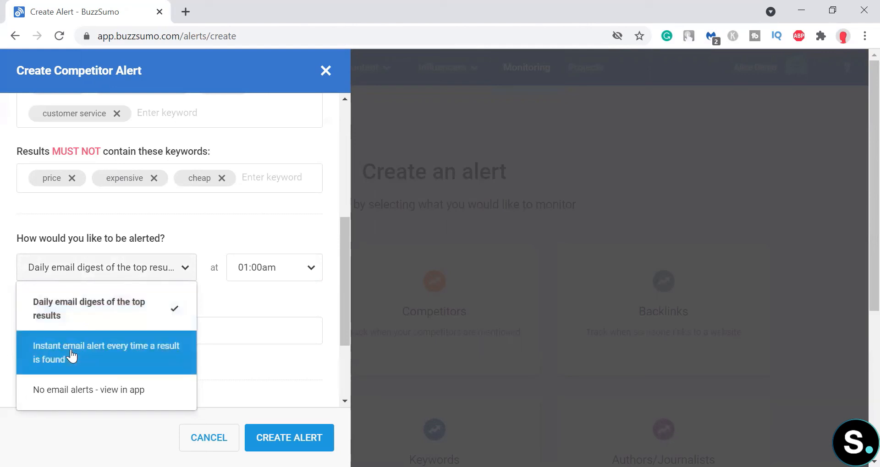
mouse_move(86, 366)
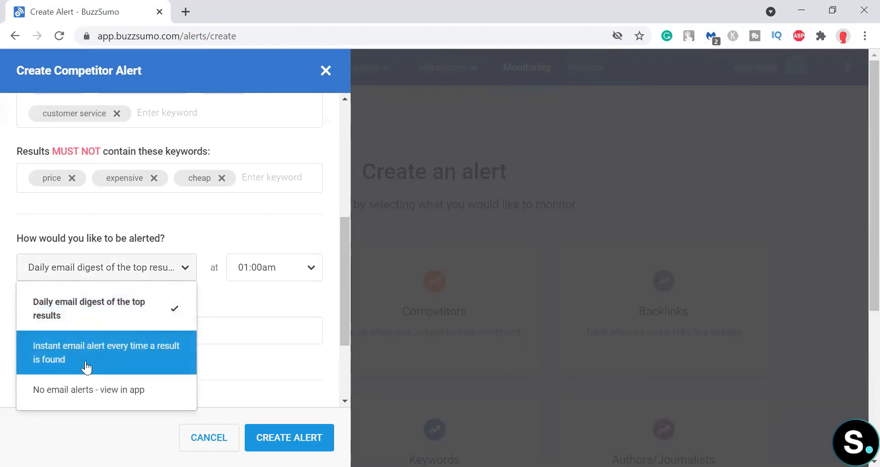
mouse_move(144, 397)
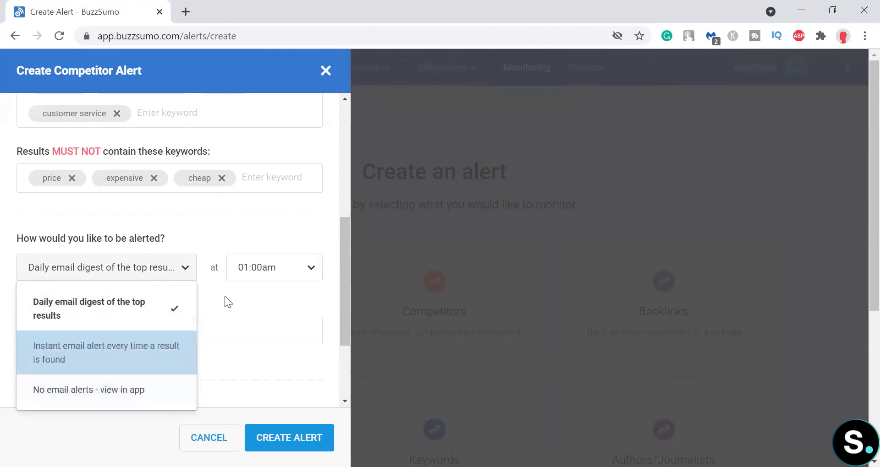
left_click(89, 308)
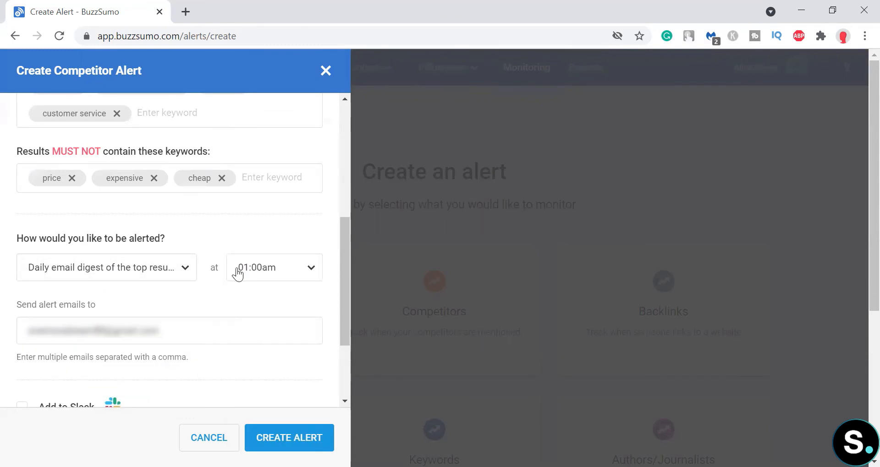
scroll("down", 3)
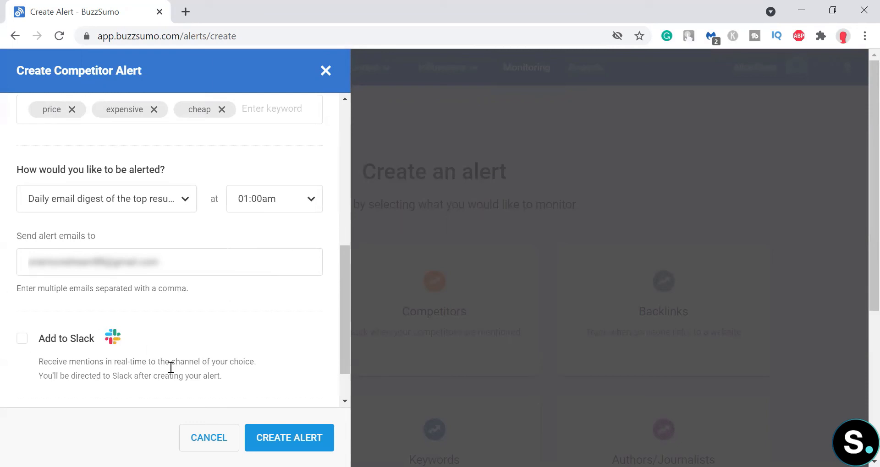
mouse_move(192, 404)
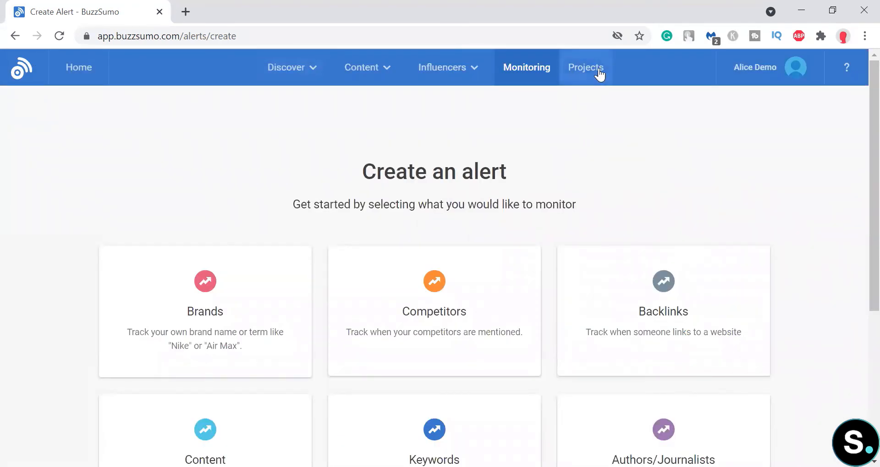
Step: From the Projects page, create a project named 'Test'
left_click(585, 67)
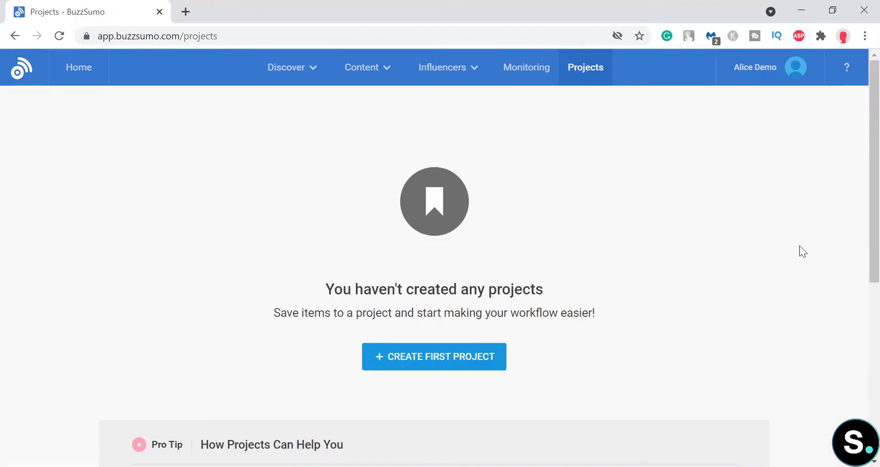
scroll("down", 3)
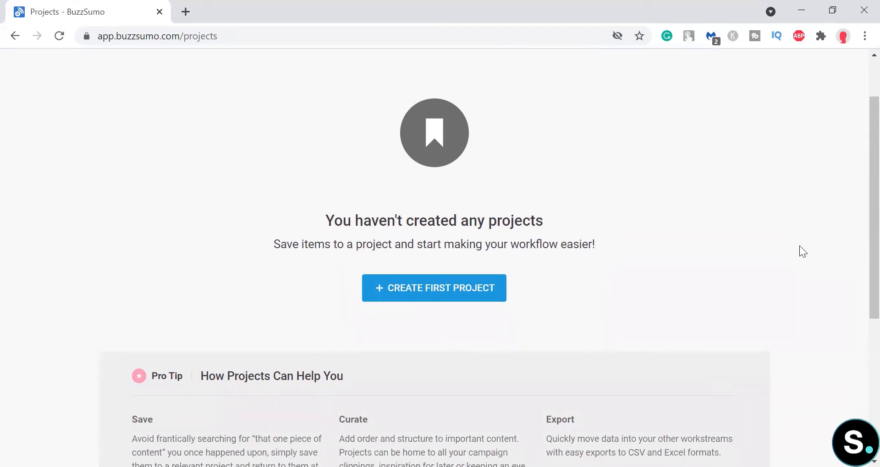
left_click(434, 287)
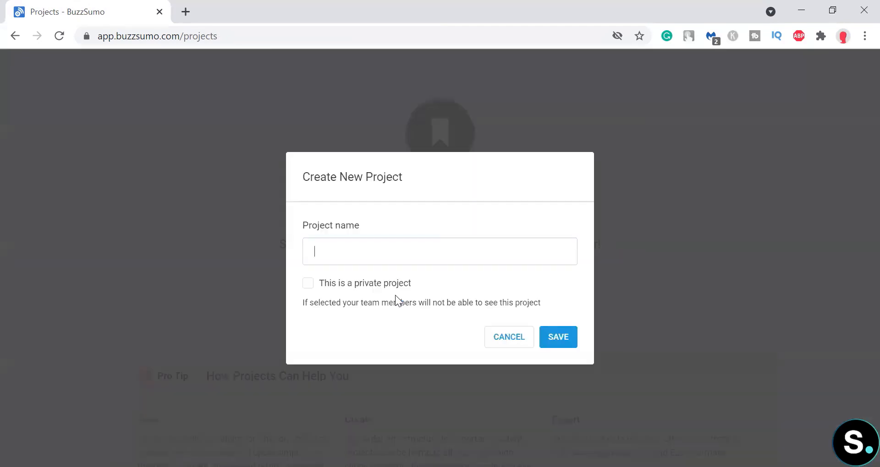
type("Test")
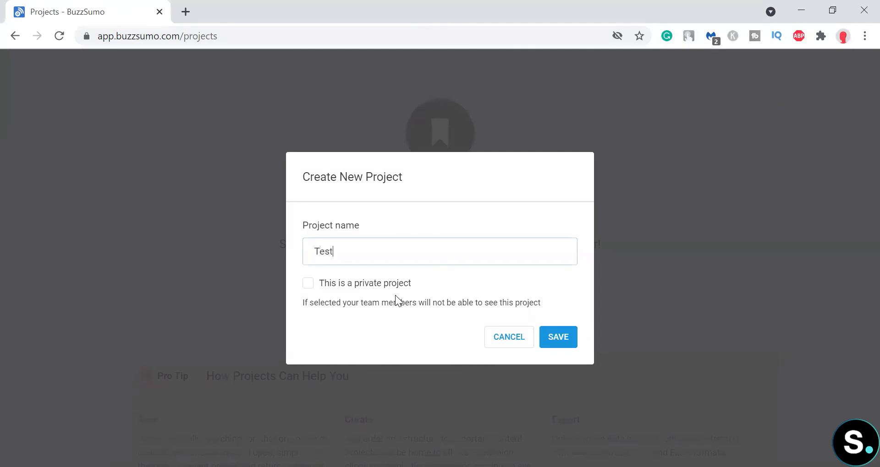
mouse_move(628, 268)
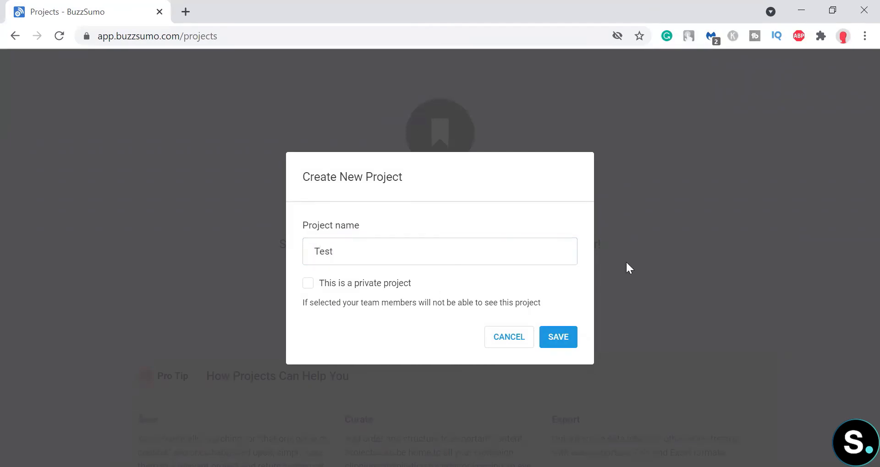
left_click(557, 336)
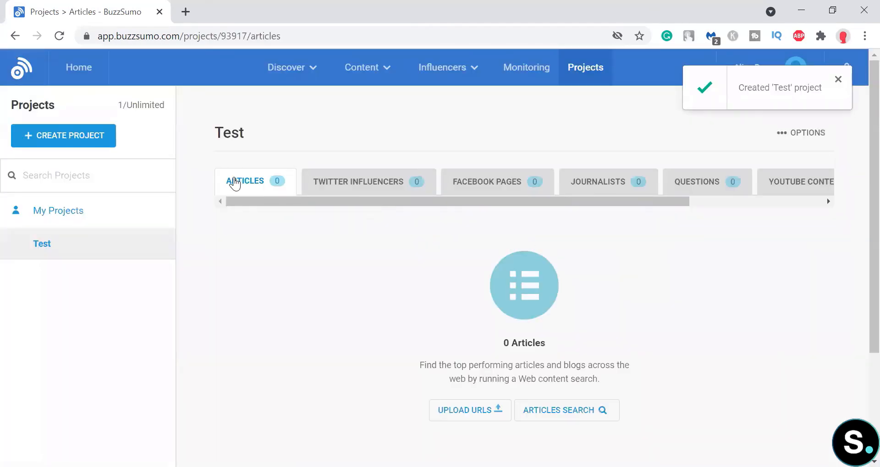
mouse_move(393, 187)
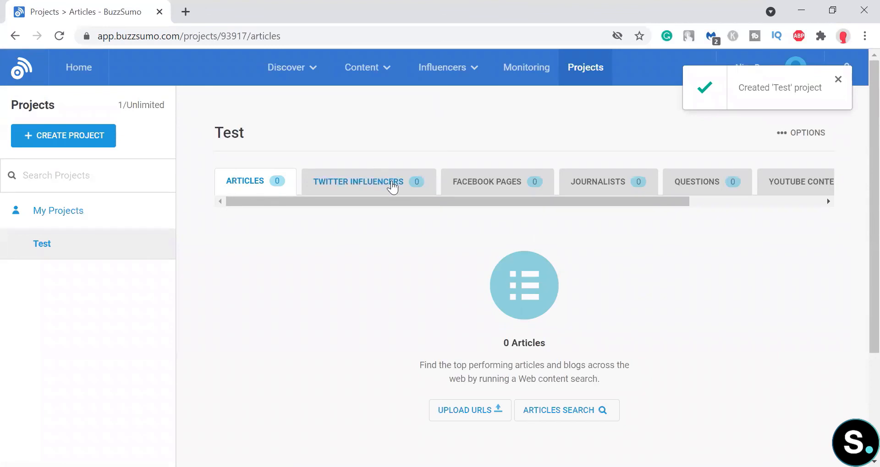
scroll("right", 3)
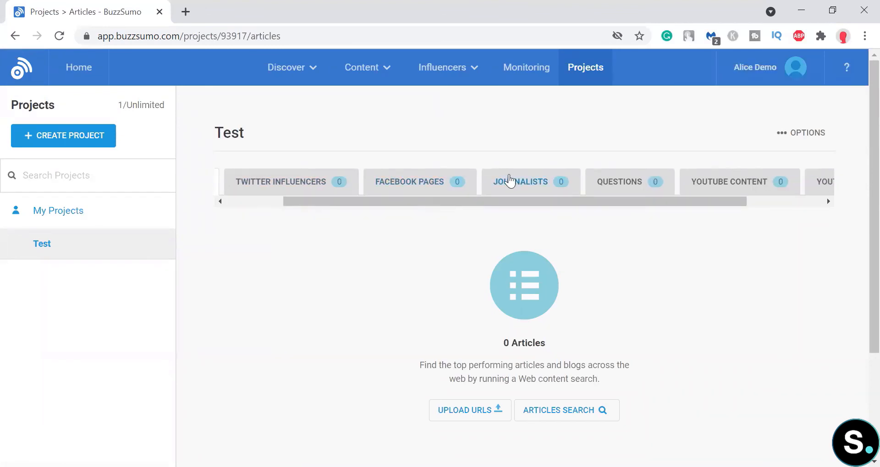
left_click(521, 181)
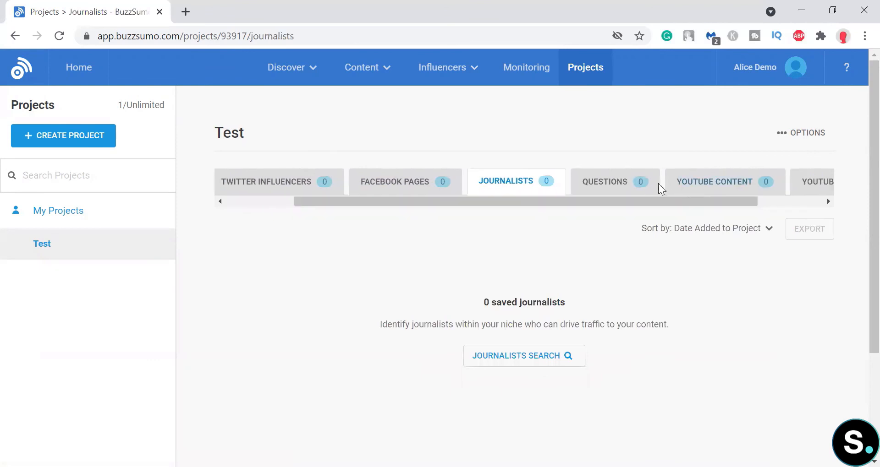
left_click(604, 181)
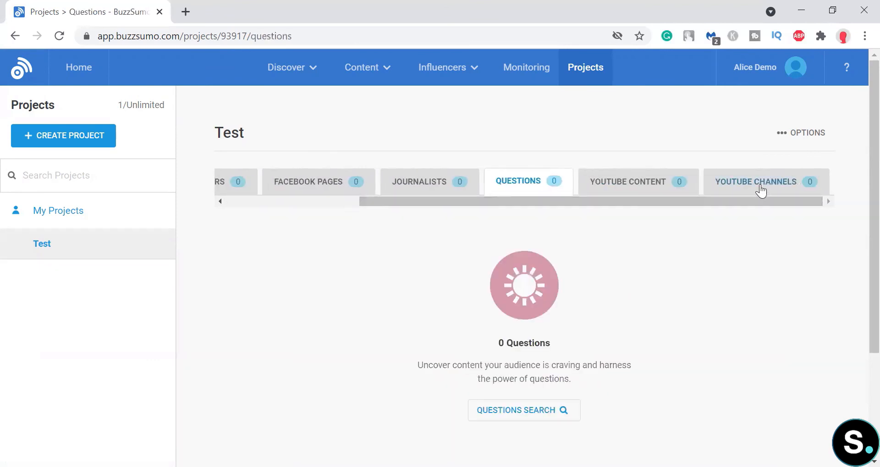
left_click(756, 181)
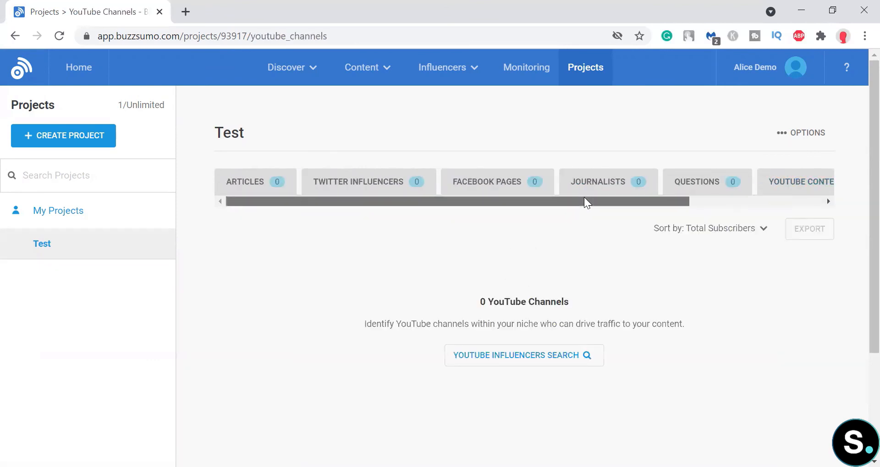
left_click(800, 132)
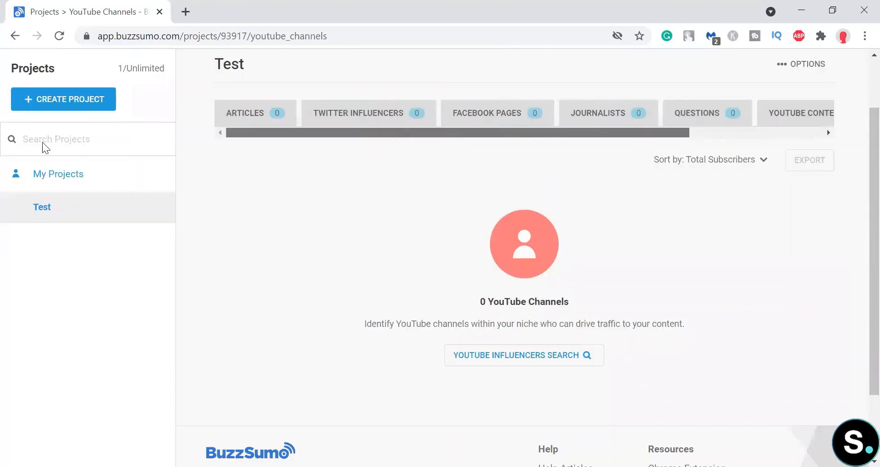
left_click(244, 113)
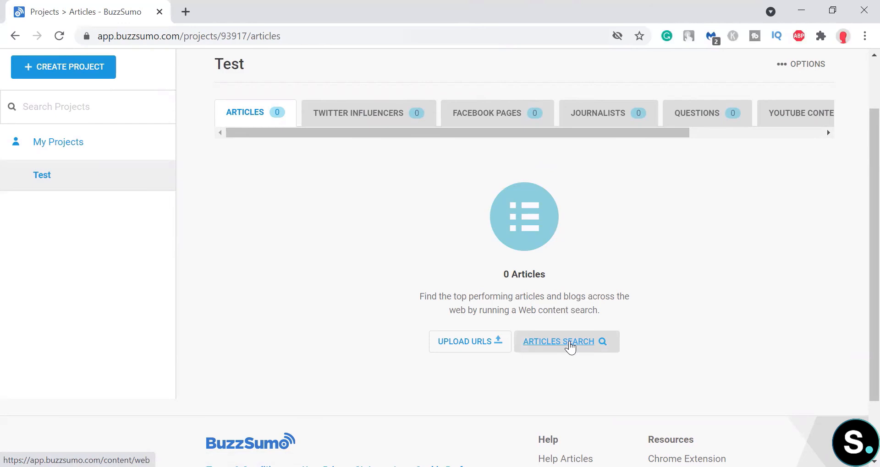
Step: Run the web articles search and select the top five results, including 50 Marketing Stats
left_click(566, 341)
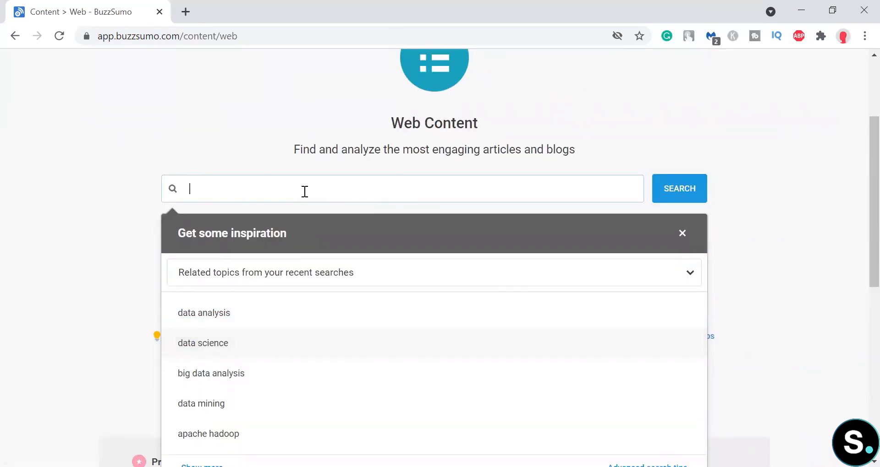
left_click(678, 188)
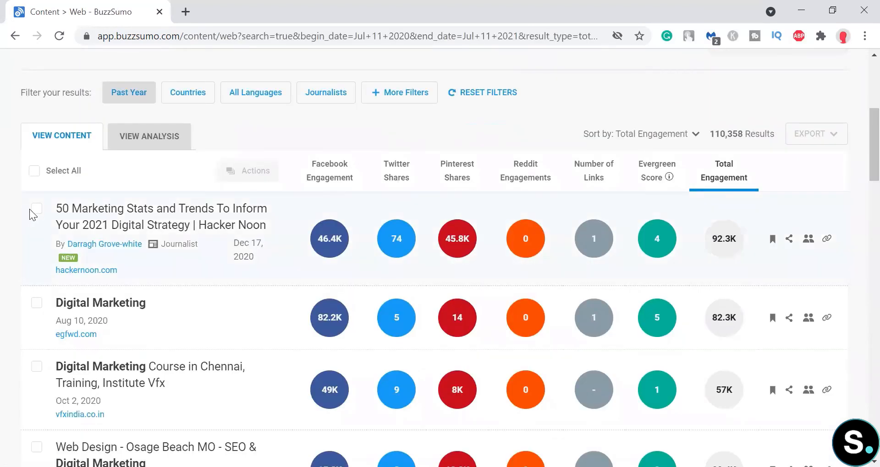
left_click(36, 208)
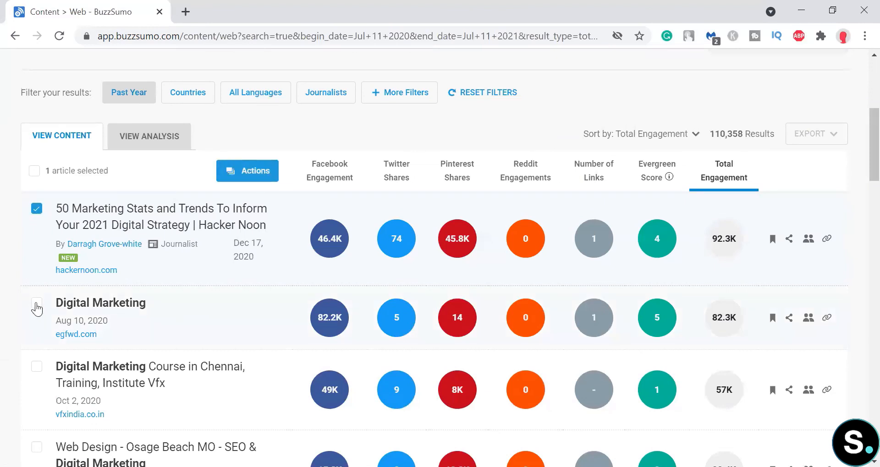
scroll("down", 3)
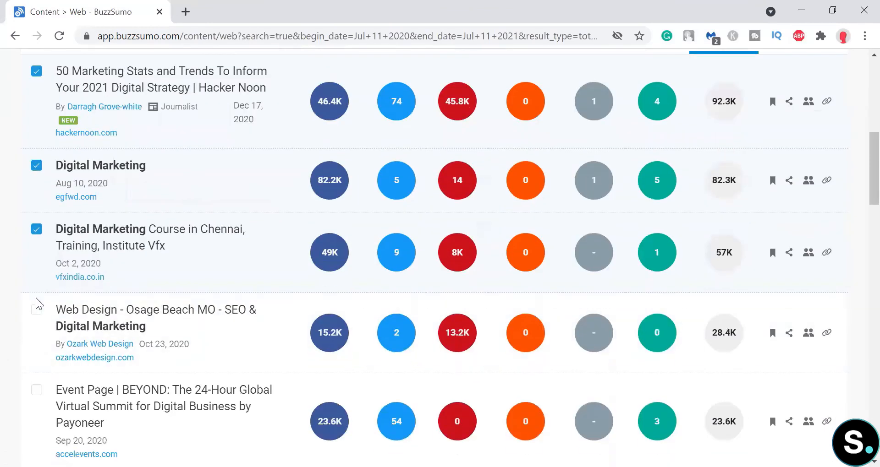
left_click(37, 310)
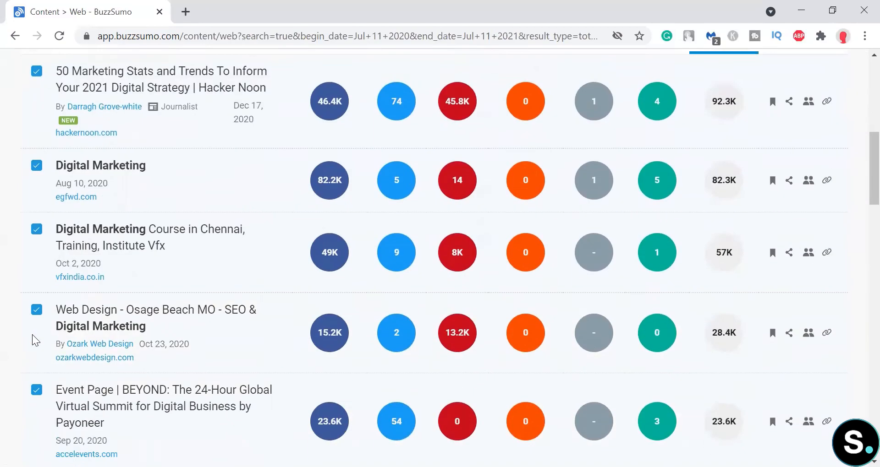
Step: Save the five selected articles into the Test project
left_click(247, 240)
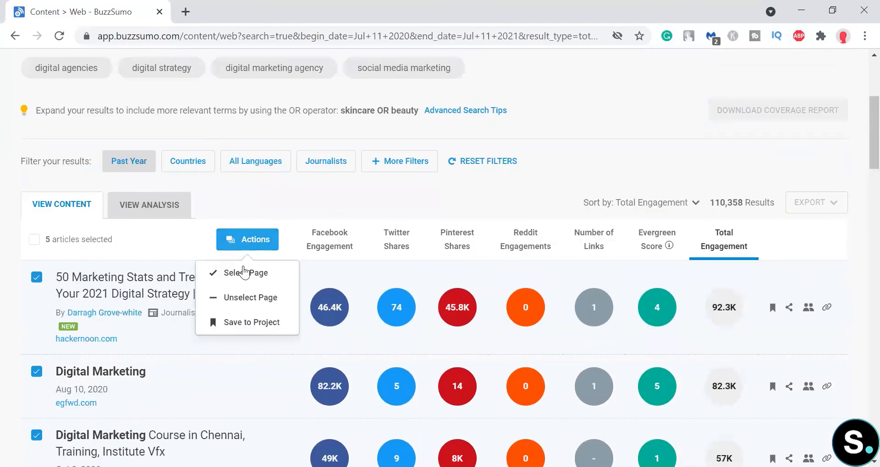
left_click(251, 323)
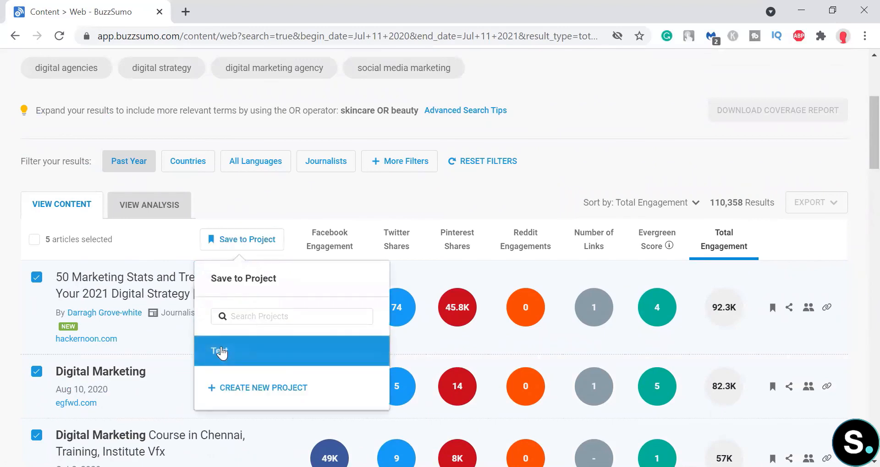
left_click(219, 352)
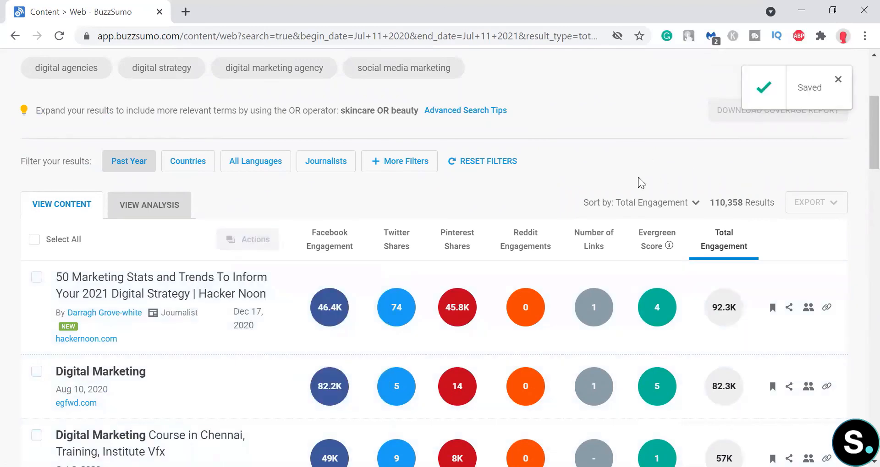
Step: Open the Test project and check its empty YouTube Content, Journalists and Questions tabs
left_click(585, 68)
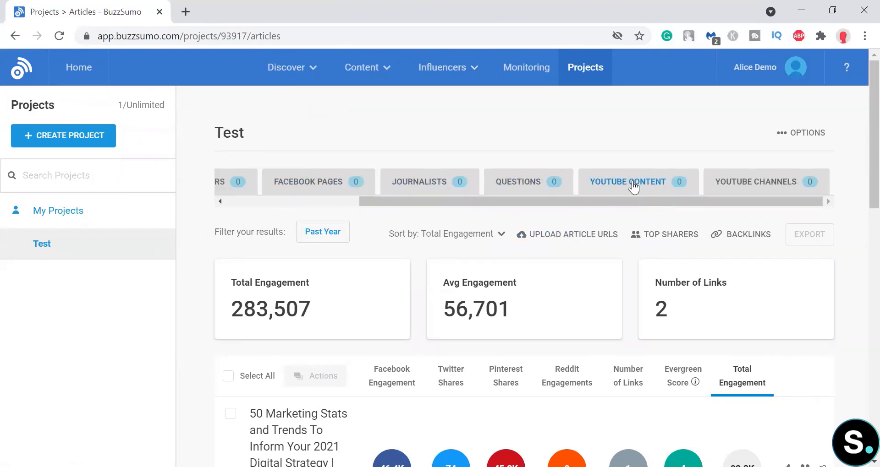
left_click(627, 181)
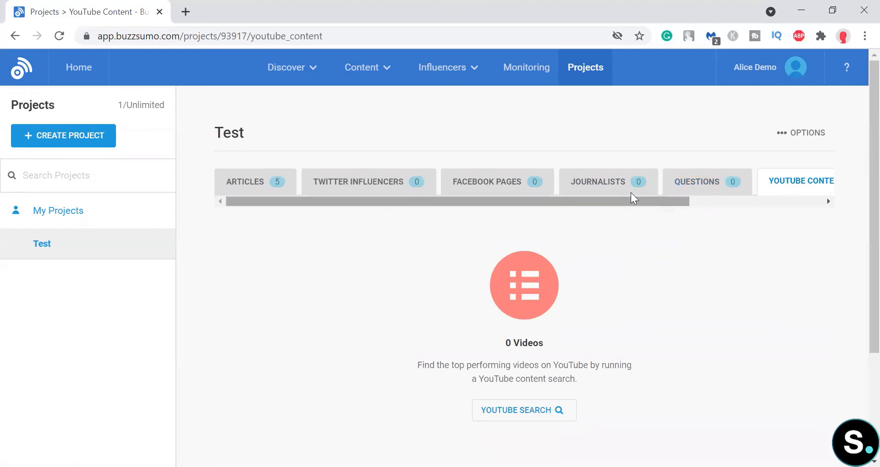
left_click(597, 181)
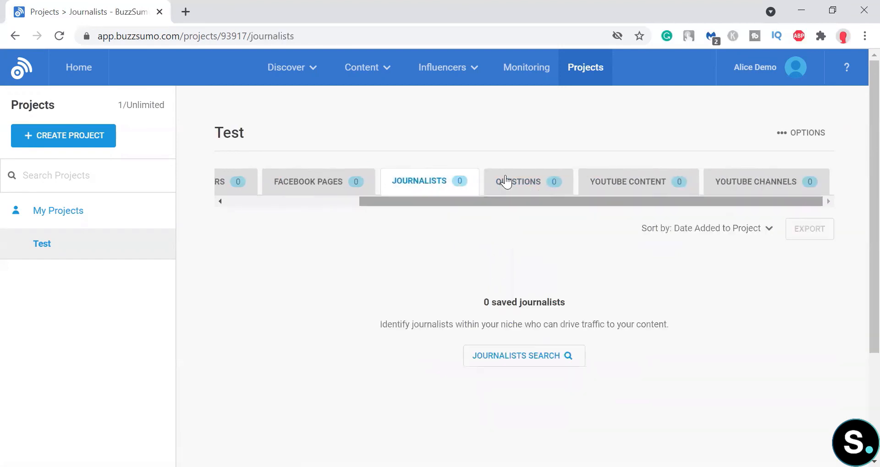
left_click(519, 182)
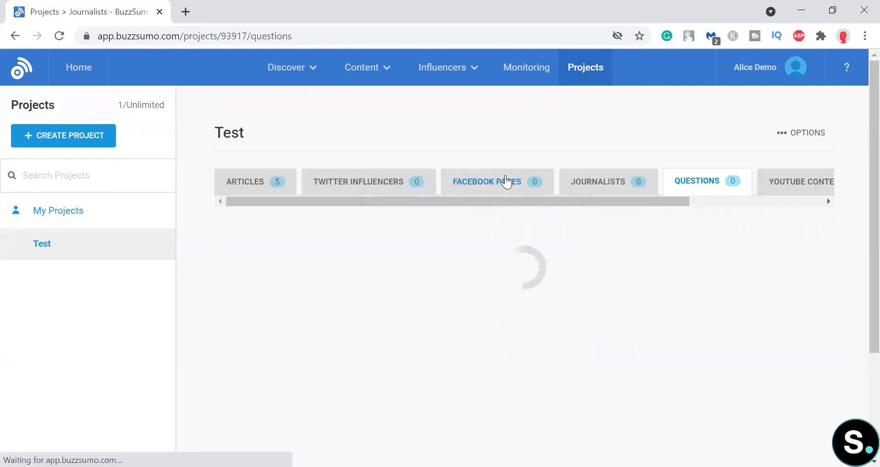